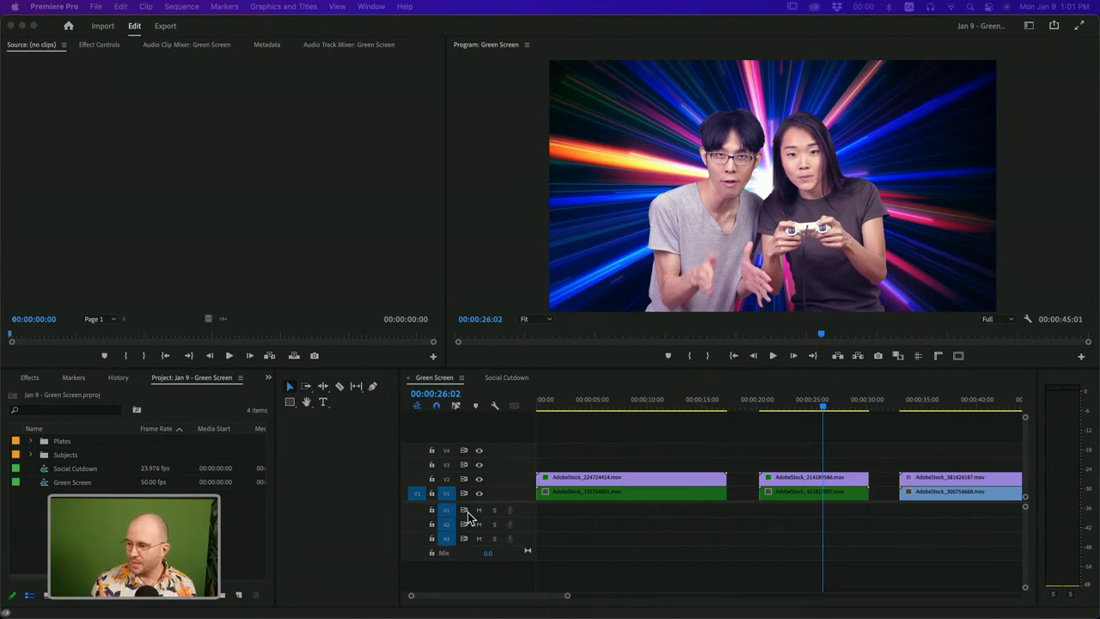
Preview the finished composites, then load the headset presenter clip from the Subjects bin.
left_click(664, 404)
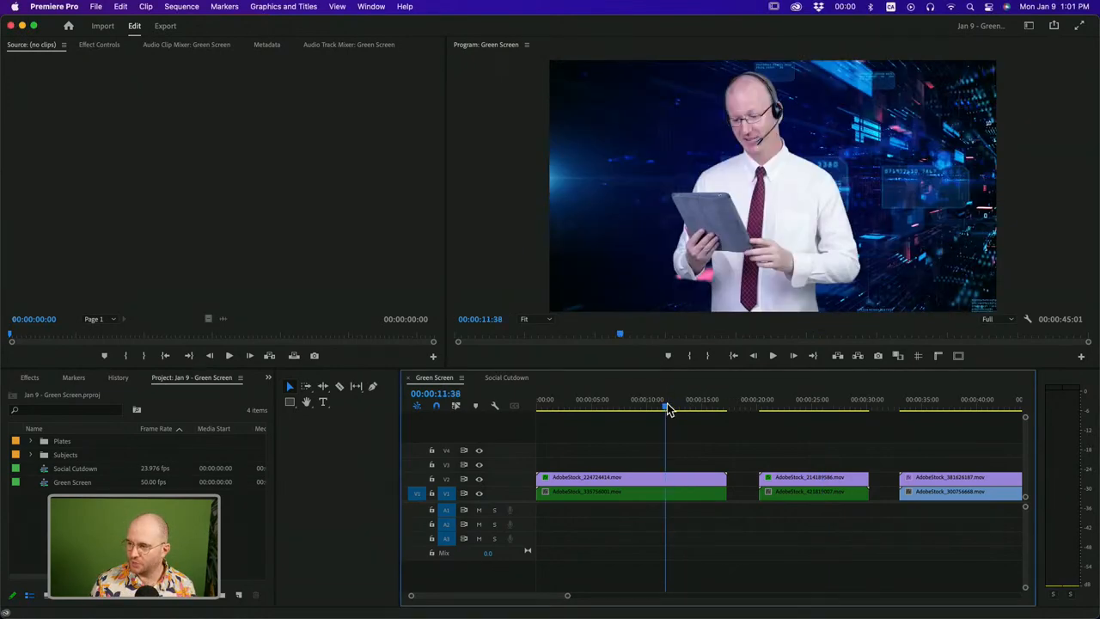
left_click(593, 408)
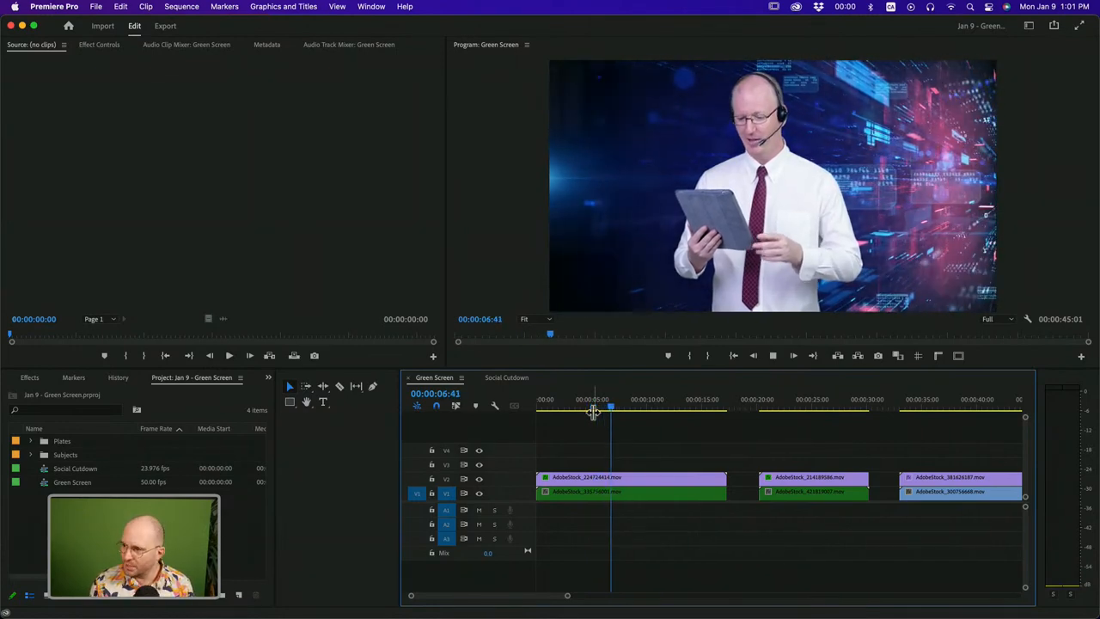
left_click(771, 410)
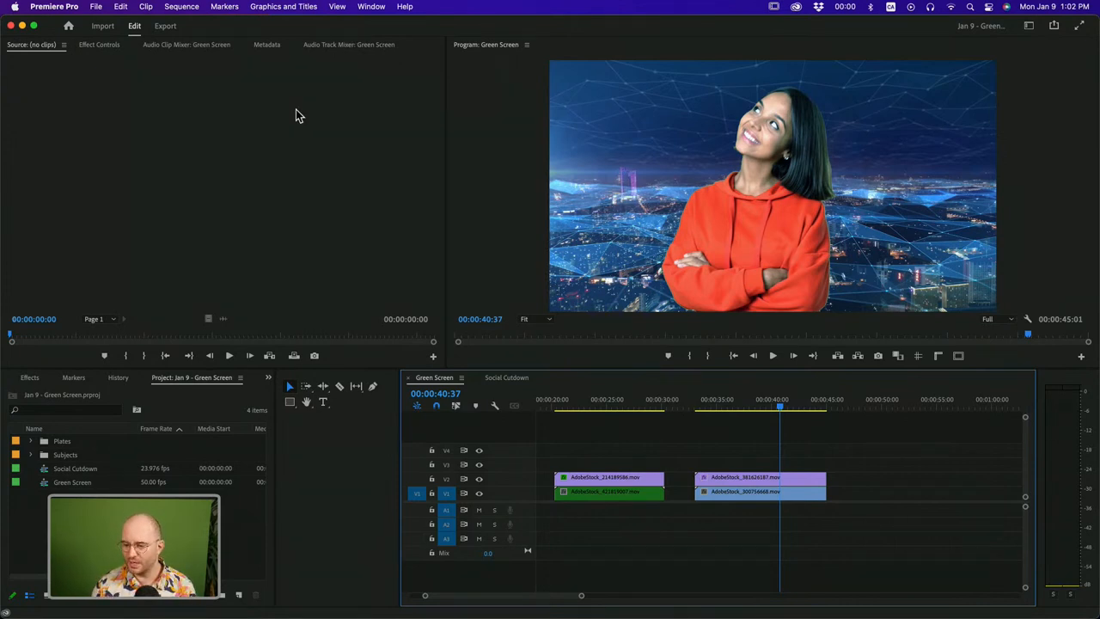
left_click(31, 453)
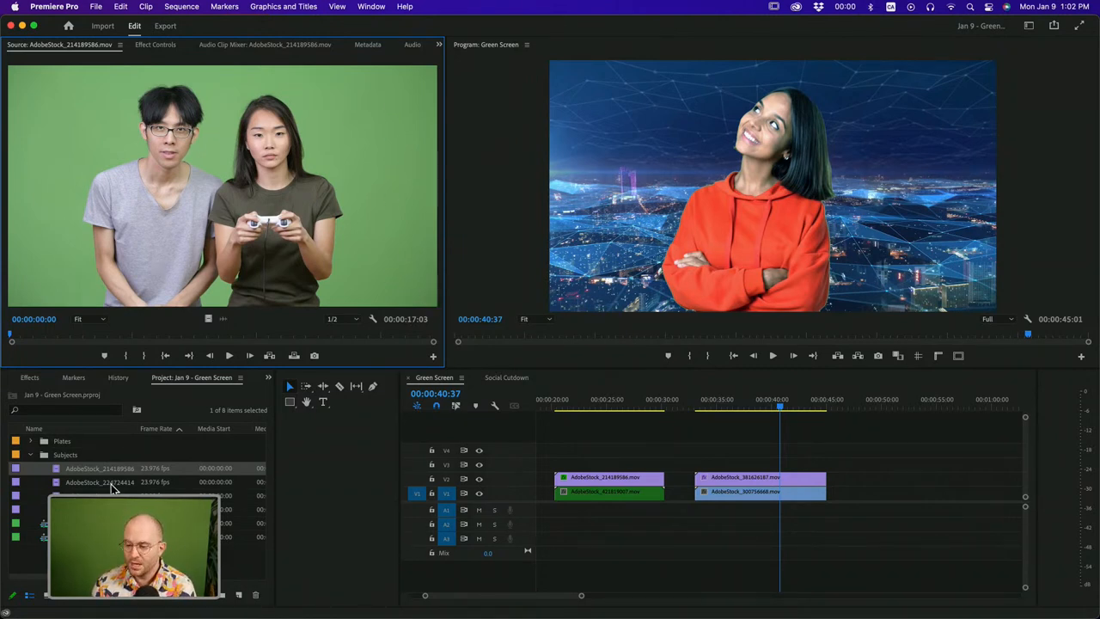
double_click(97, 482)
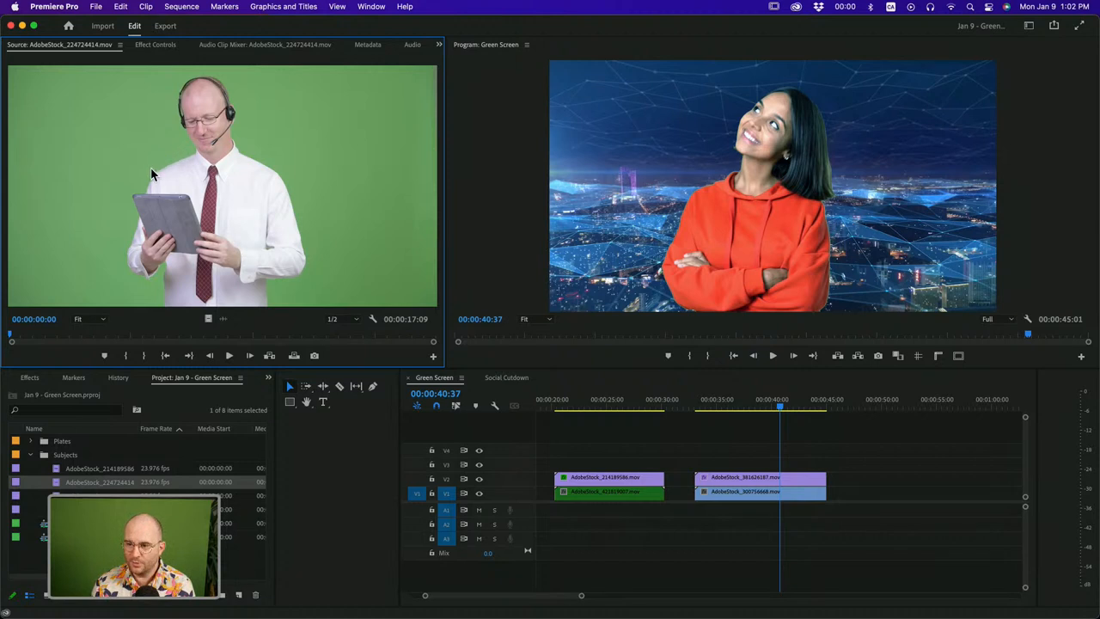
mouse_move(131, 225)
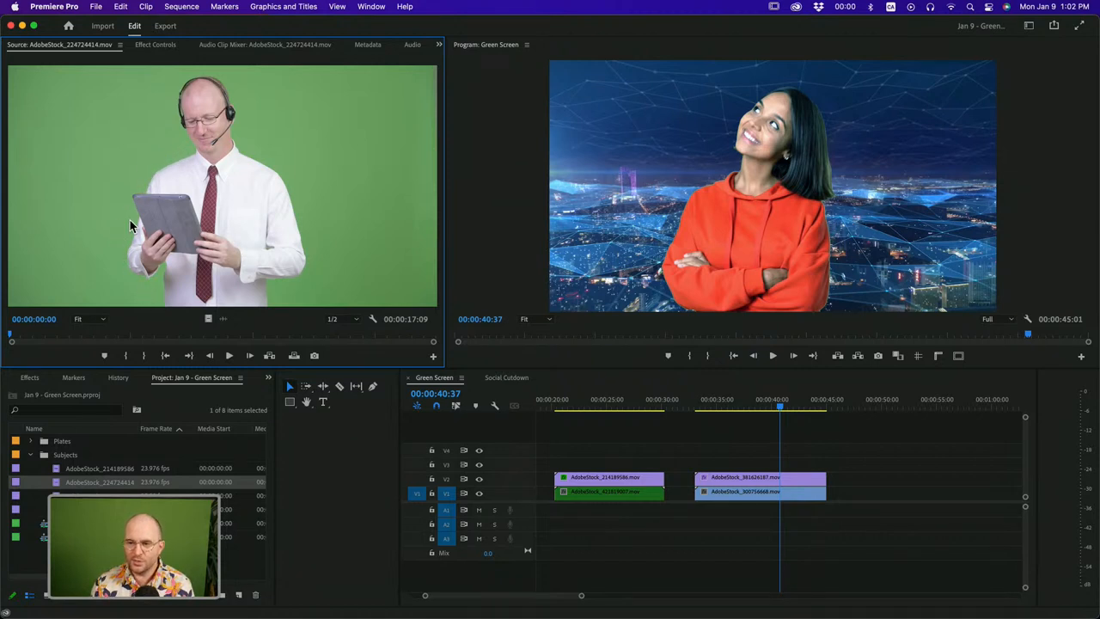
mouse_move(221, 123)
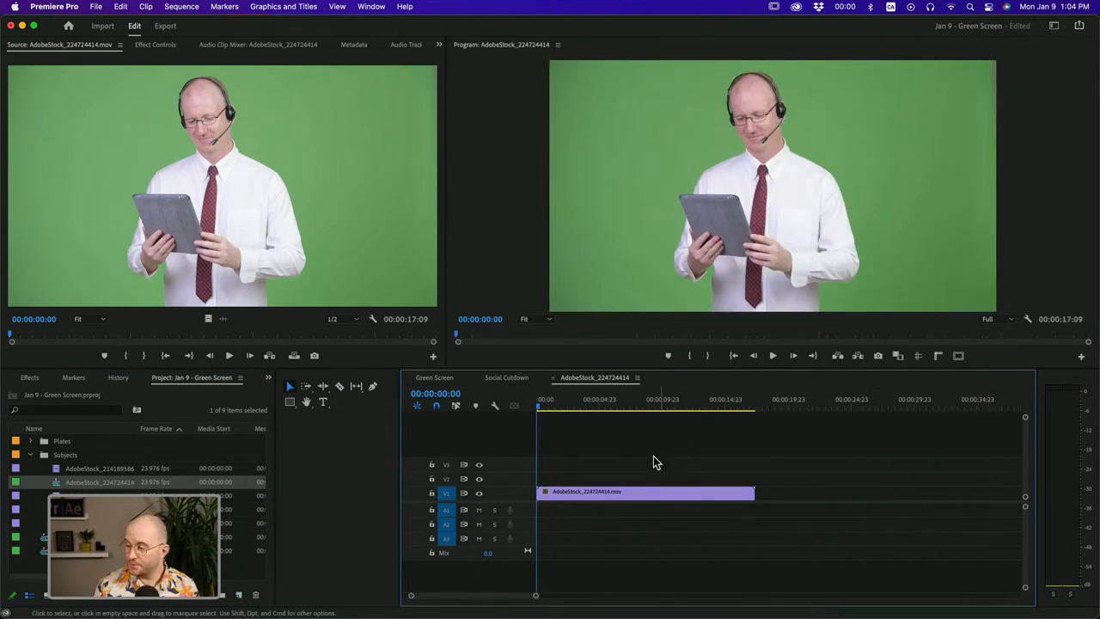
Move the playhead to a mid-clip frame of the presenter.
left_click(622, 409)
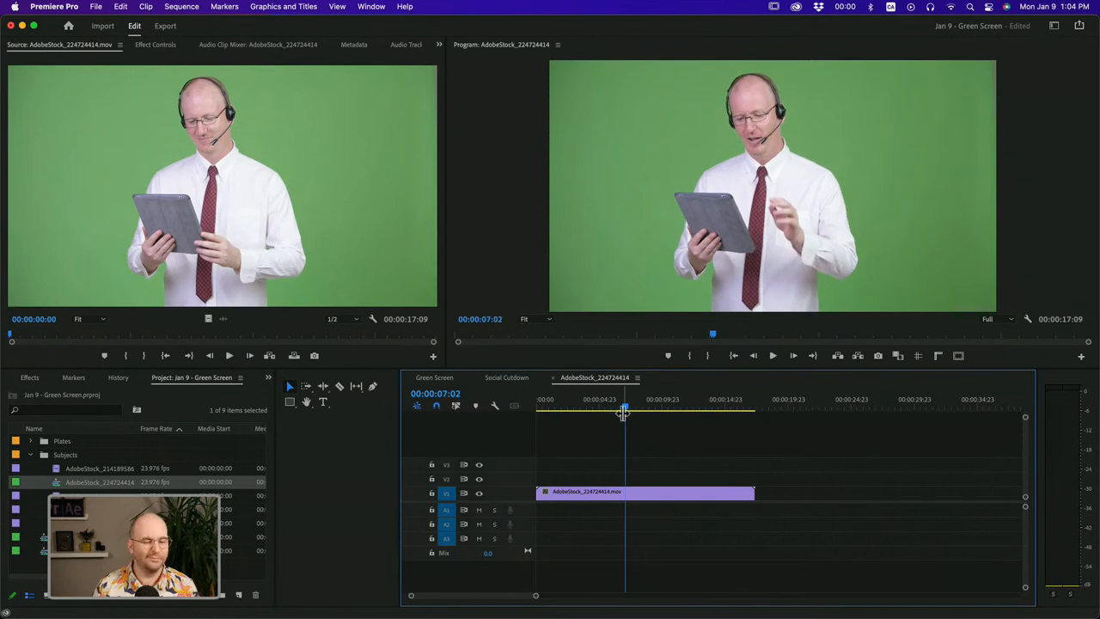
mouse_move(633, 466)
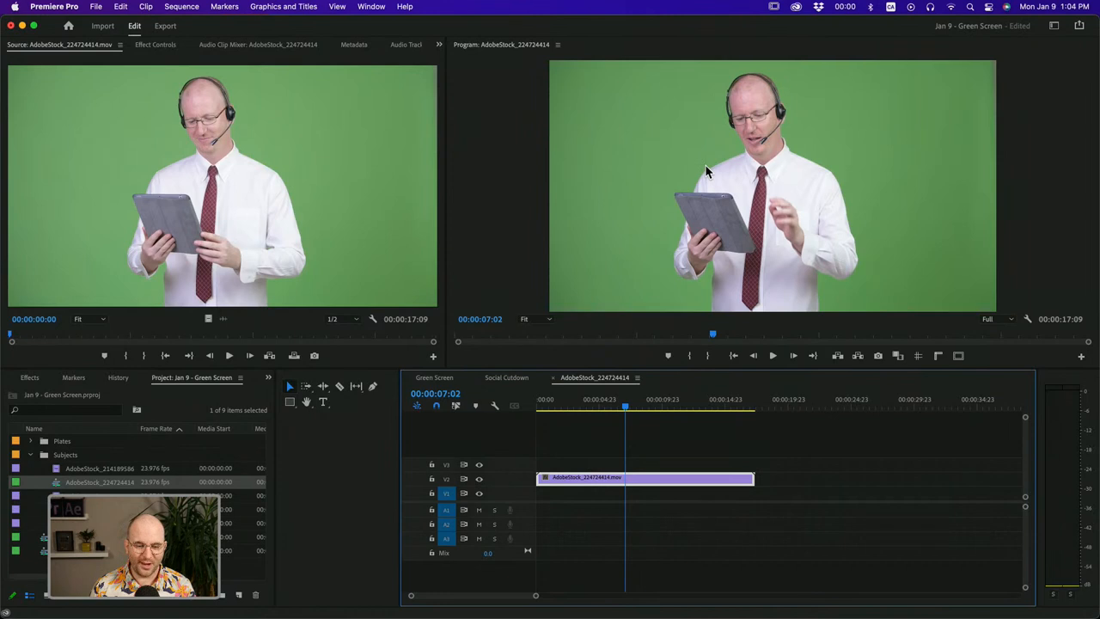
mouse_move(611, 136)
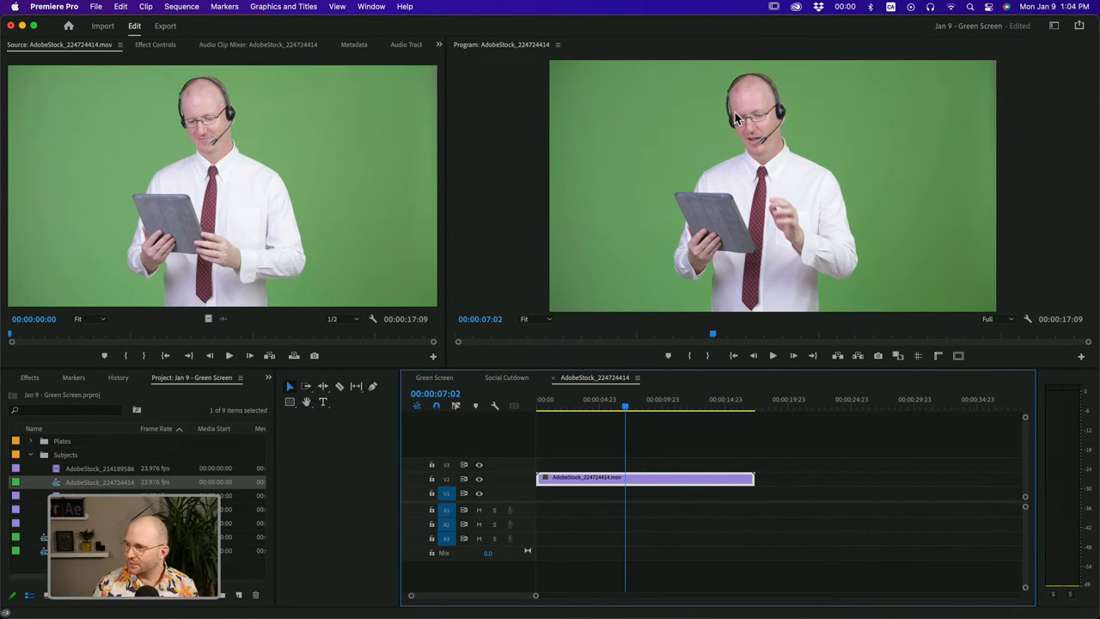
mouse_move(733, 118)
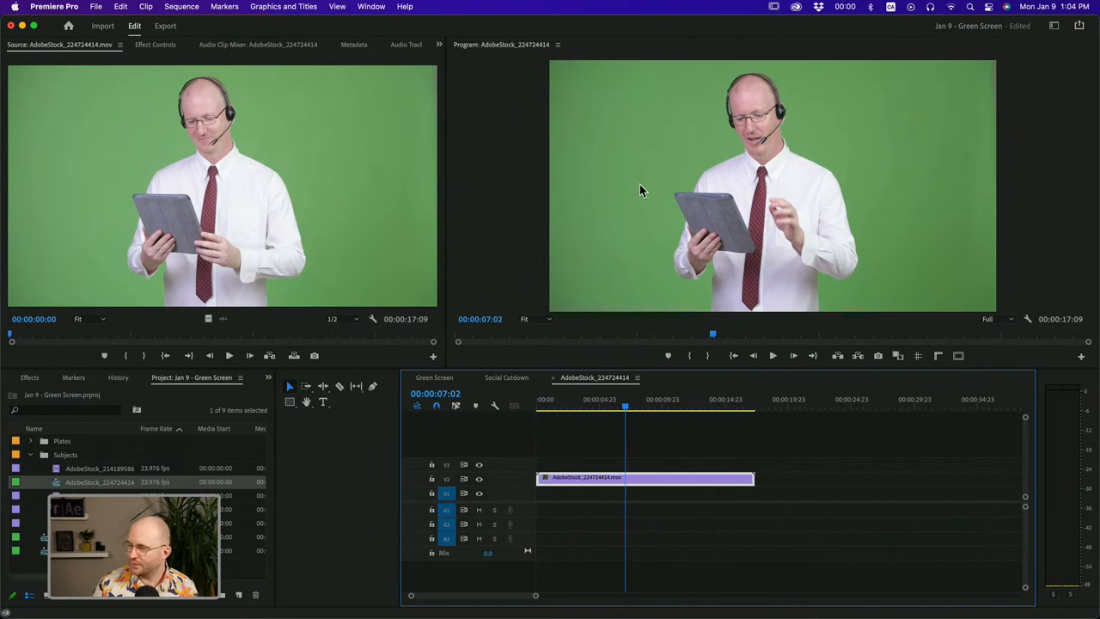
mouse_move(612, 317)
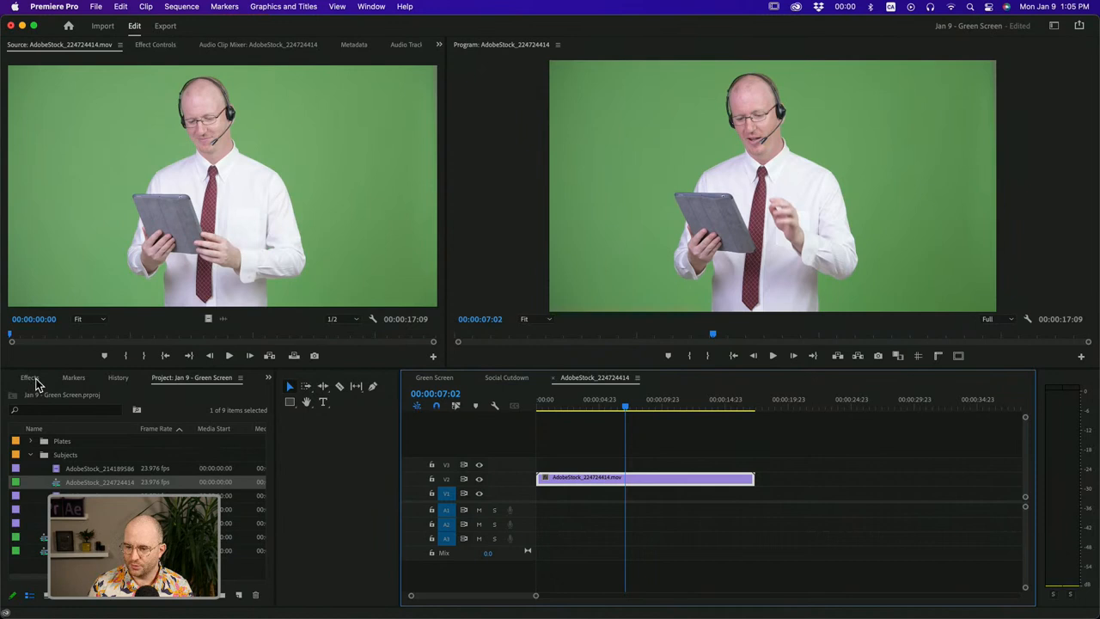
Filter the Effects panel for 'key' and expand the Keying group.
left_click(33, 377)
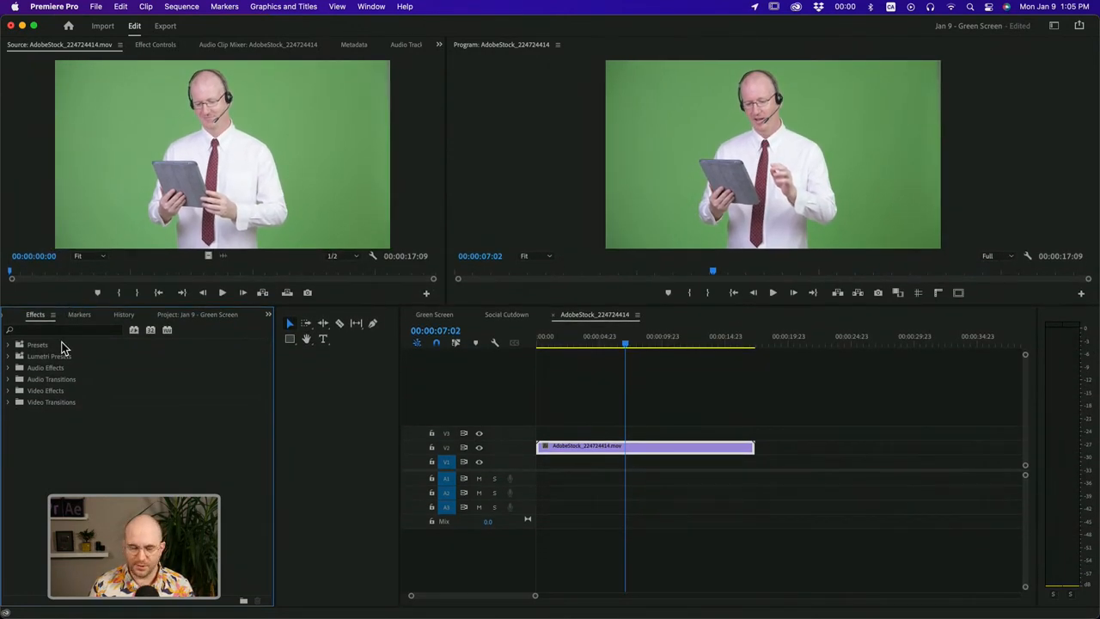
left_click(41, 329)
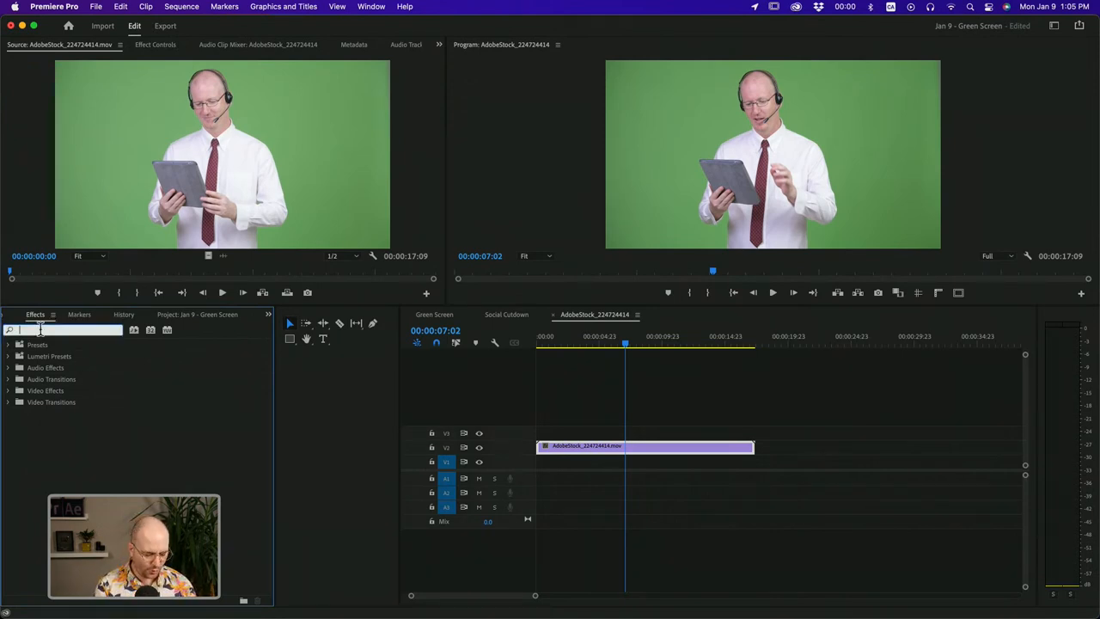
type("key")
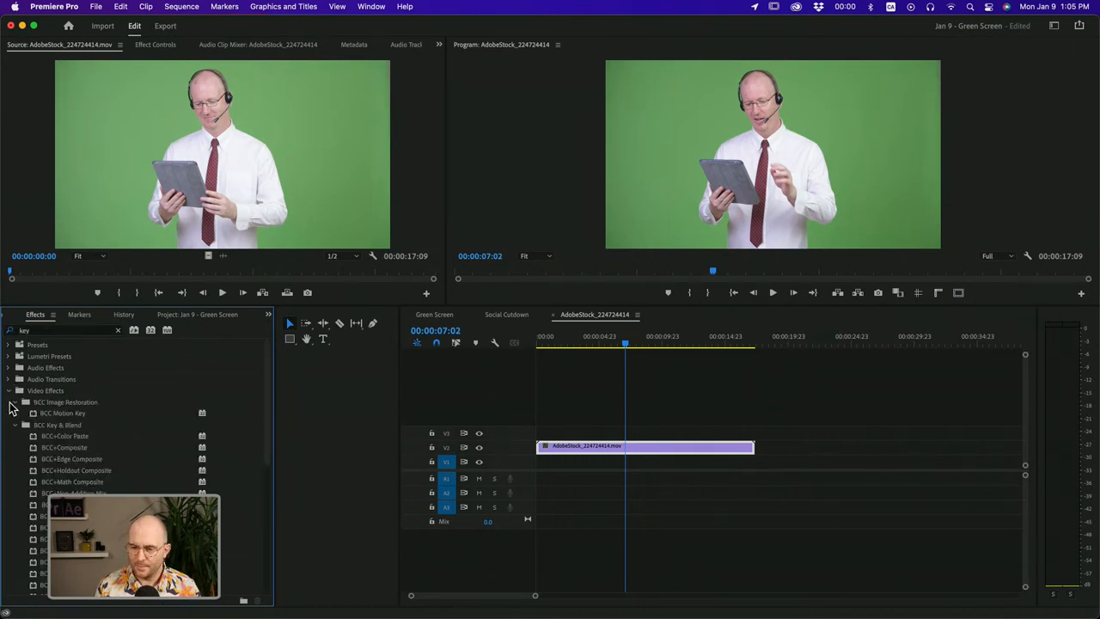
left_click(21, 413)
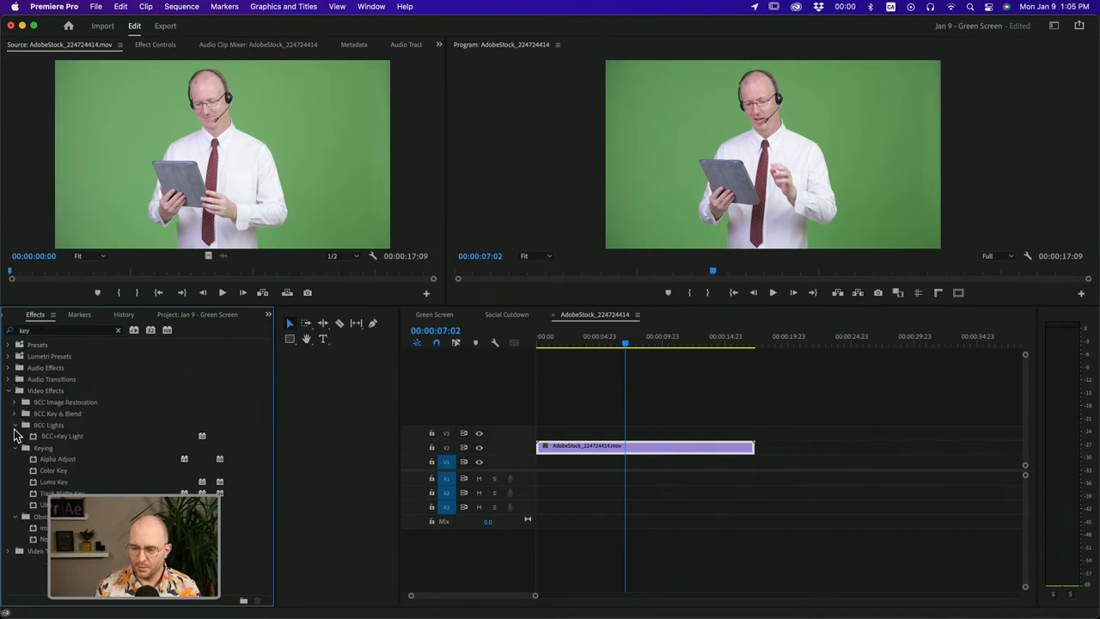
left_click(15, 447)
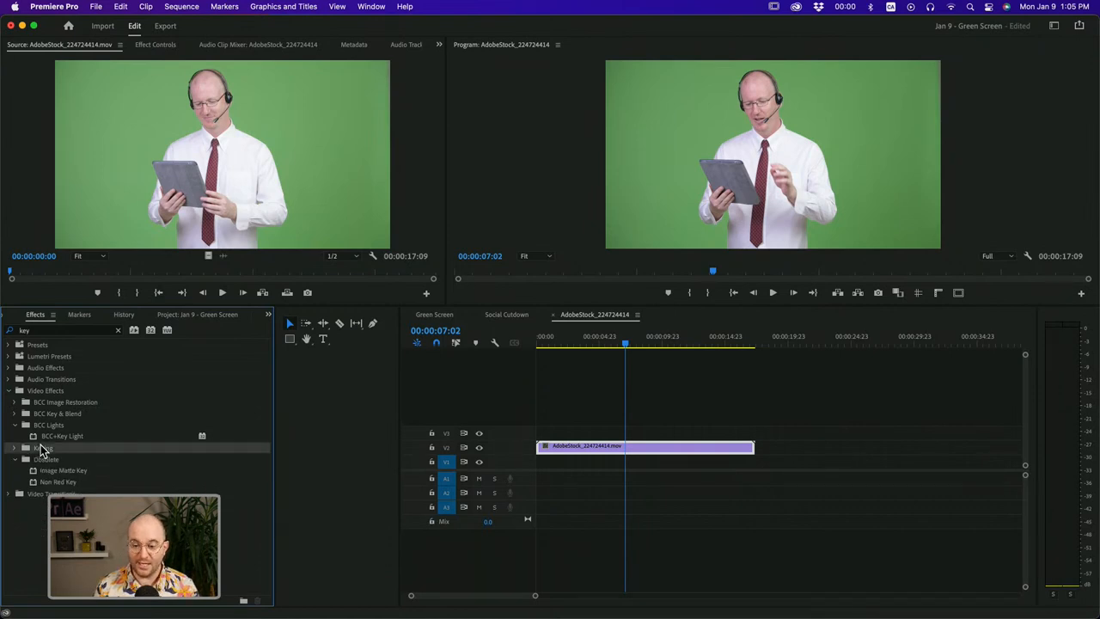
left_click(14, 448)
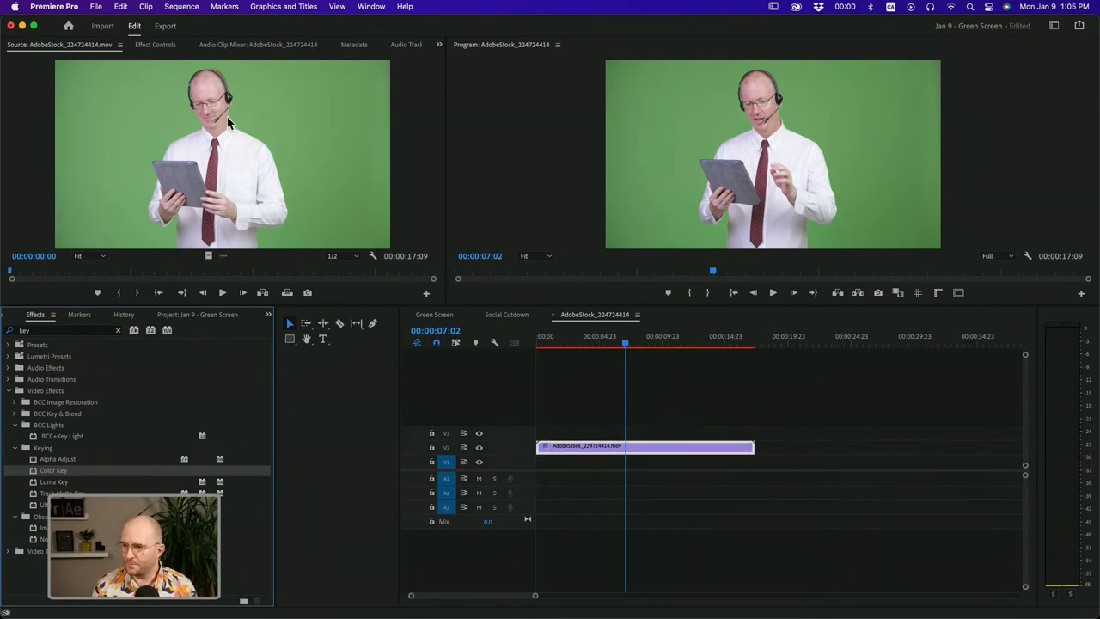
Show the presenter's Effect Controls with Motion and Opacity collapsed.
left_click(156, 45)
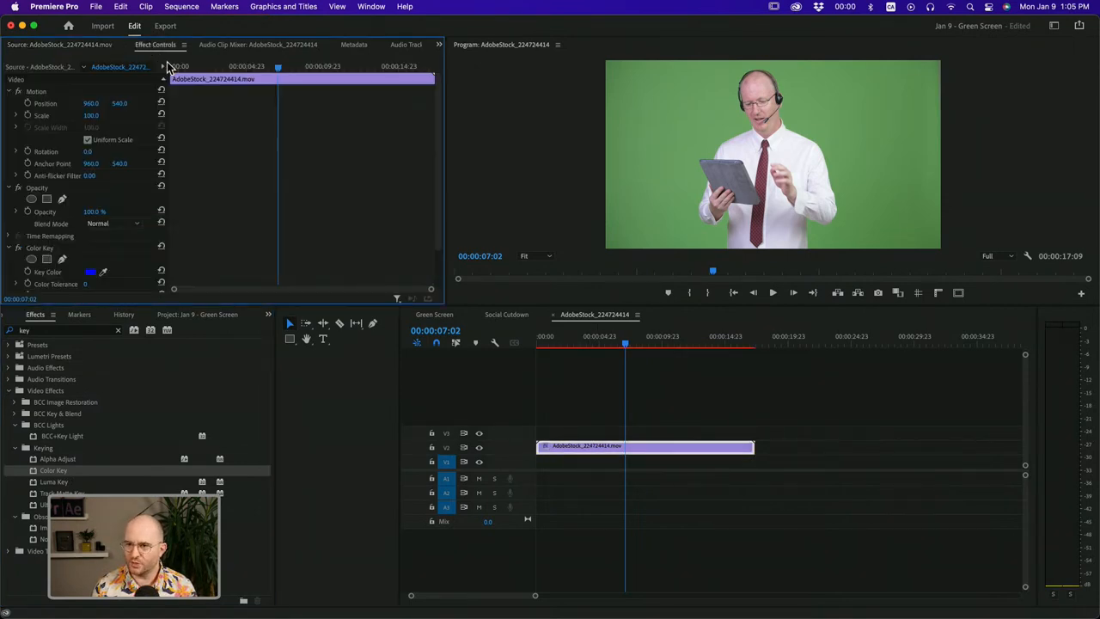
left_click(8, 90)
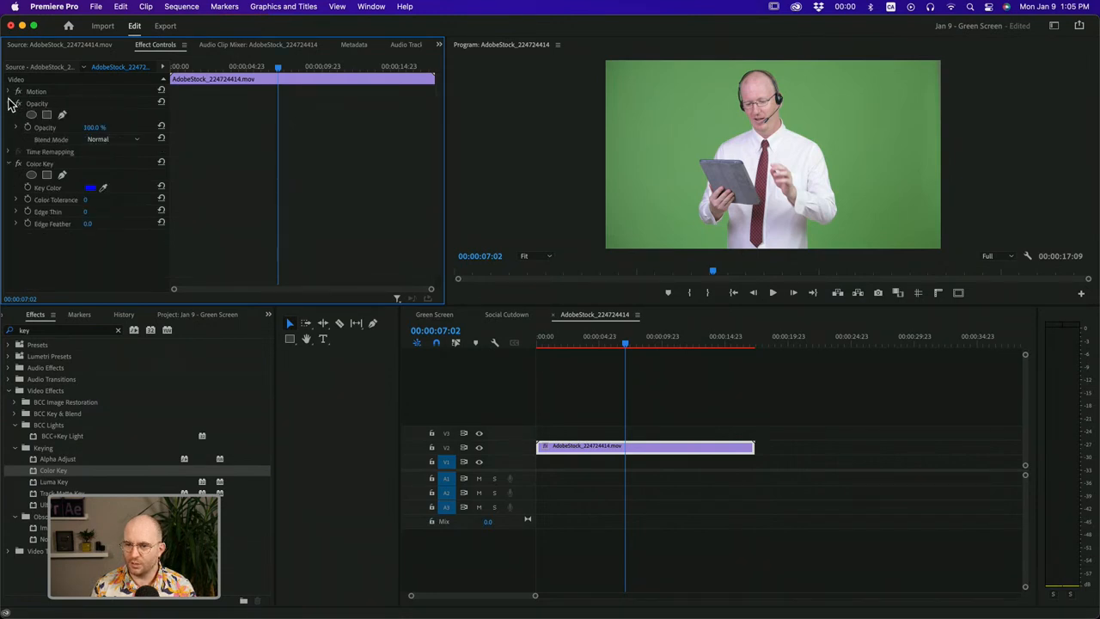
left_click(8, 103)
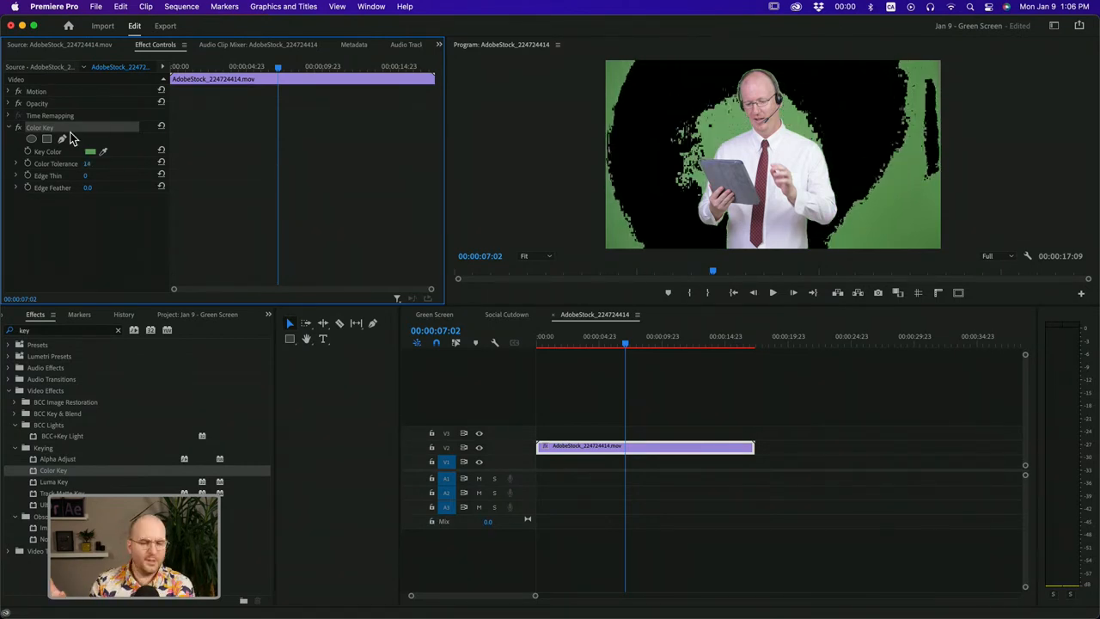
mouse_move(623, 49)
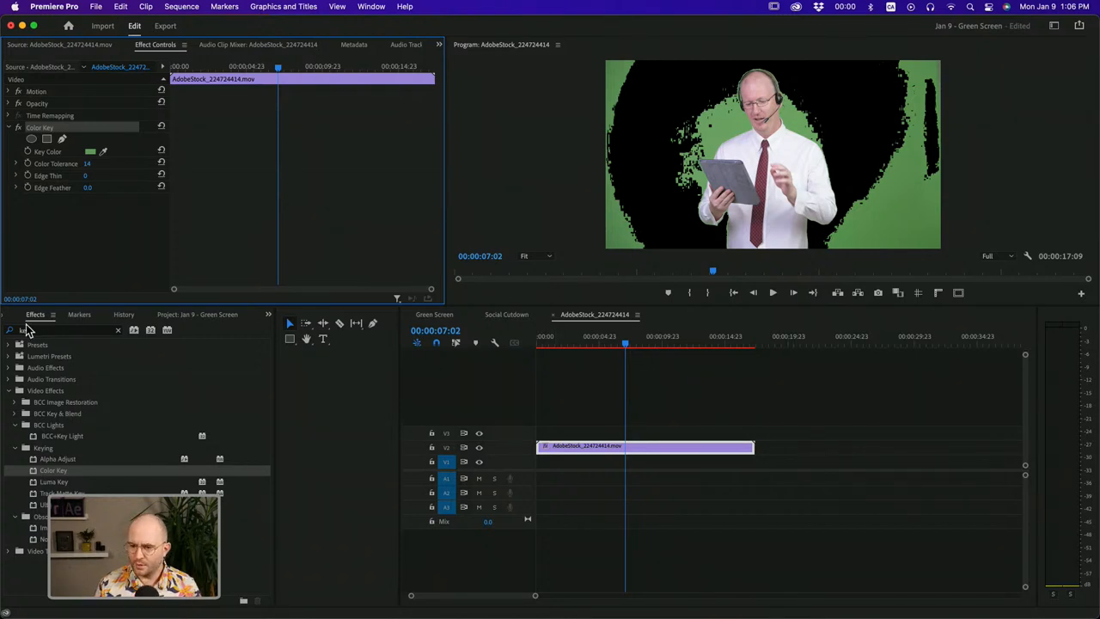
Return to the Project panel's footage list.
left_click(215, 315)
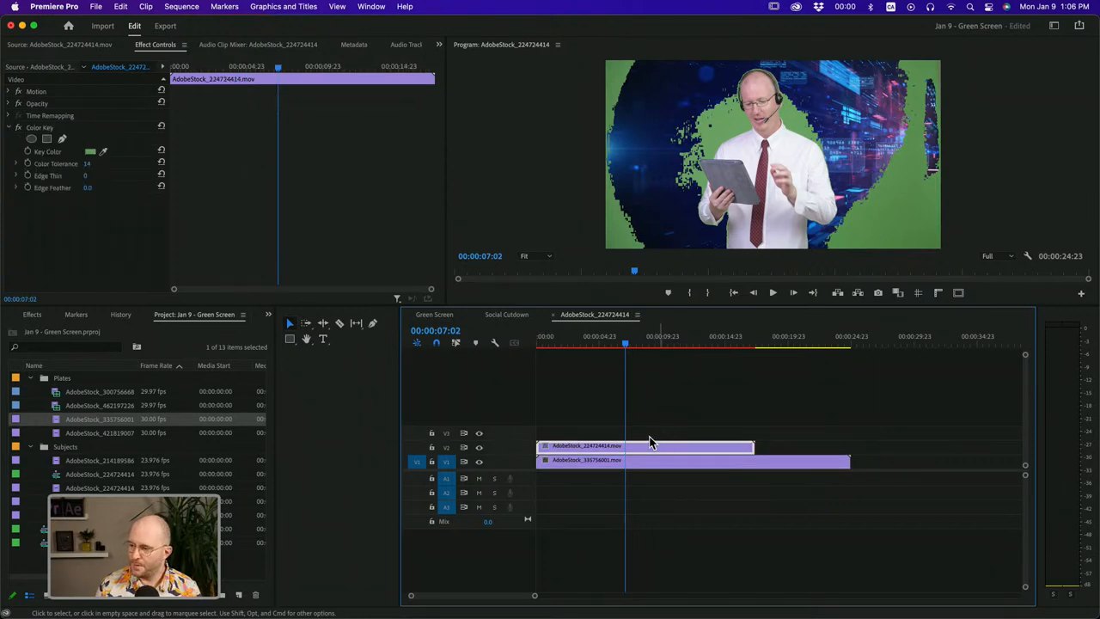
mouse_move(82, 169)
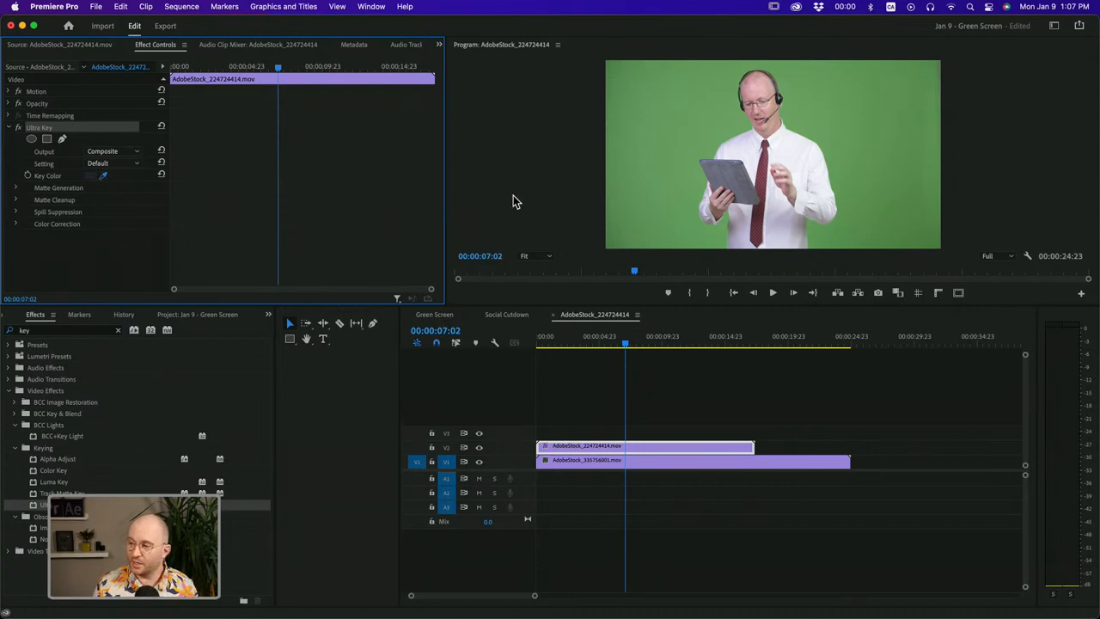
mouse_move(729, 143)
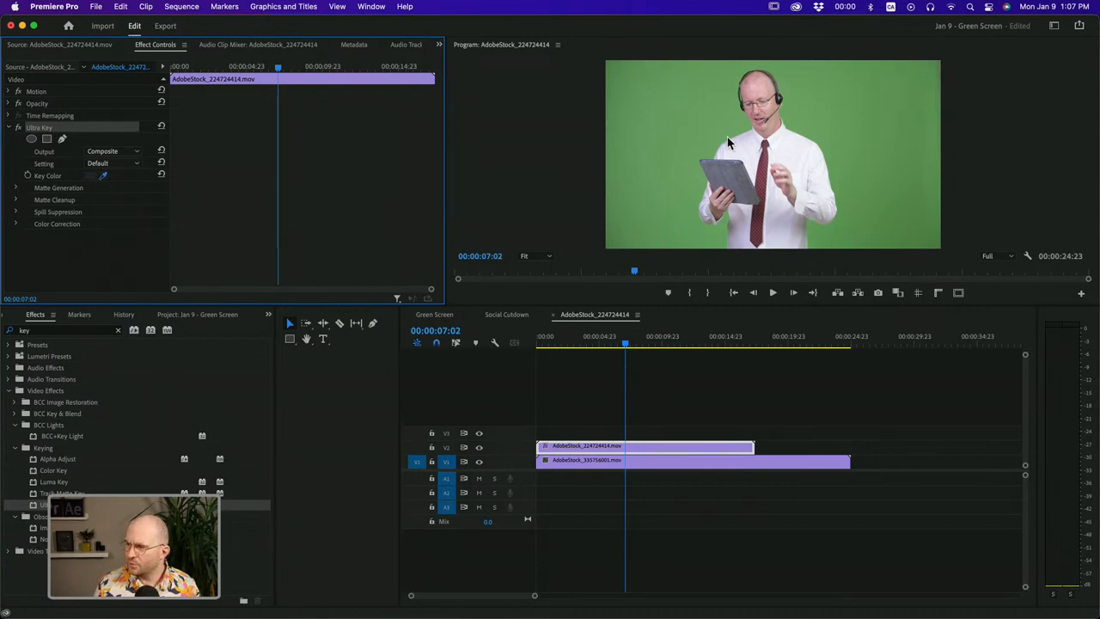
Sample the green backdrop as Ultra Key's key colour.
left_click(104, 175)
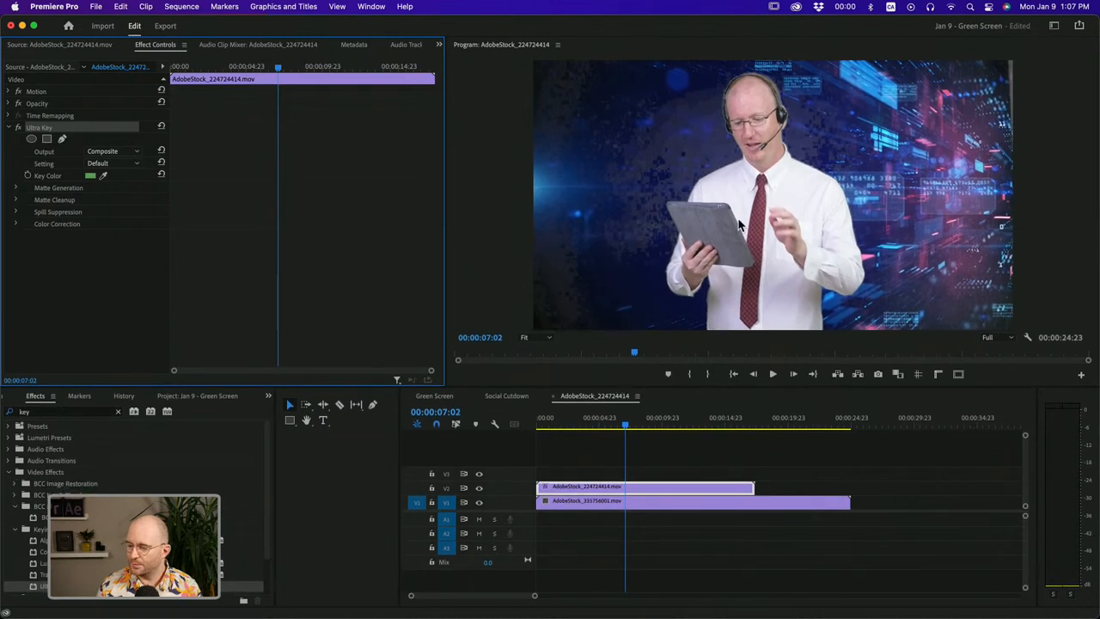
mouse_move(293, 217)
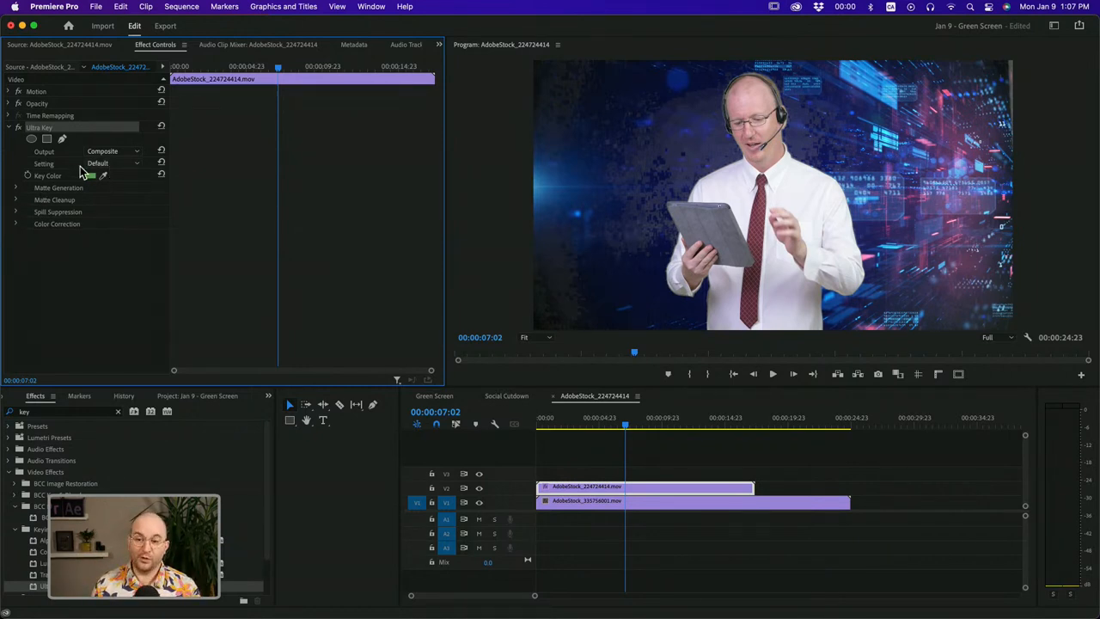
Try the Relaxed preset, then set the Ultra Key setting to Aggressive.
left_click(111, 163)
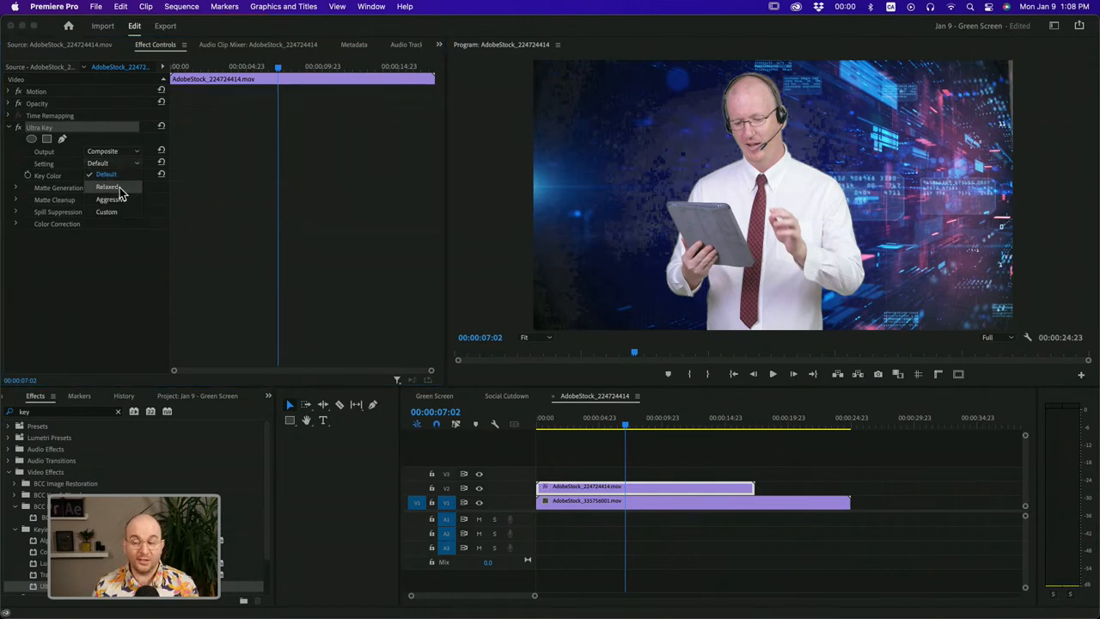
left_click(106, 186)
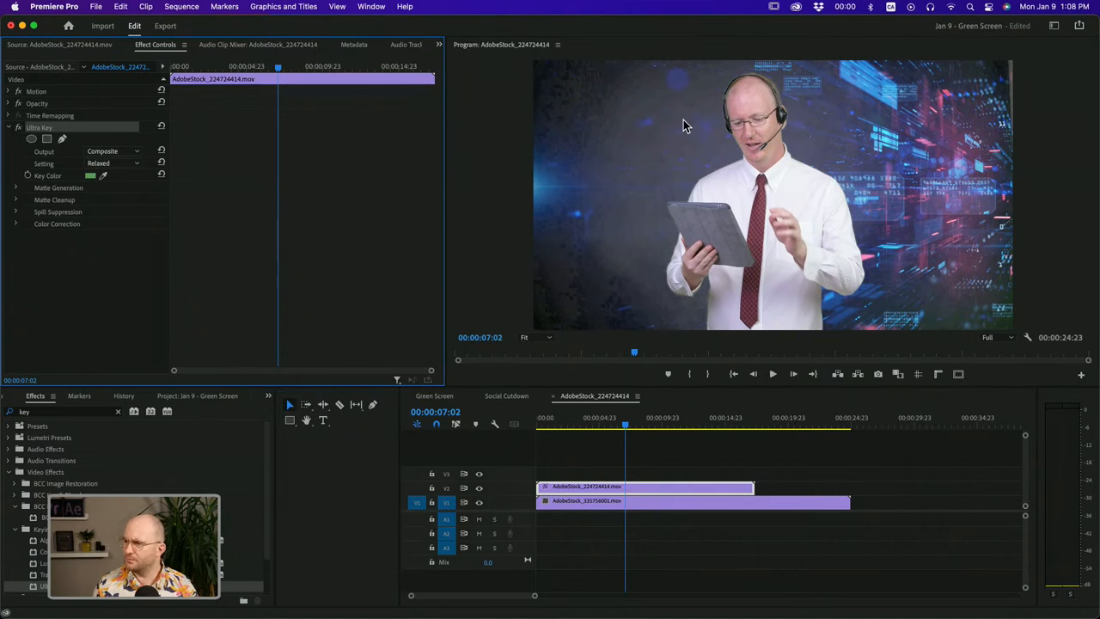
mouse_move(628, 193)
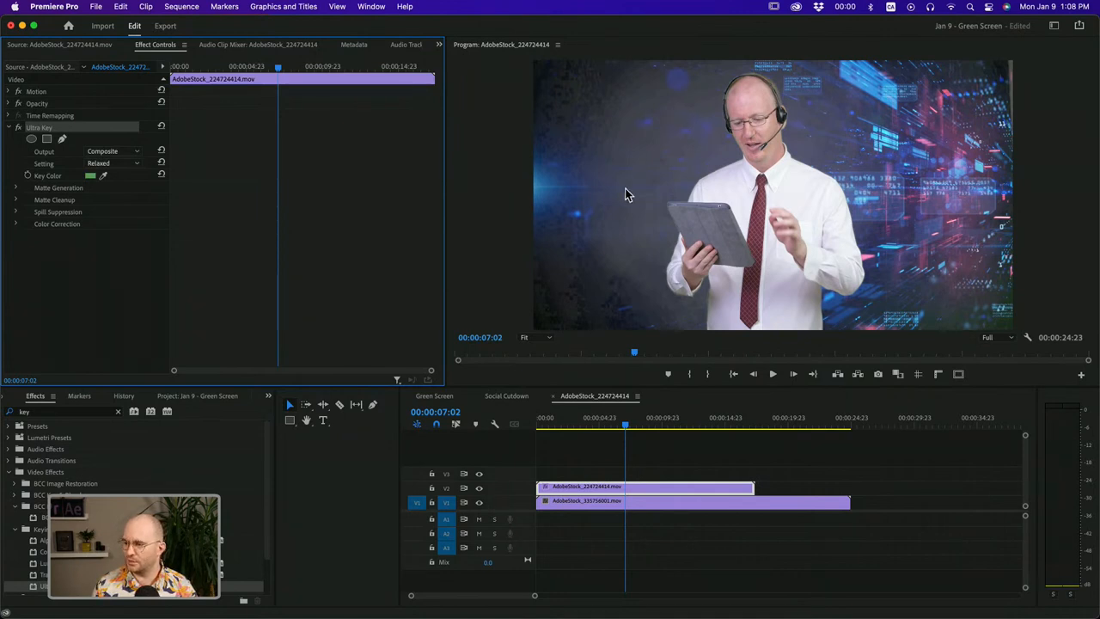
mouse_move(172, 248)
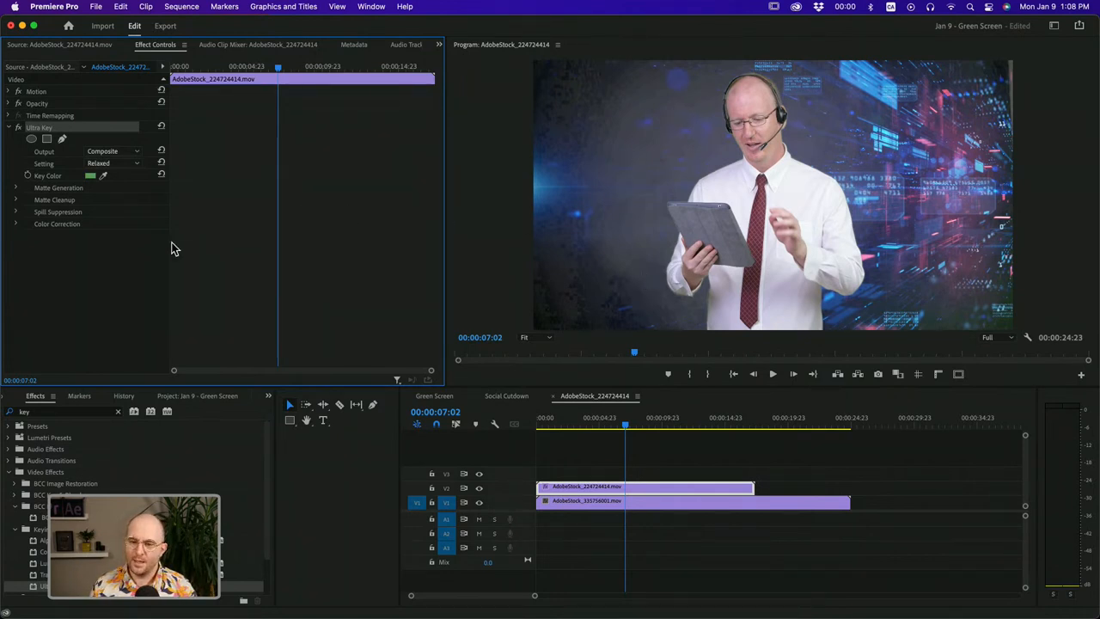
left_click(112, 163)
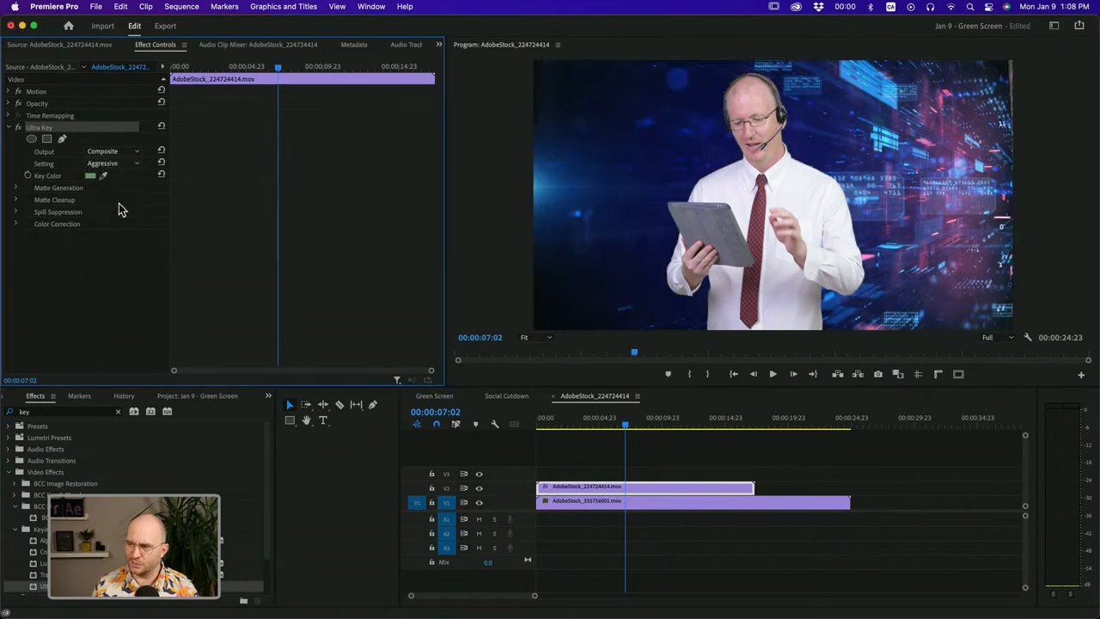
mouse_move(694, 167)
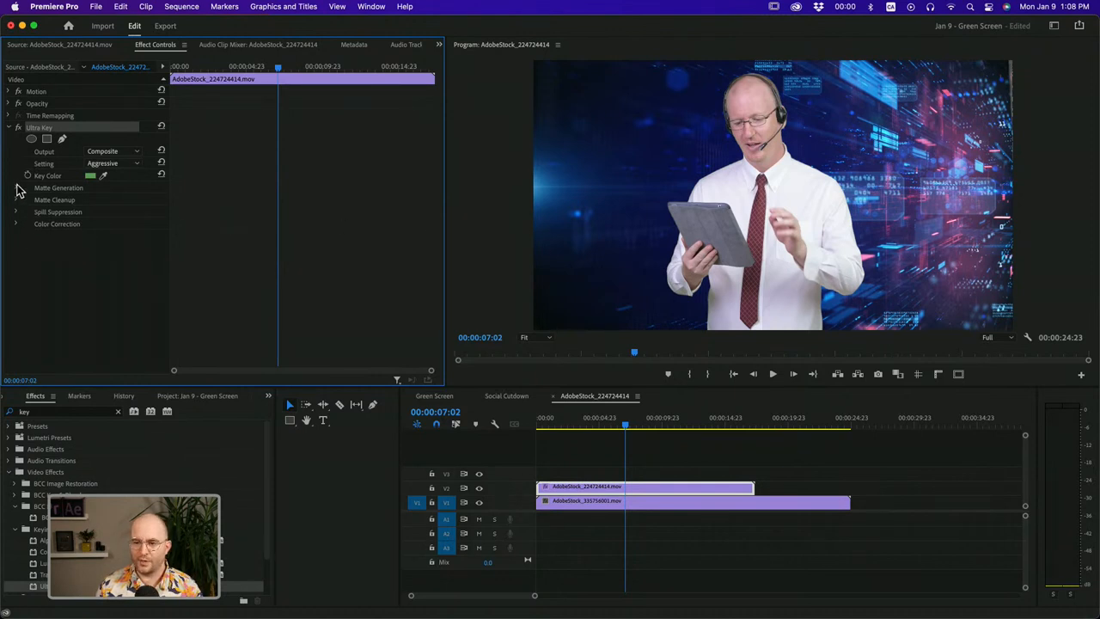
Review the Aggressive matte generation and cleanup values, then choose the Default preset.
left_click(17, 187)
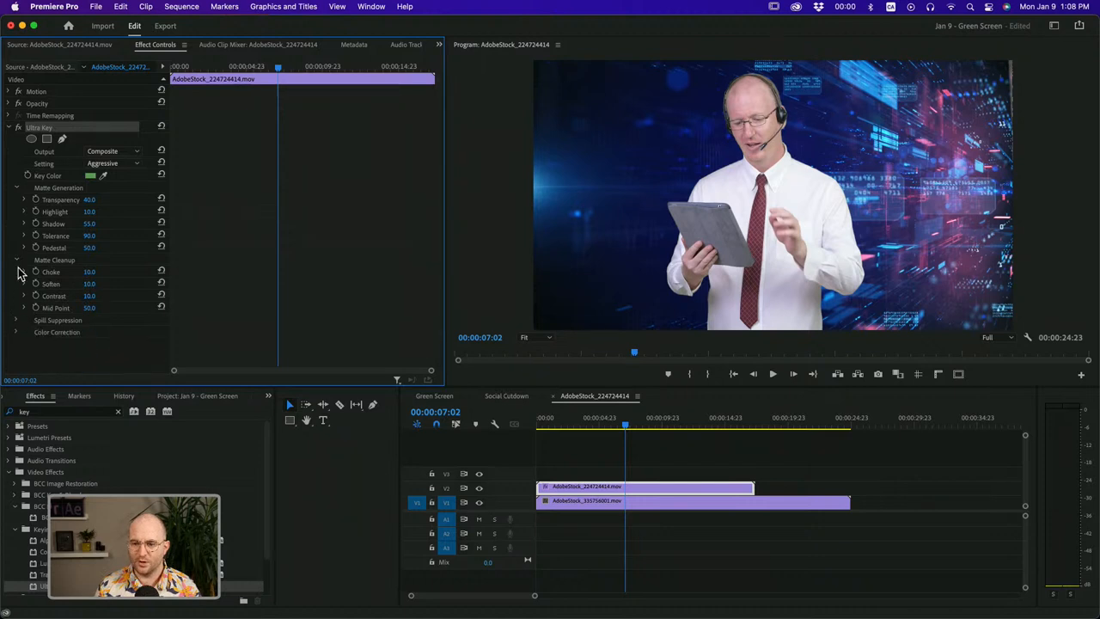
left_click(16, 188)
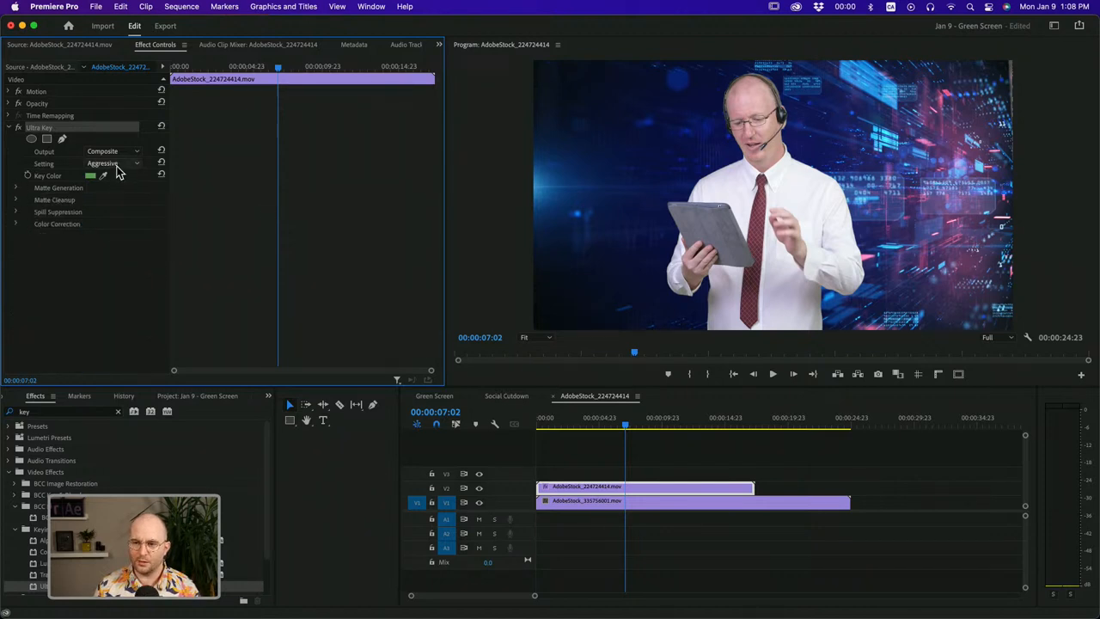
left_click(112, 164)
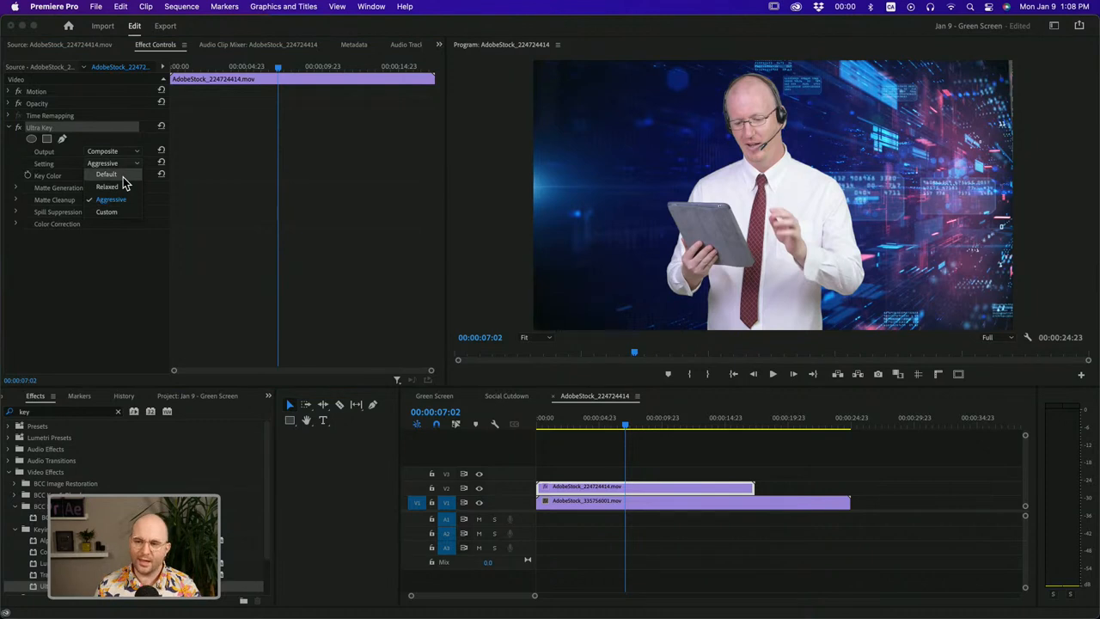
left_click(105, 174)
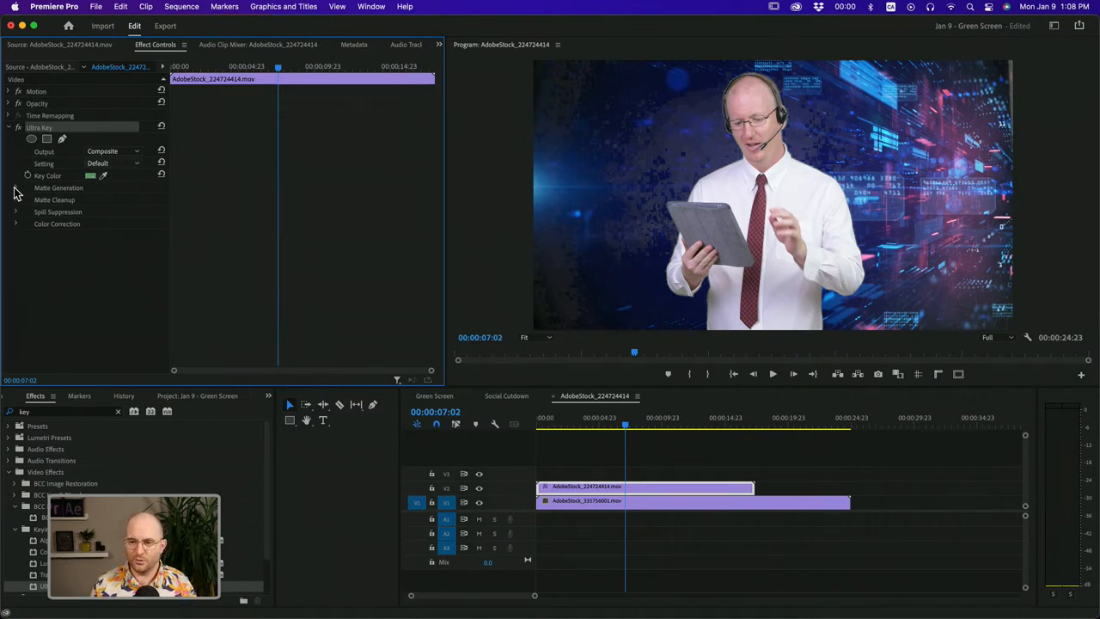
View Ultra Key's Alpha Channel output and raise Pedestal until the background is black.
left_click(16, 187)
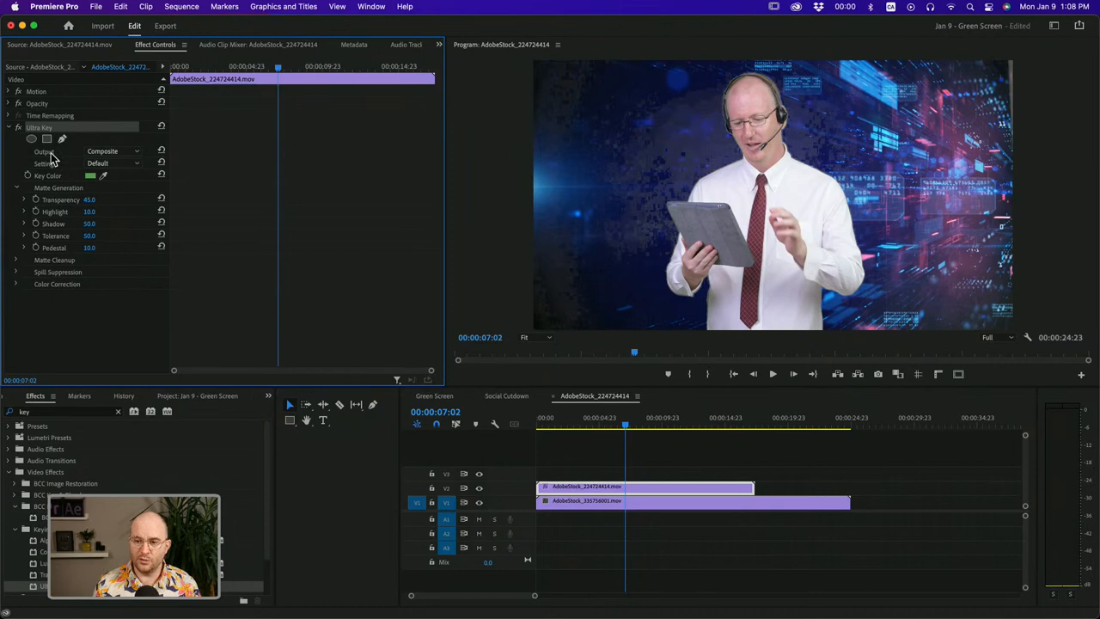
left_click(110, 151)
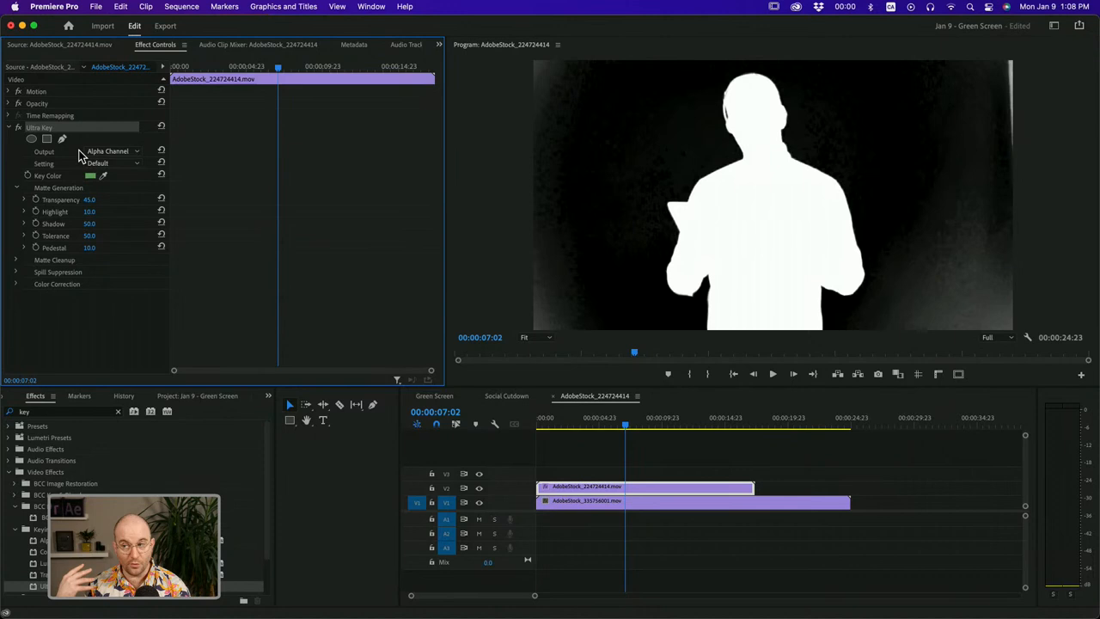
mouse_move(610, 152)
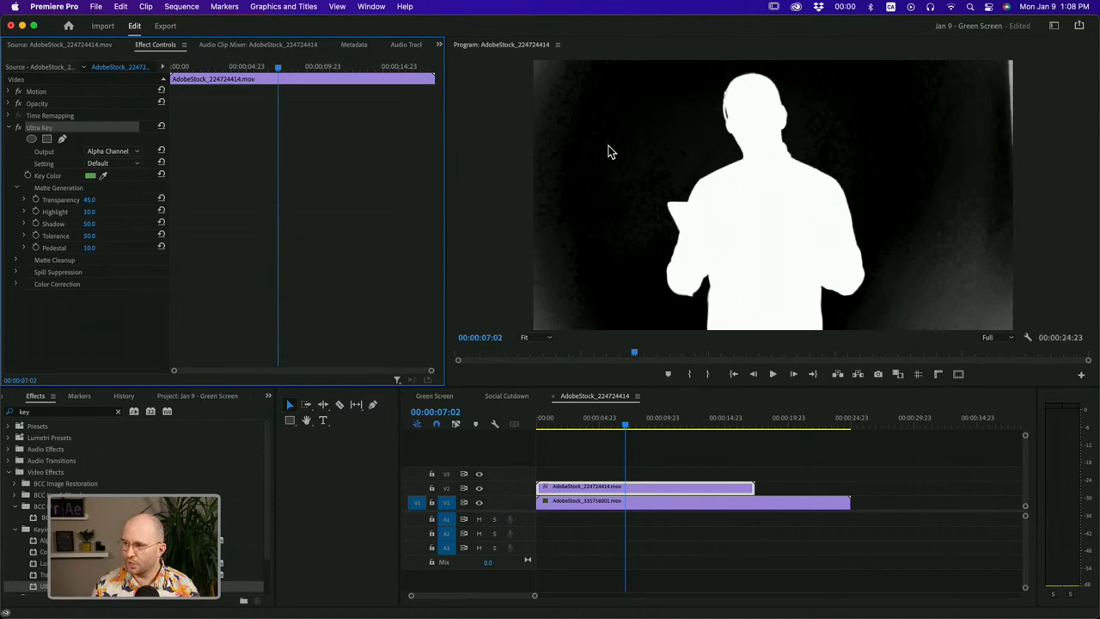
mouse_move(647, 131)
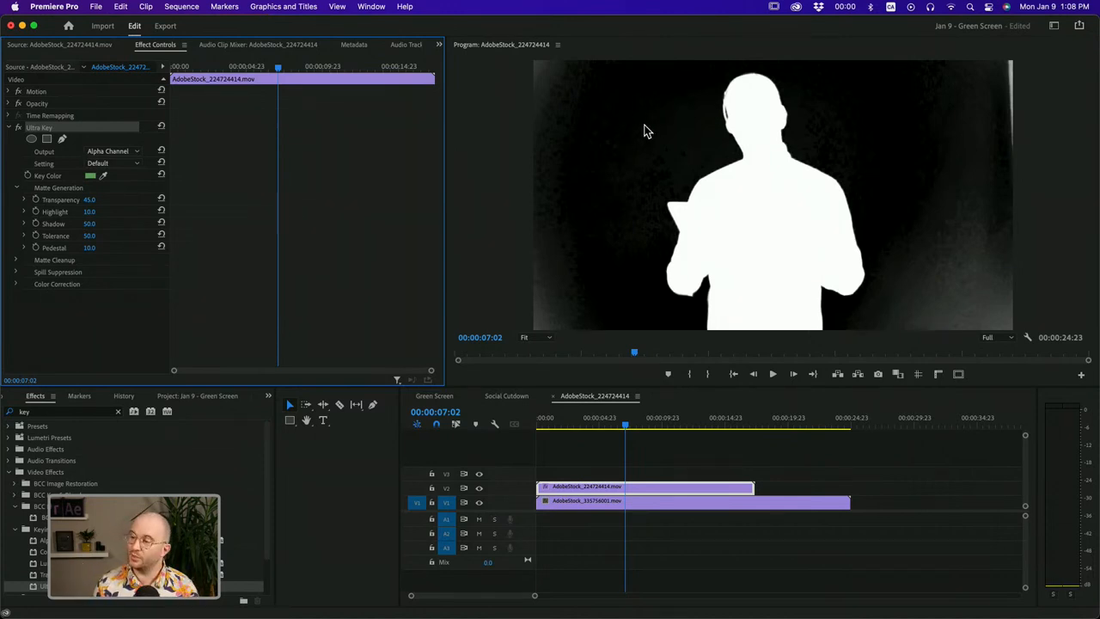
mouse_move(743, 134)
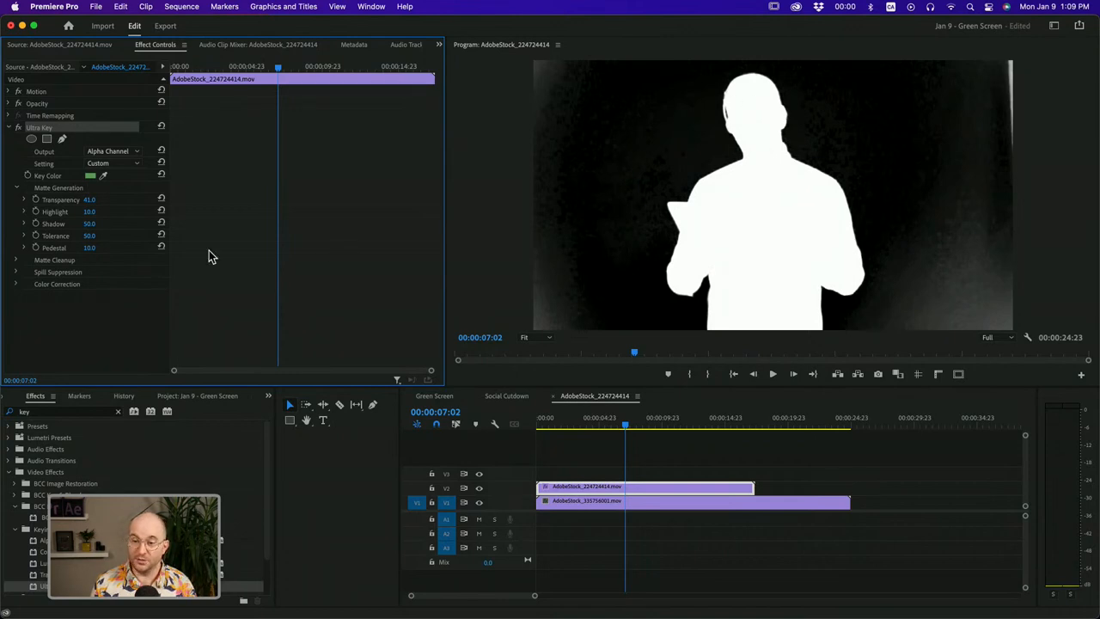
mouse_move(570, 328)
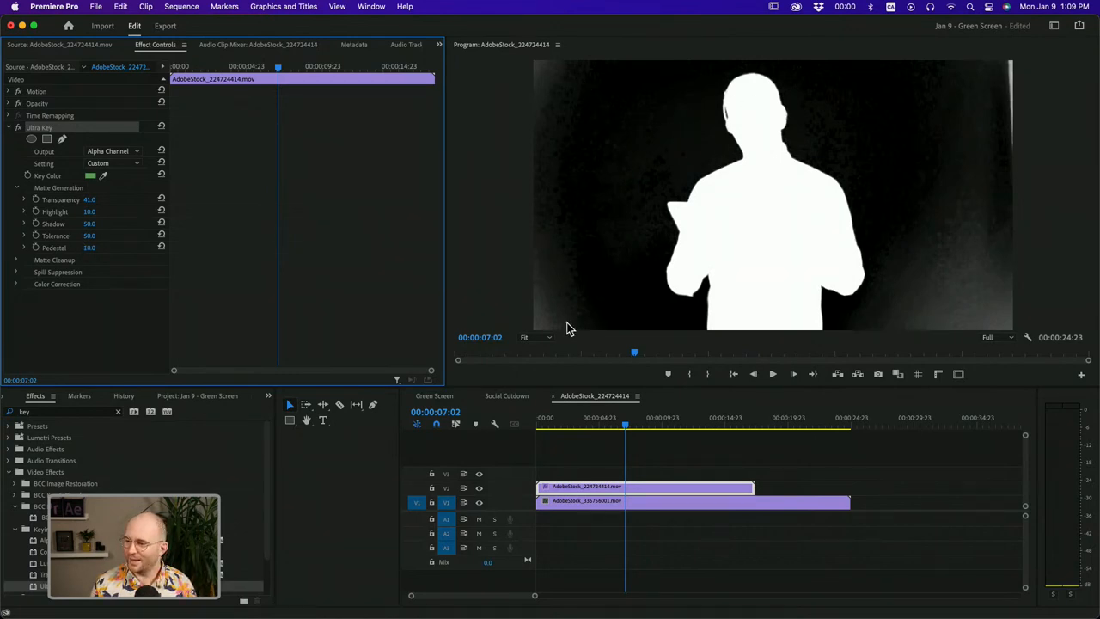
mouse_move(958, 226)
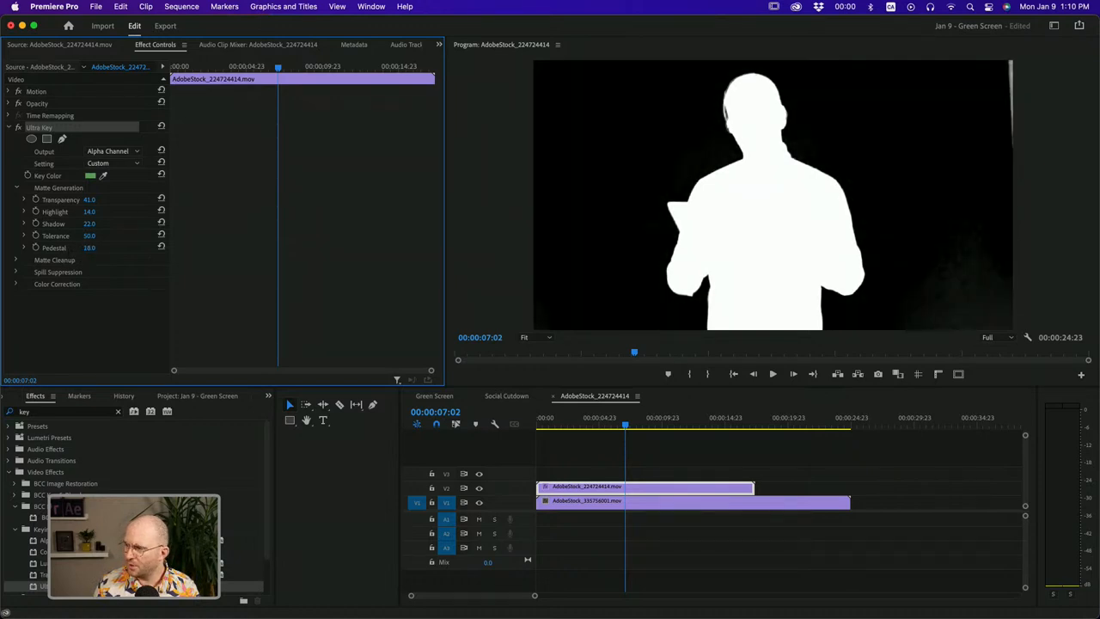
left_click_drag(89, 247, 94, 247)
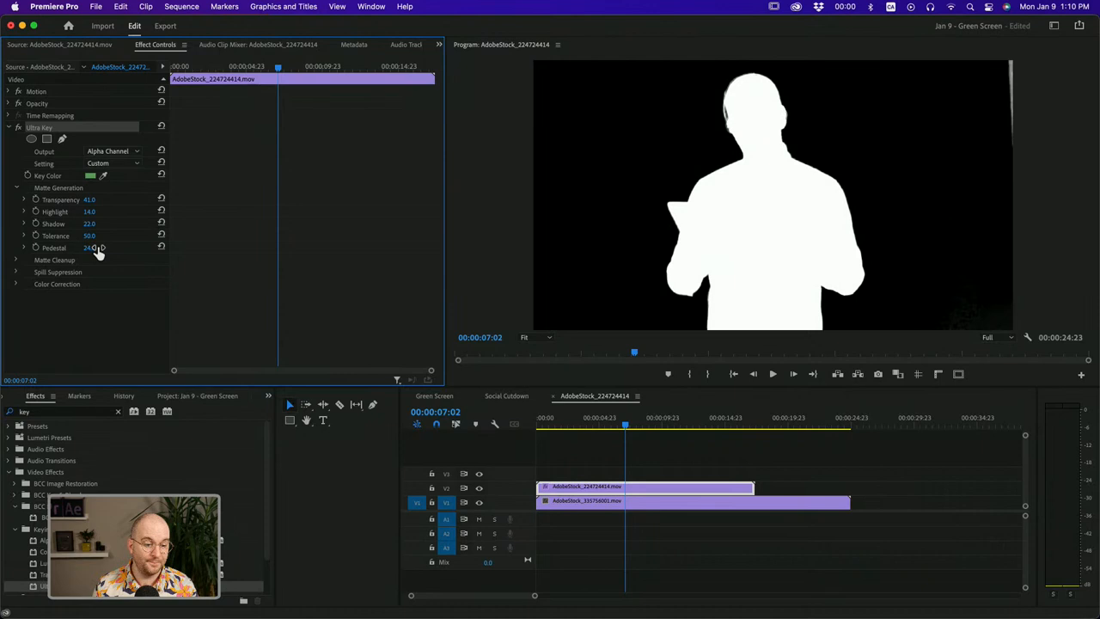
mouse_move(75, 91)
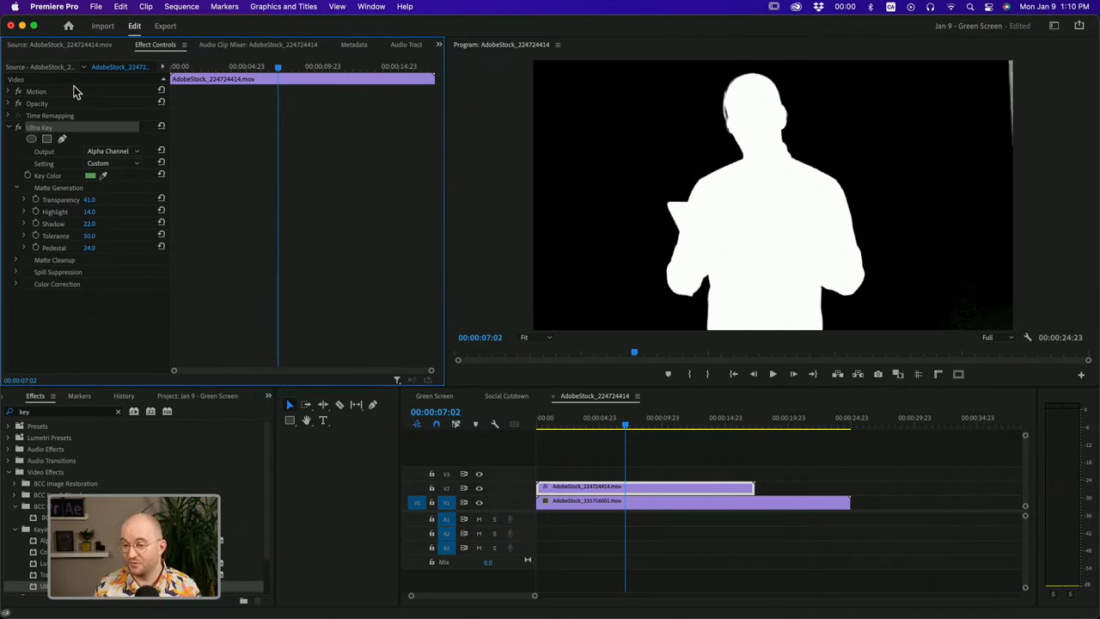
left_click(112, 150)
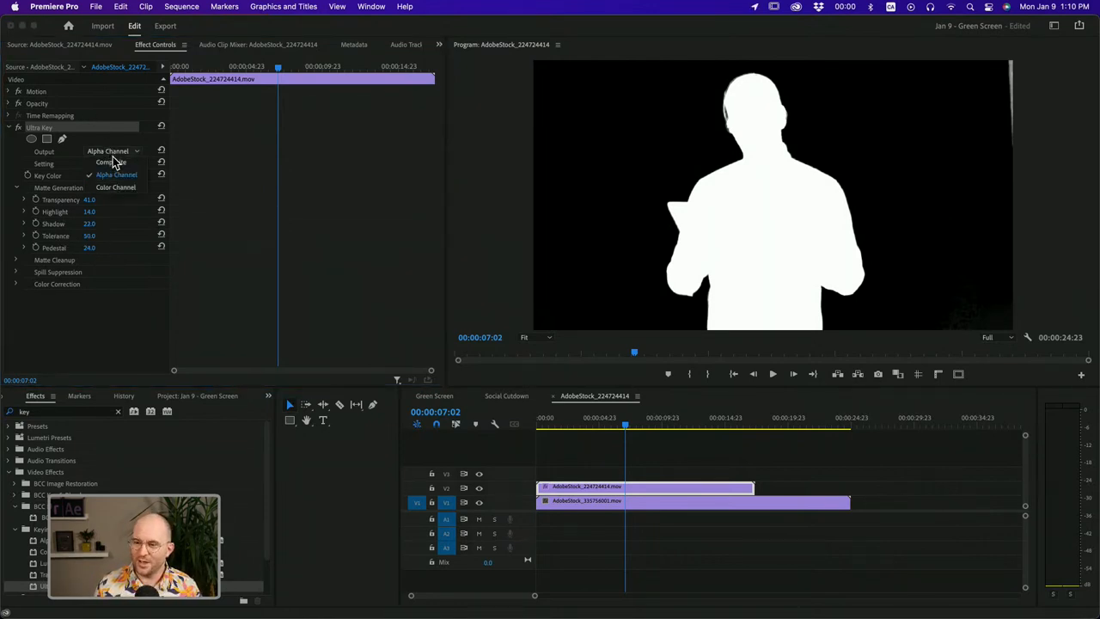
Set Ultra Key output to Composite, collapse Matte Generation and expand Matte Cleanup.
left_click(108, 161)
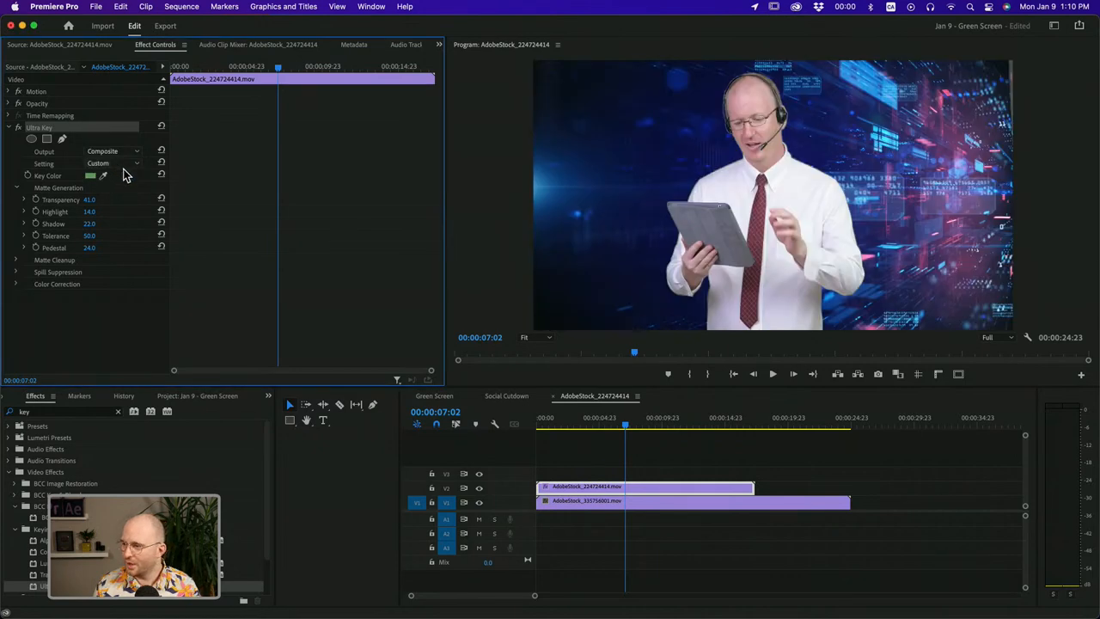
mouse_move(319, 249)
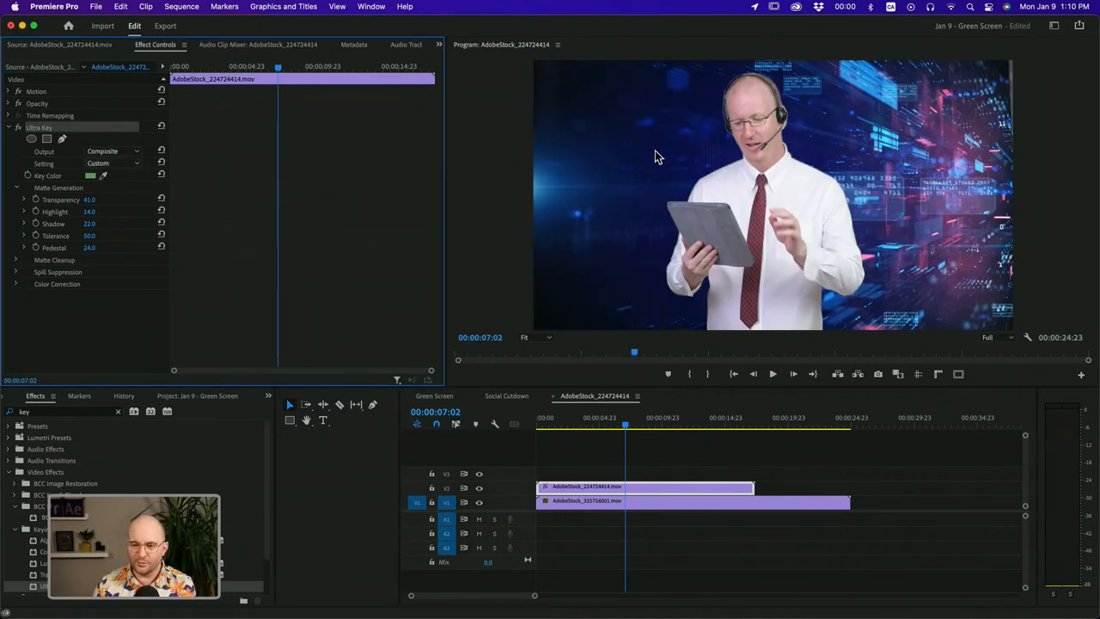
left_click(16, 187)
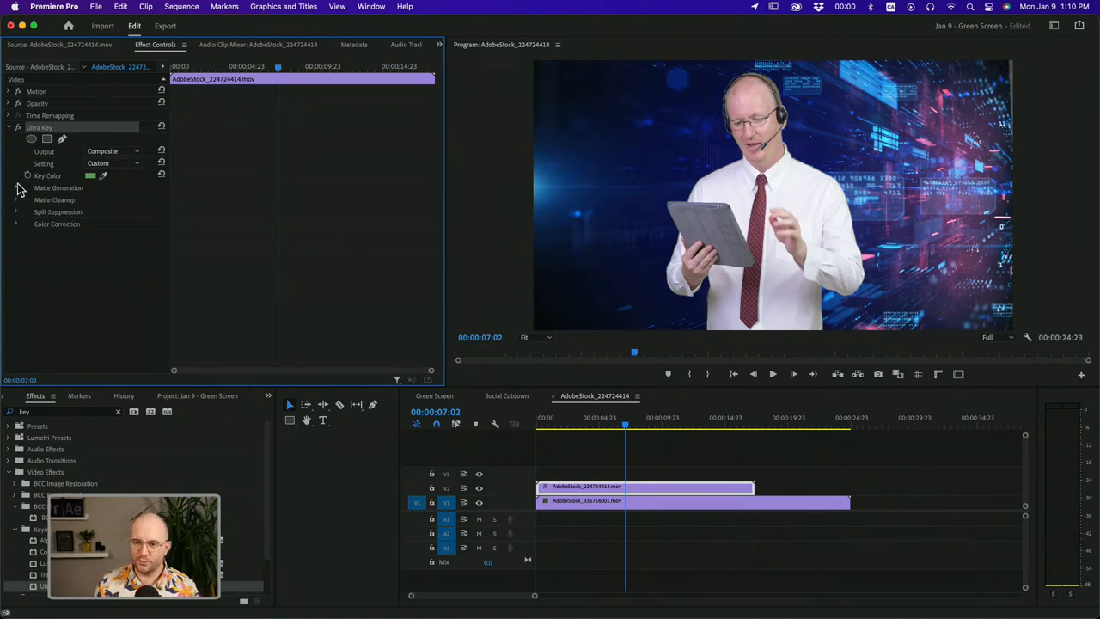
left_click(17, 200)
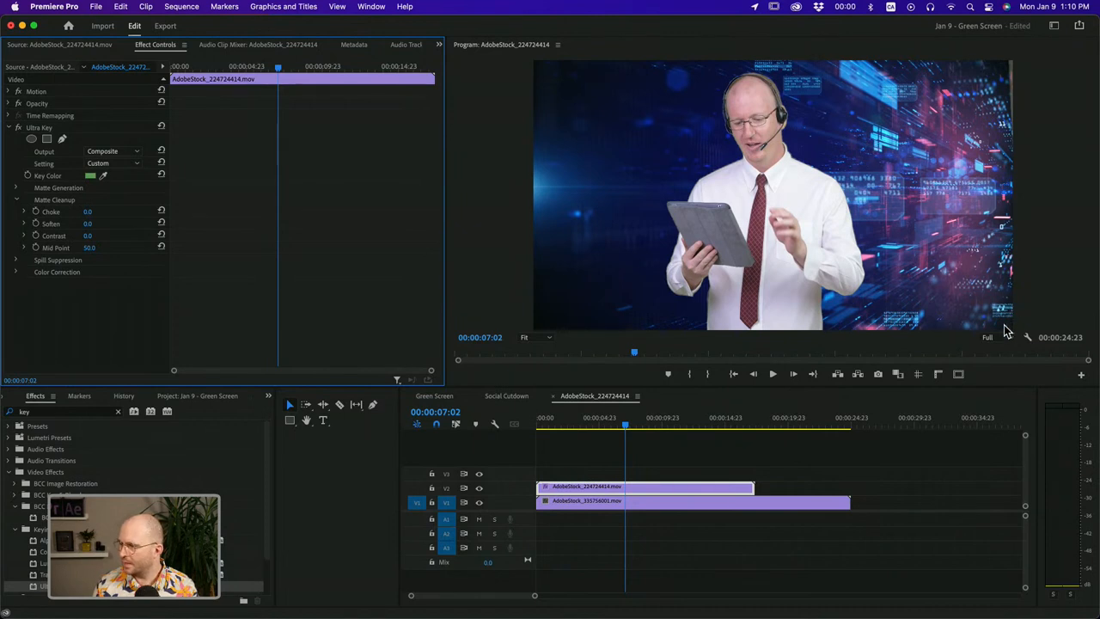
left_click(991, 336)
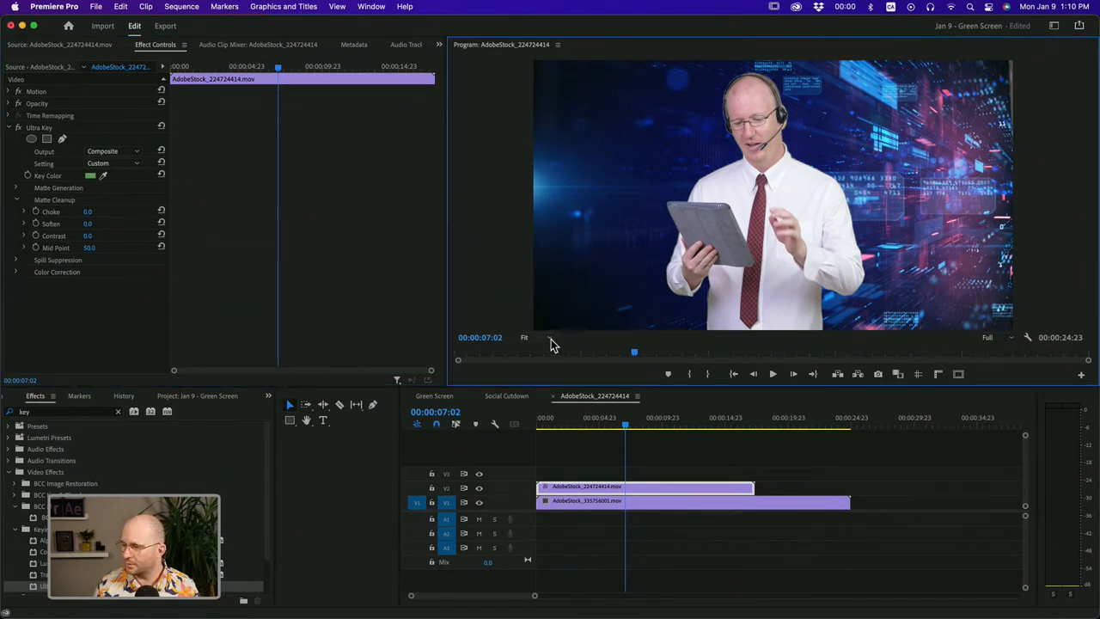
Zoom the Program Monitor to 200% and set Ultra Key Soften 53.0, Choke 10.0.
left_click(524, 338)
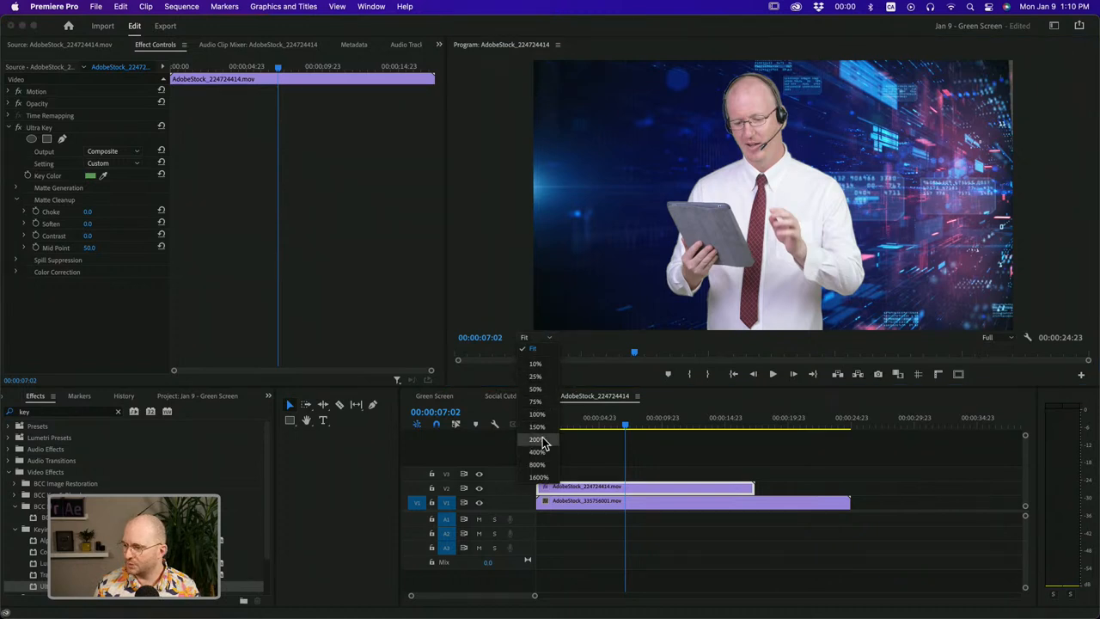
left_click(534, 439)
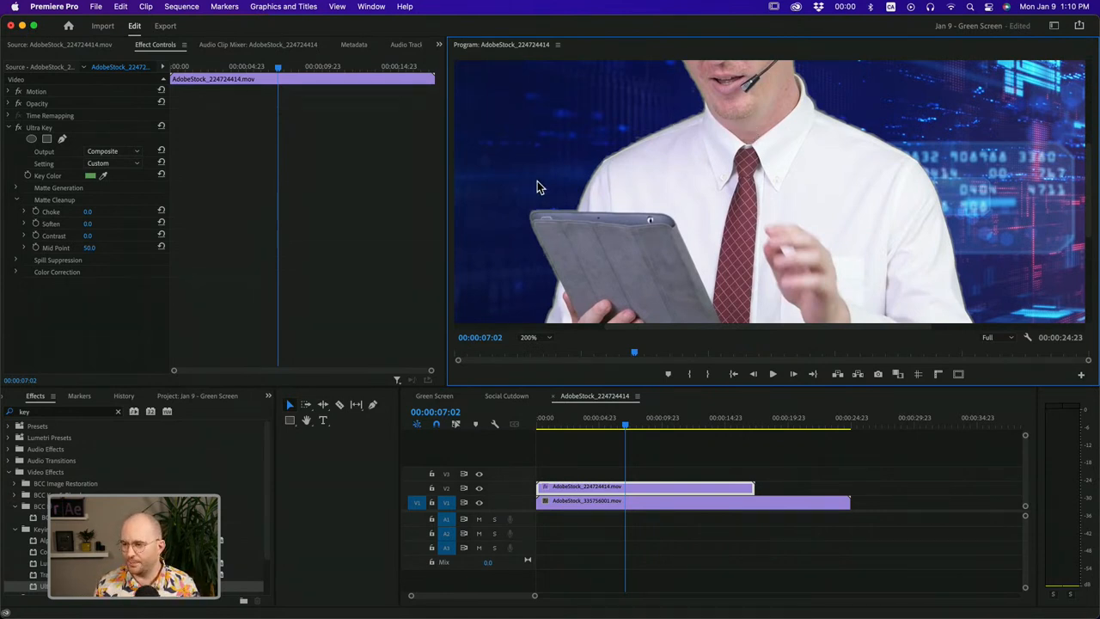
mouse_move(636, 148)
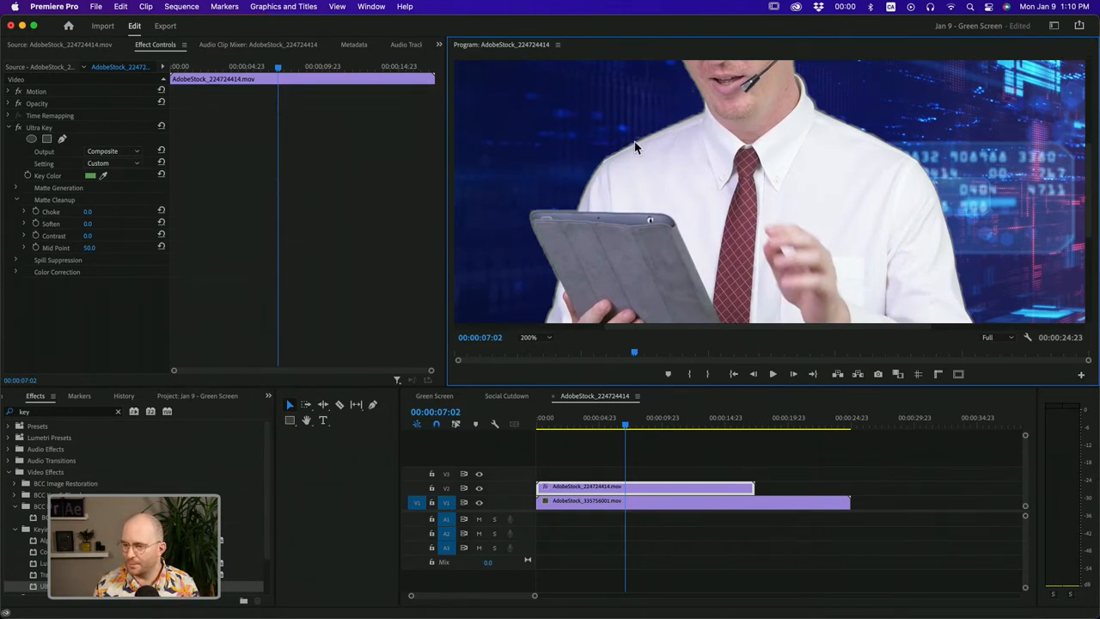
left_click(88, 224)
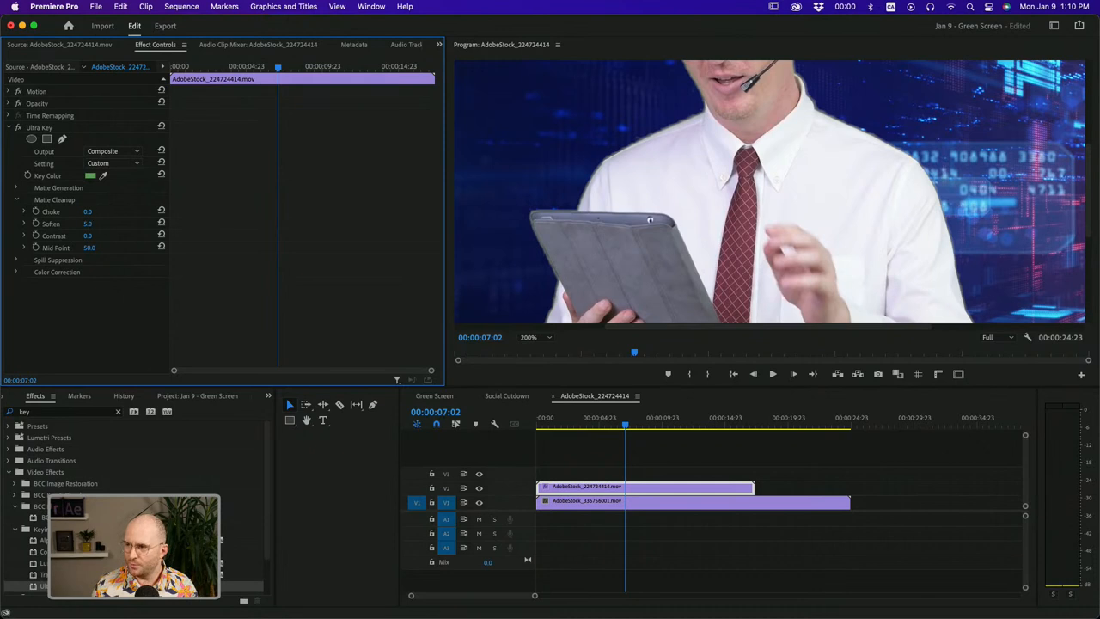
type("53.0")
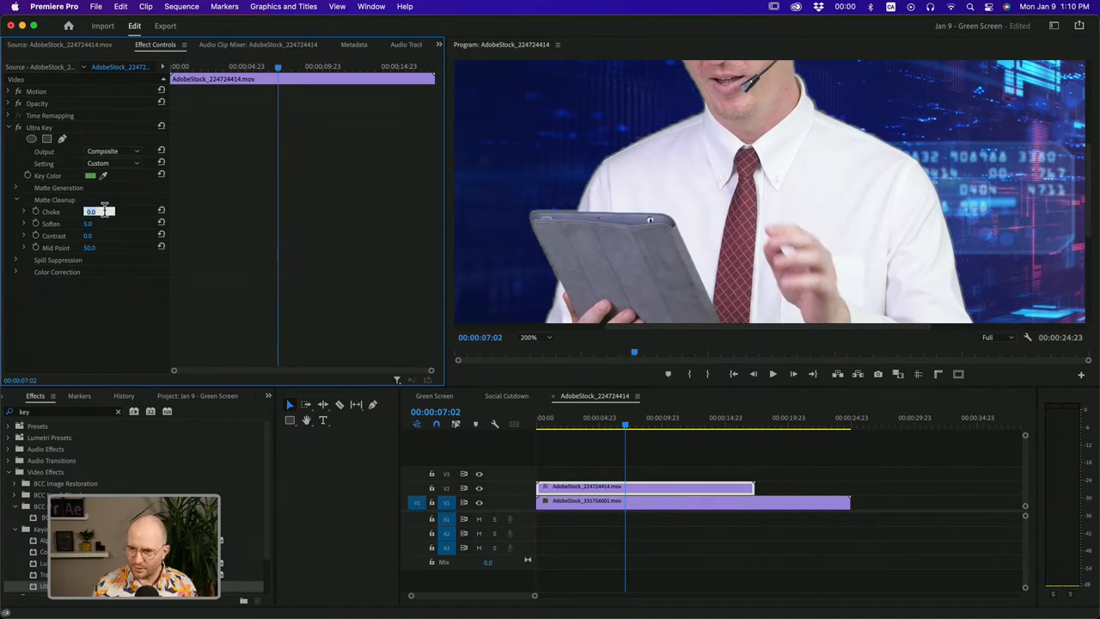
type("10.0")
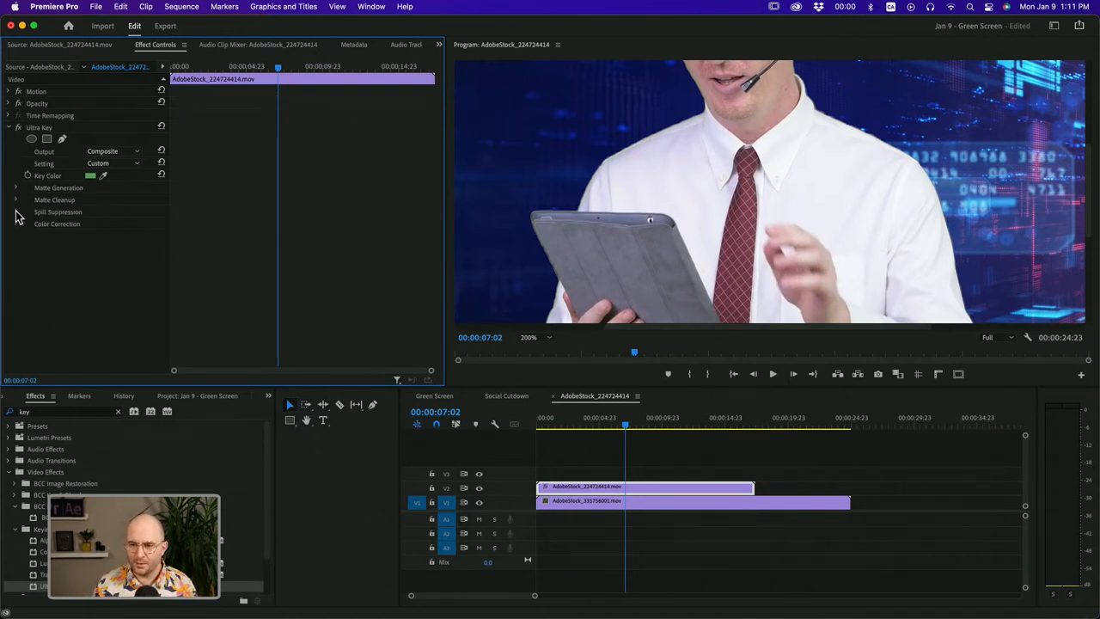
Expand Spill Suppression, set Desaturate to 61, and expand Color Correction.
left_click(15, 211)
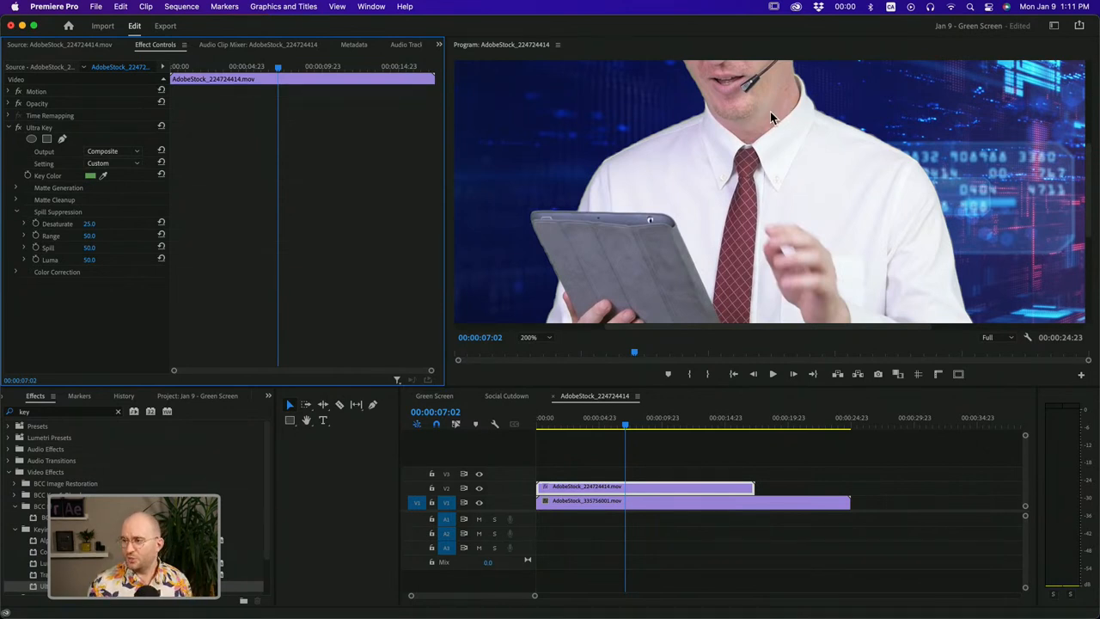
mouse_move(467, 324)
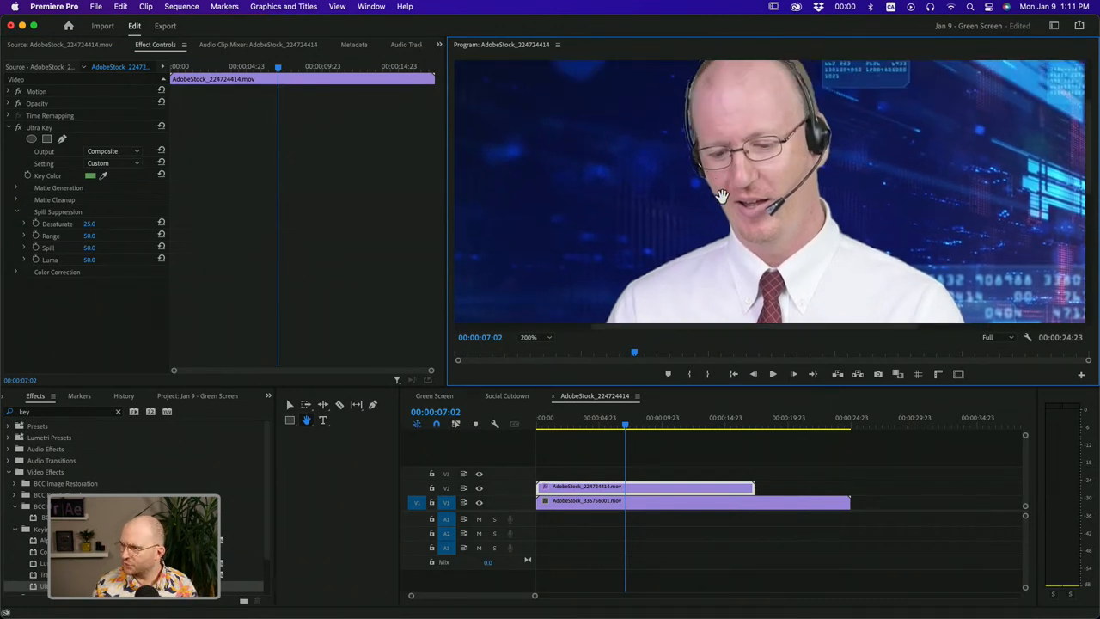
mouse_move(719, 203)
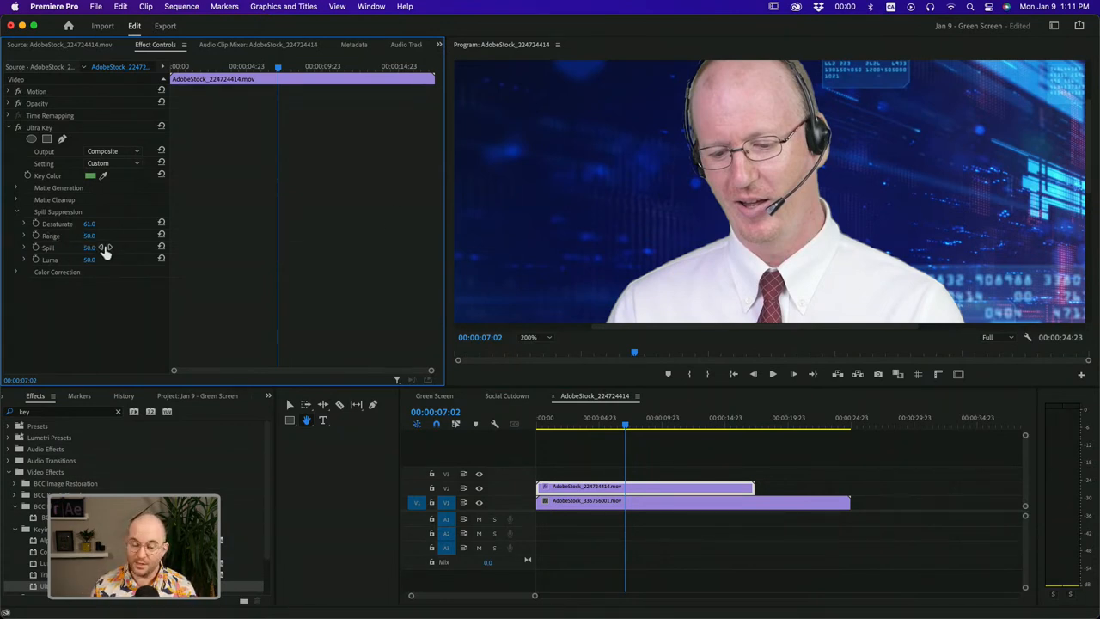
mouse_move(97, 237)
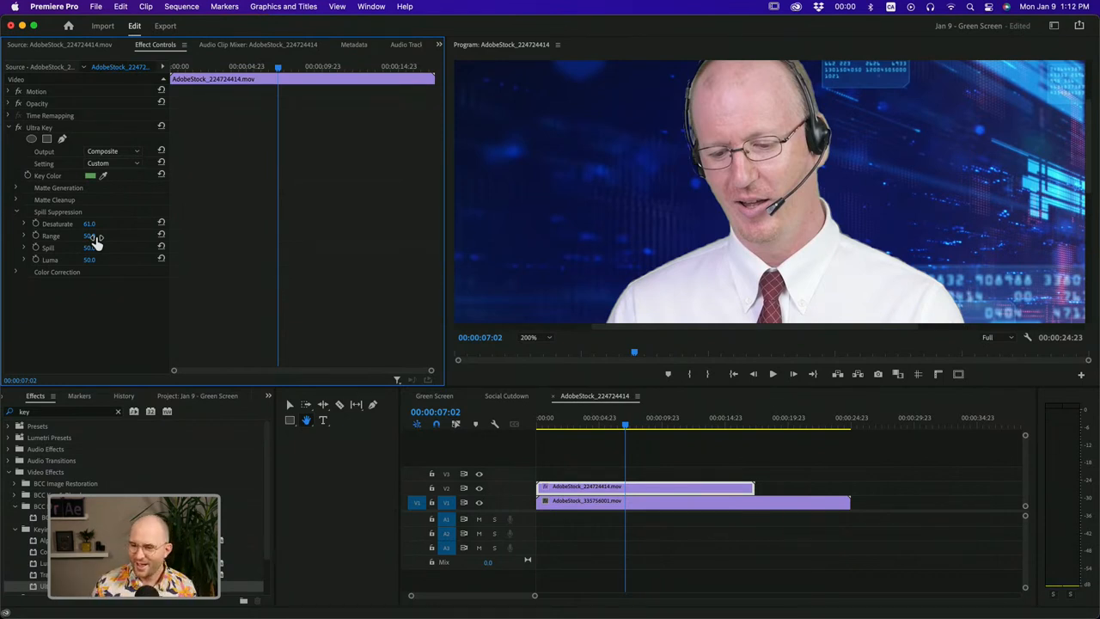
left_click(16, 271)
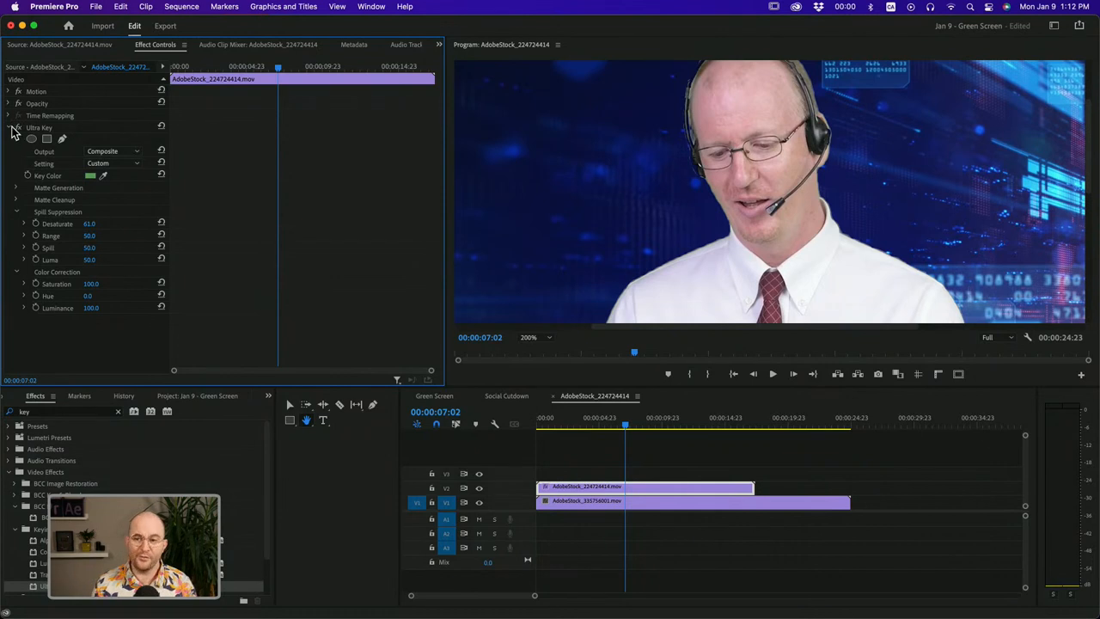
Switch Ultra Key's Setting to Aggressive and collapse Spill Suppression.
left_click(111, 163)
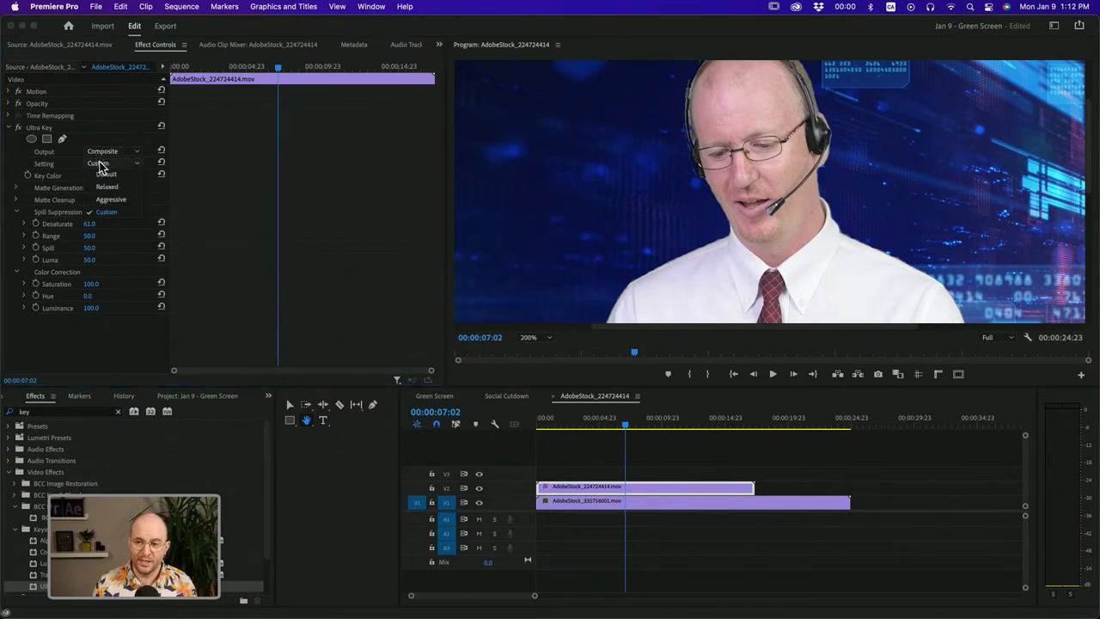
left_click(110, 200)
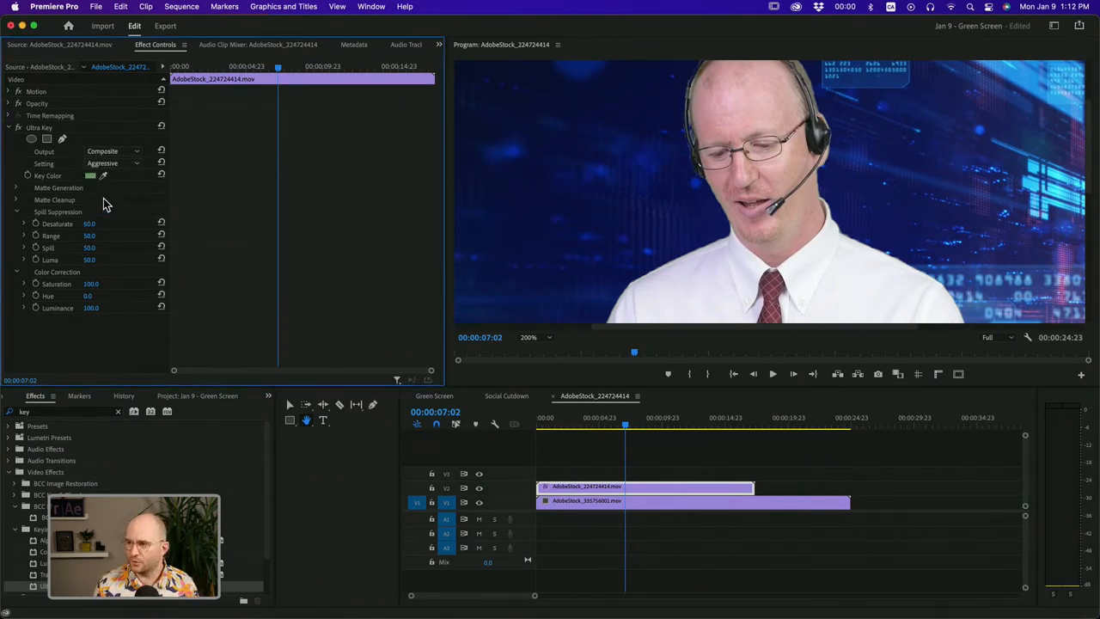
mouse_move(741, 213)
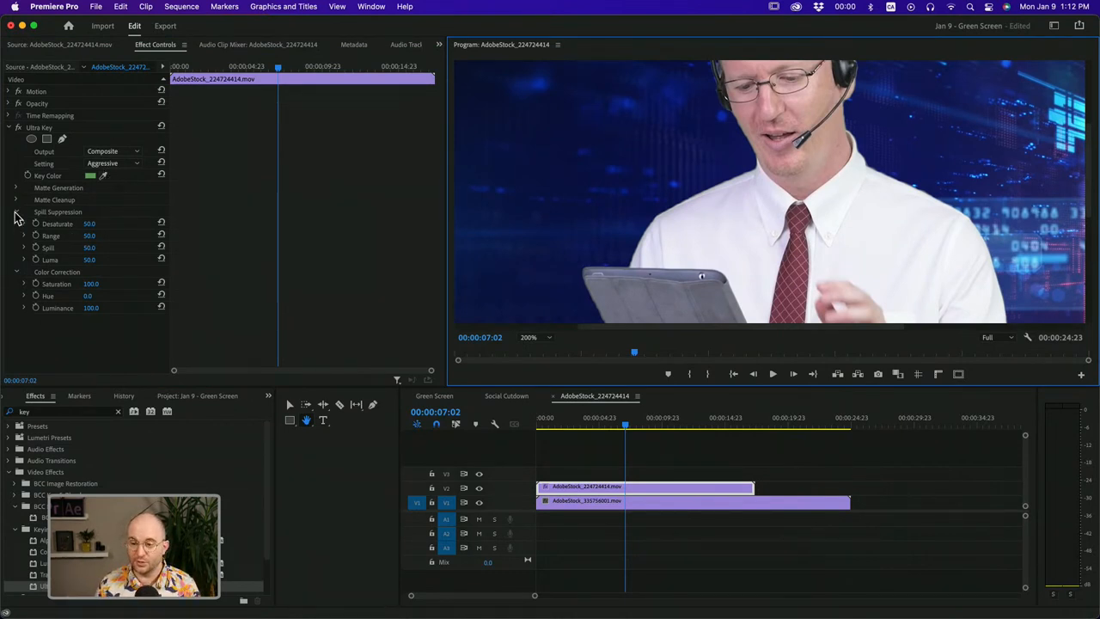
left_click(17, 211)
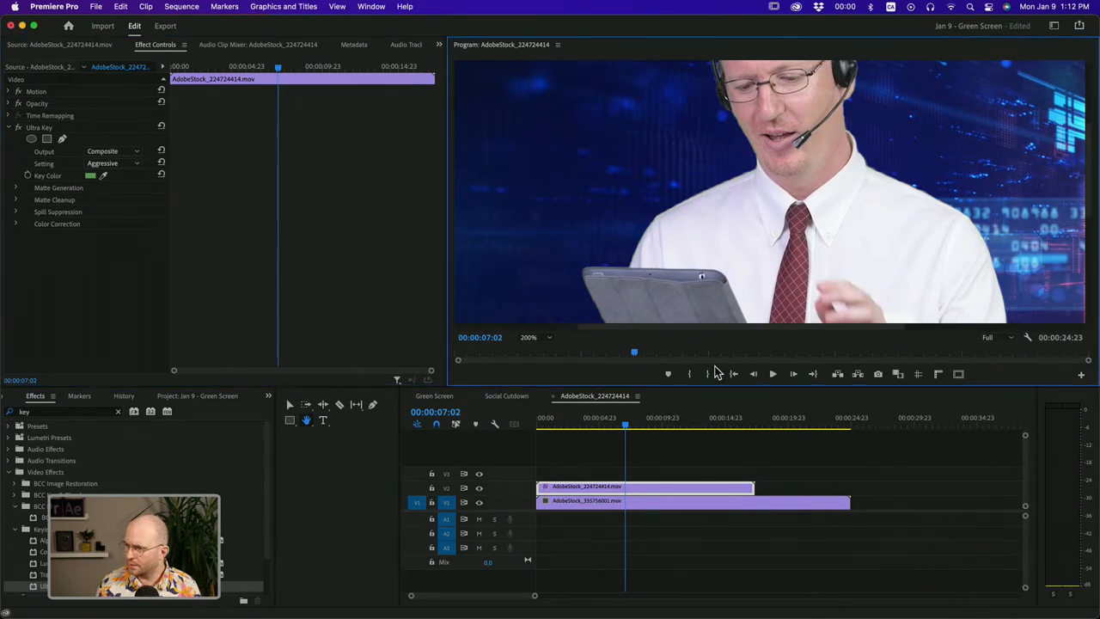
Fit the Program Monitor view, scrub through the clip, and collapse Ultra Key.
left_click(529, 337)
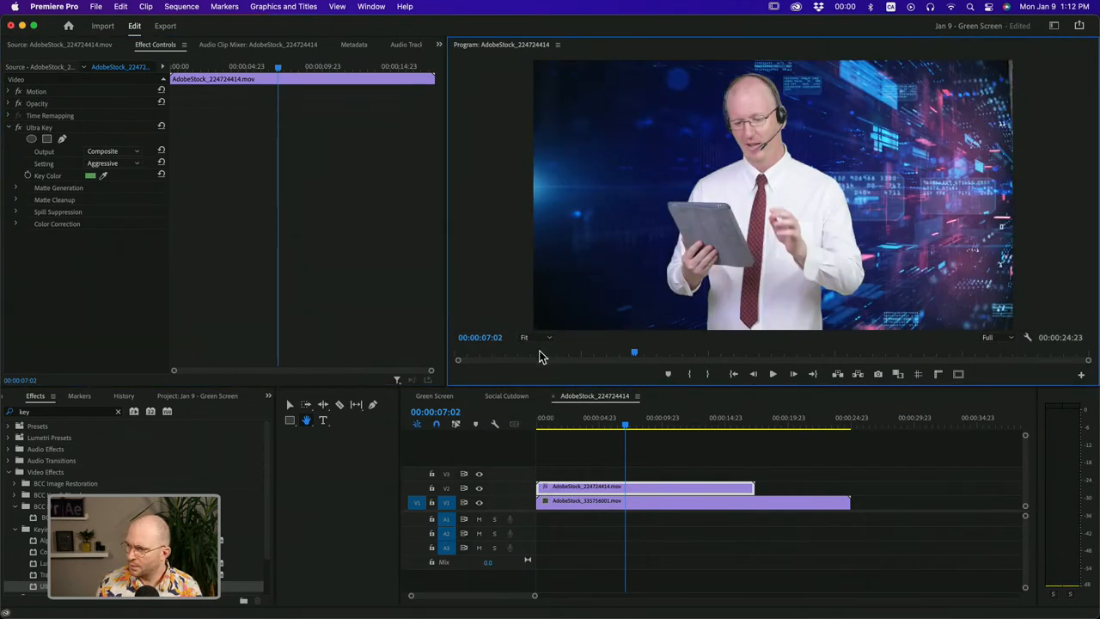
left_click(590, 430)
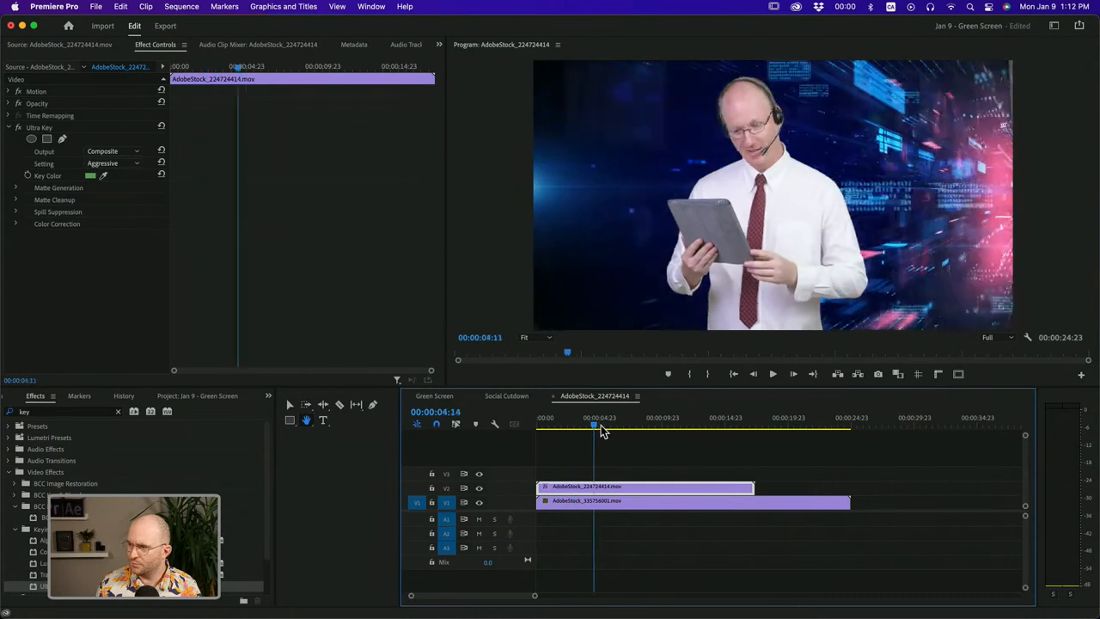
left_click(653, 440)
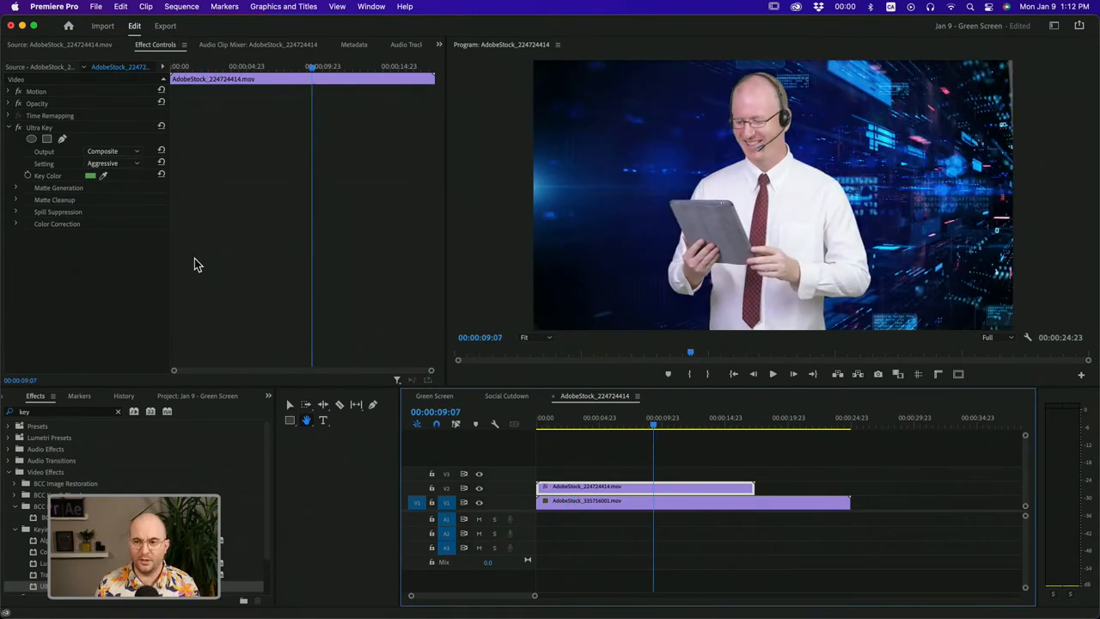
left_click(8, 128)
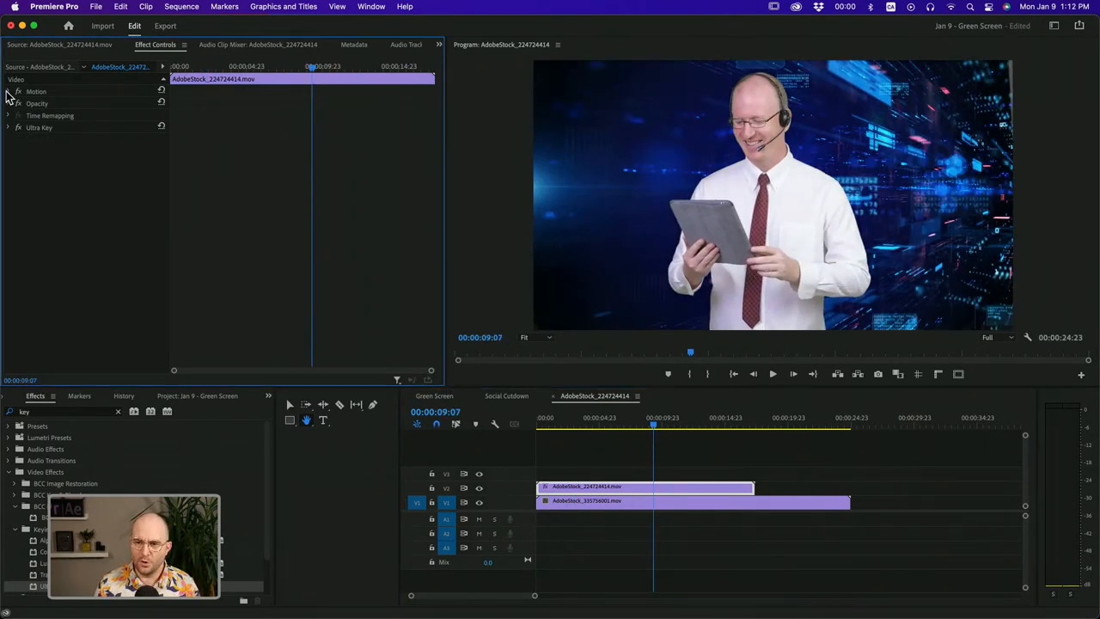
Expand Opacity, draw a free-draw bezier Mask (1) around the presenter, and disable Ultra Key.
left_click(7, 91)
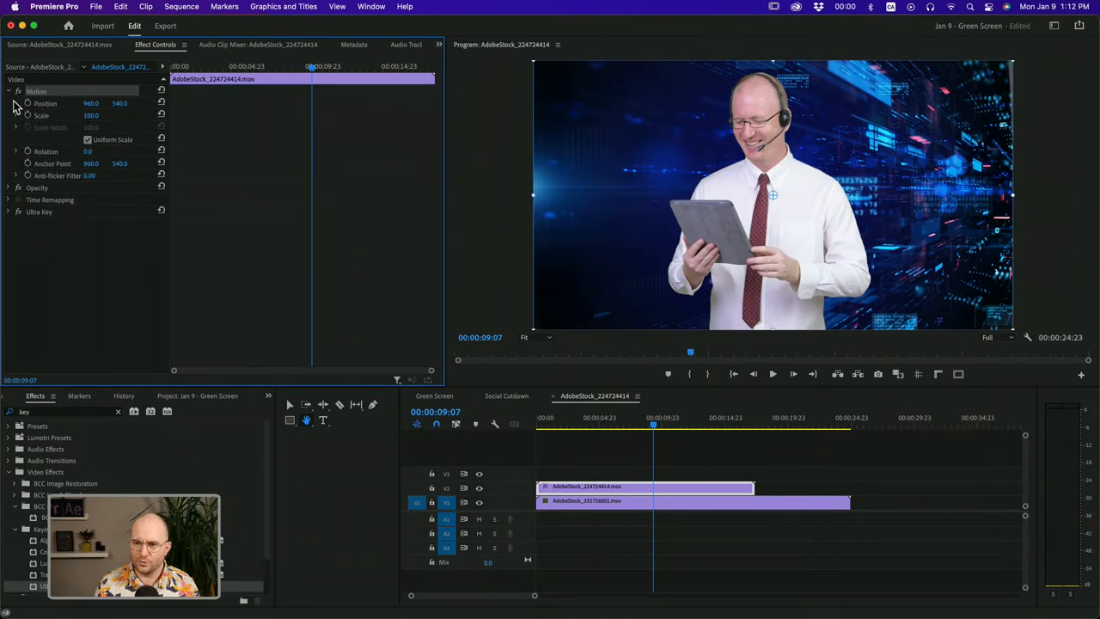
left_click(11, 89)
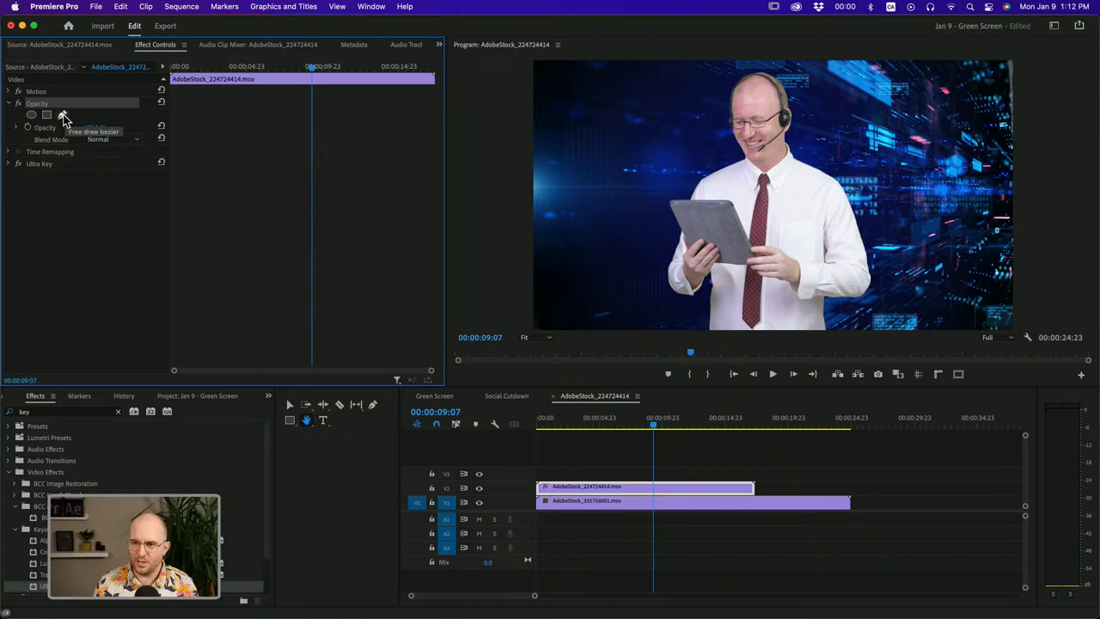
left_click(62, 114)
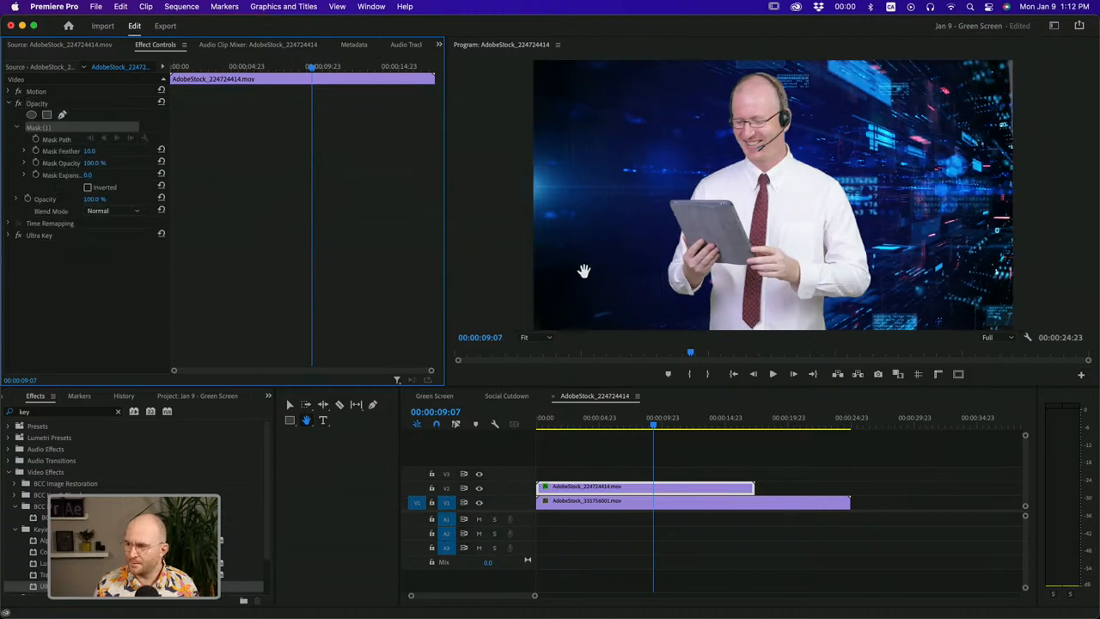
mouse_move(667, 471)
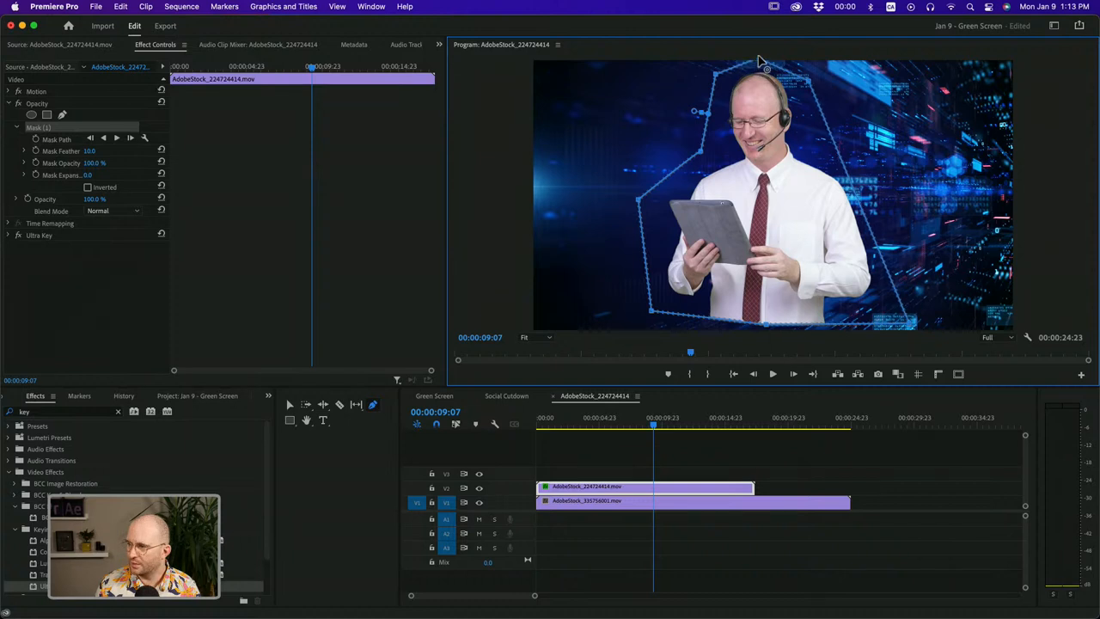
mouse_move(769, 330)
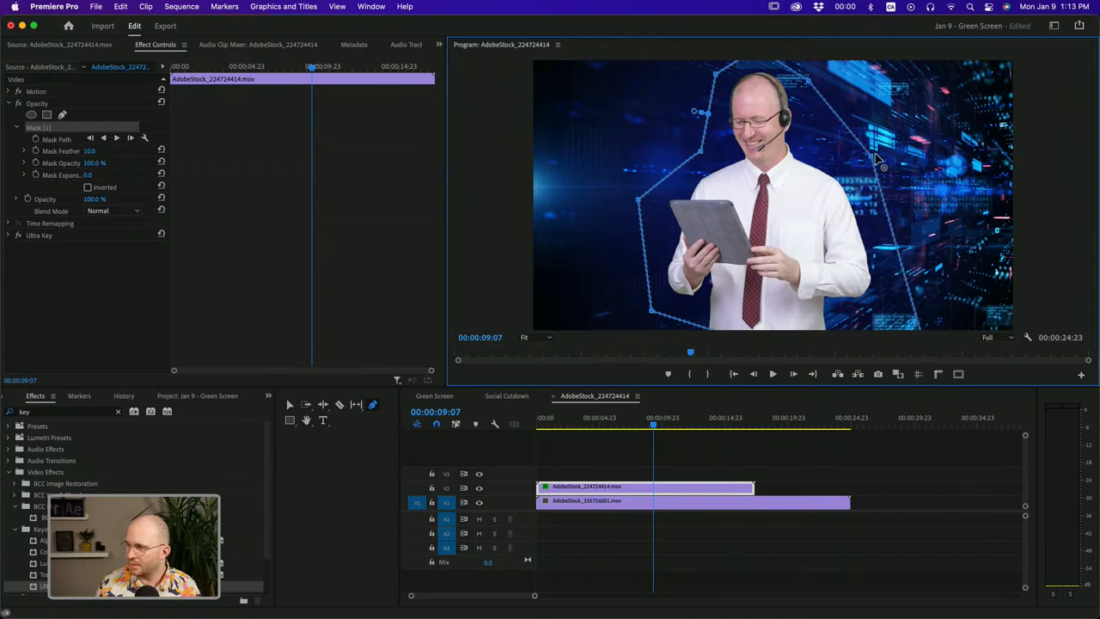
mouse_move(656, 308)
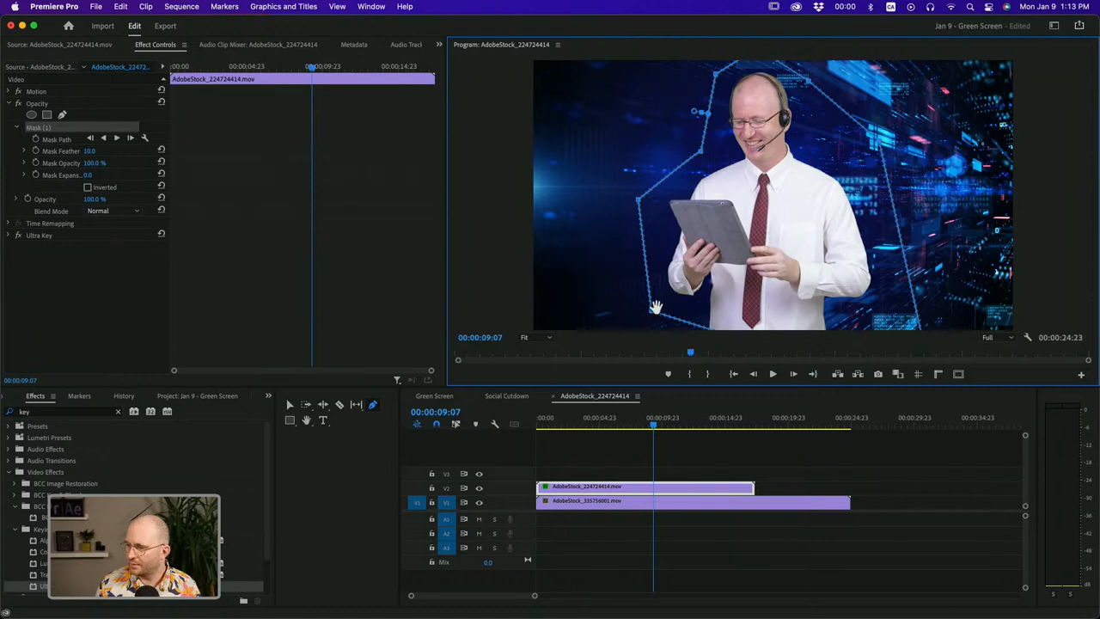
mouse_move(637, 212)
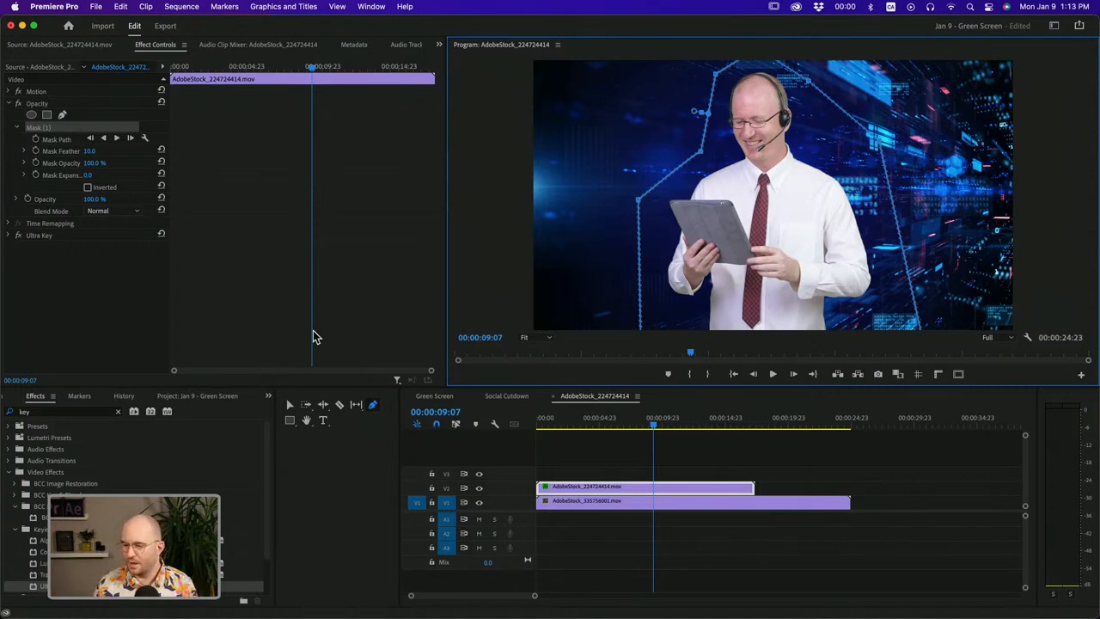
left_click(17, 235)
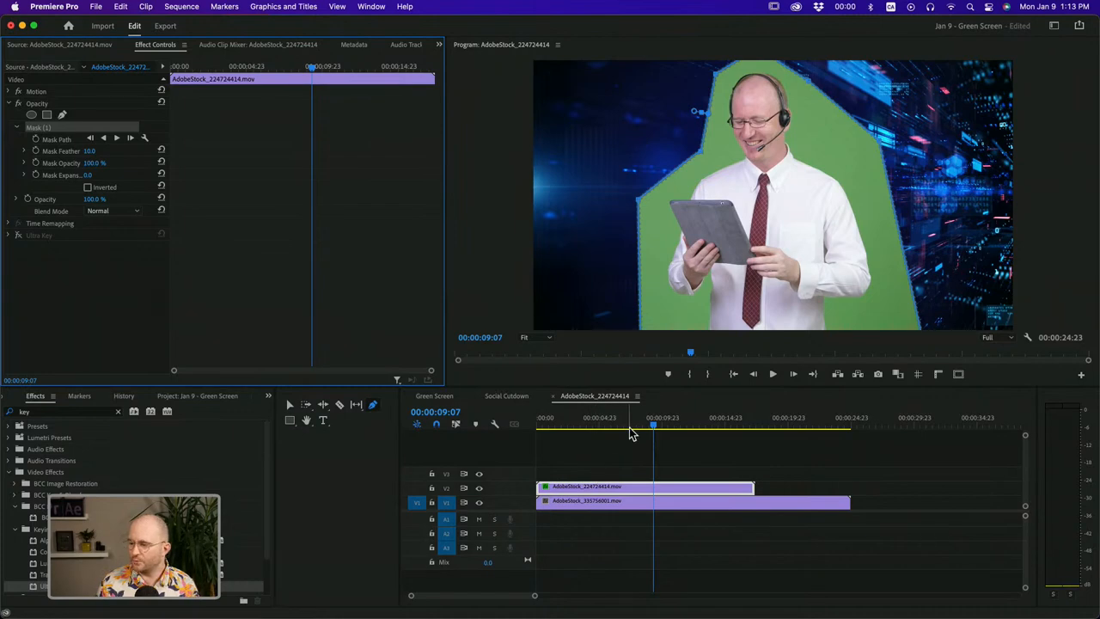
left_click(551, 428)
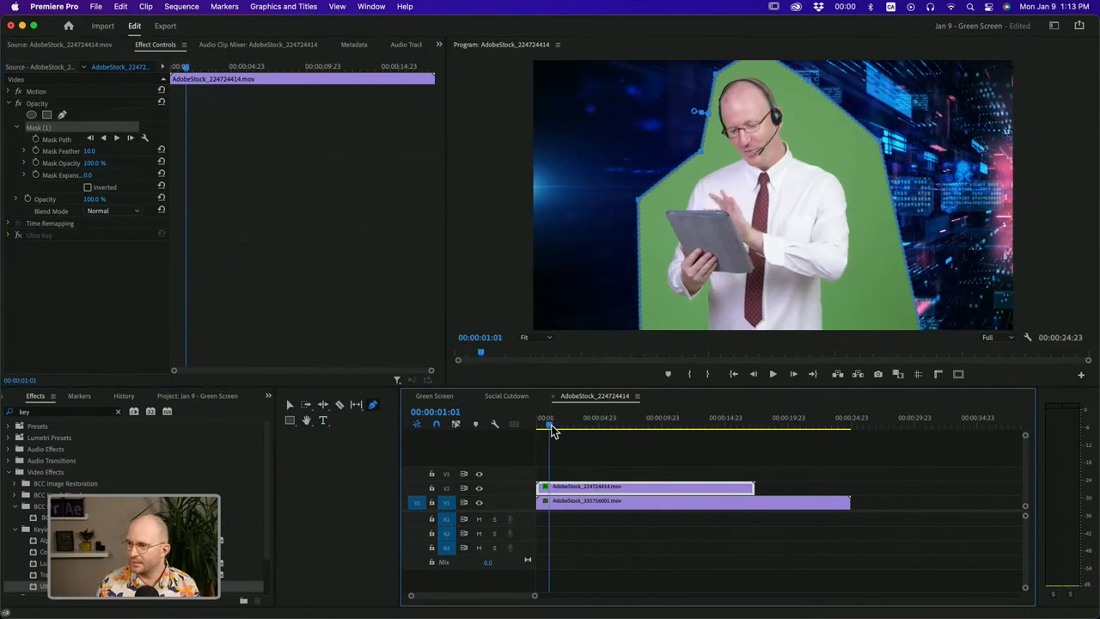
left_click(676, 420)
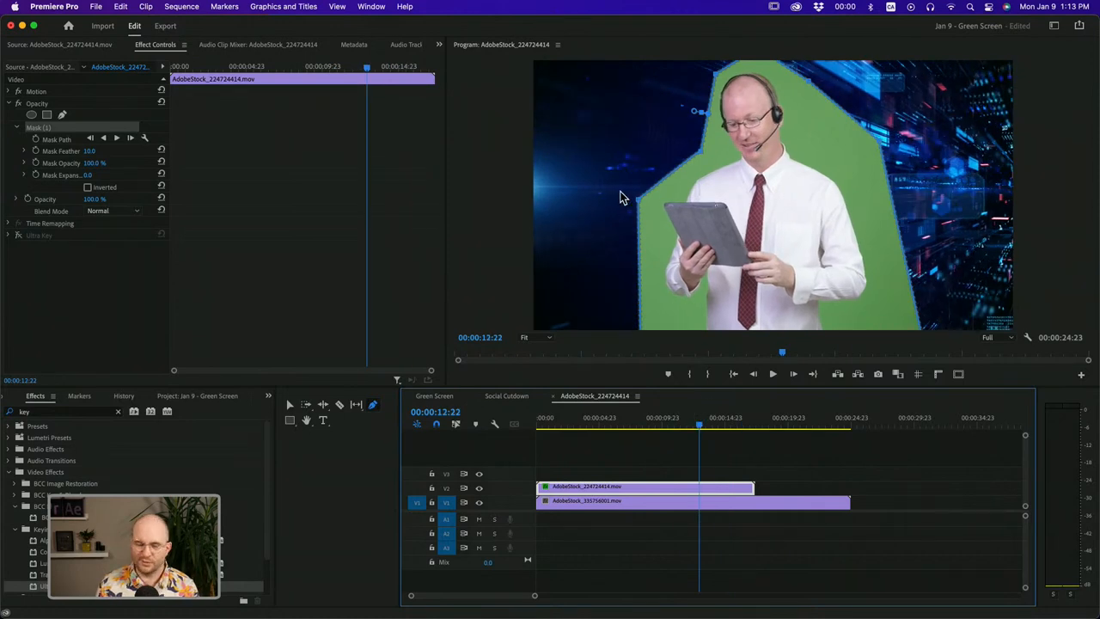
mouse_move(252, 297)
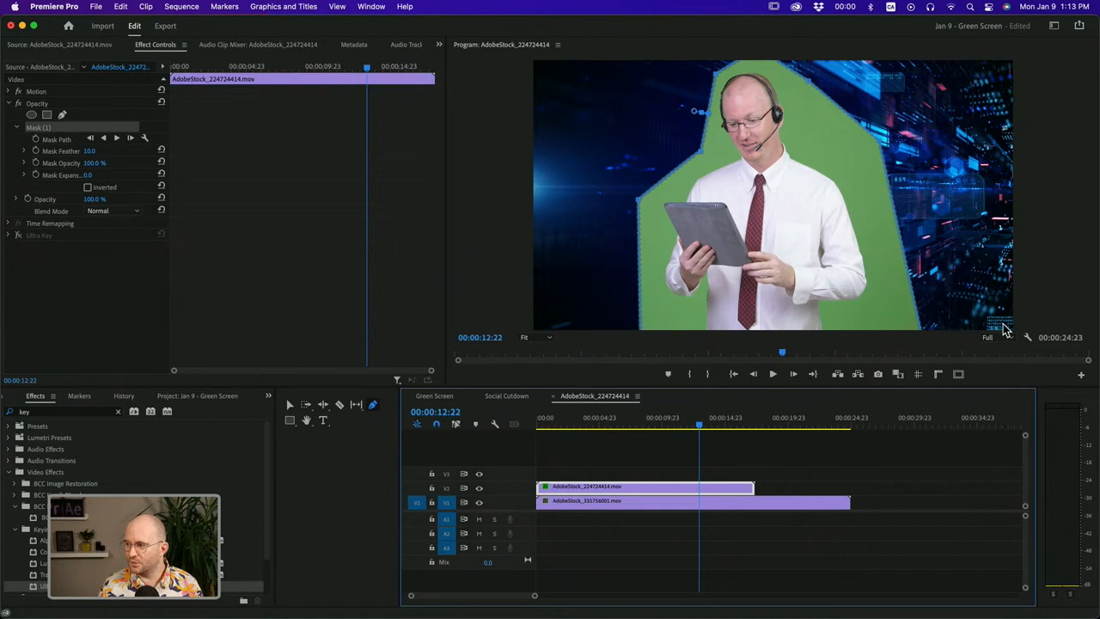
mouse_move(972, 326)
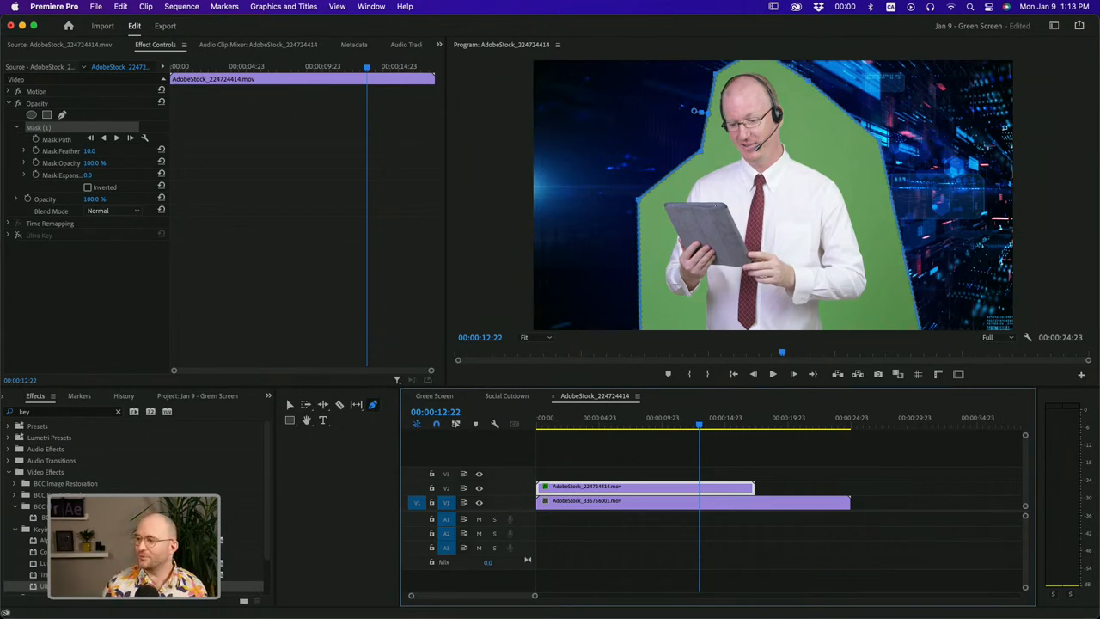
mouse_move(654, 299)
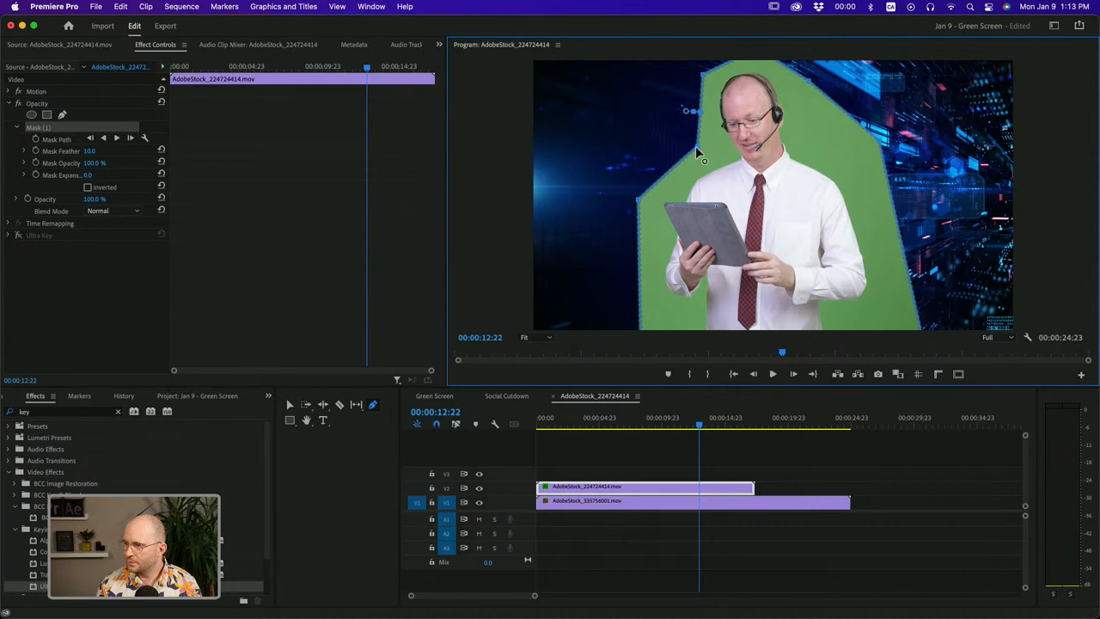
mouse_move(654, 133)
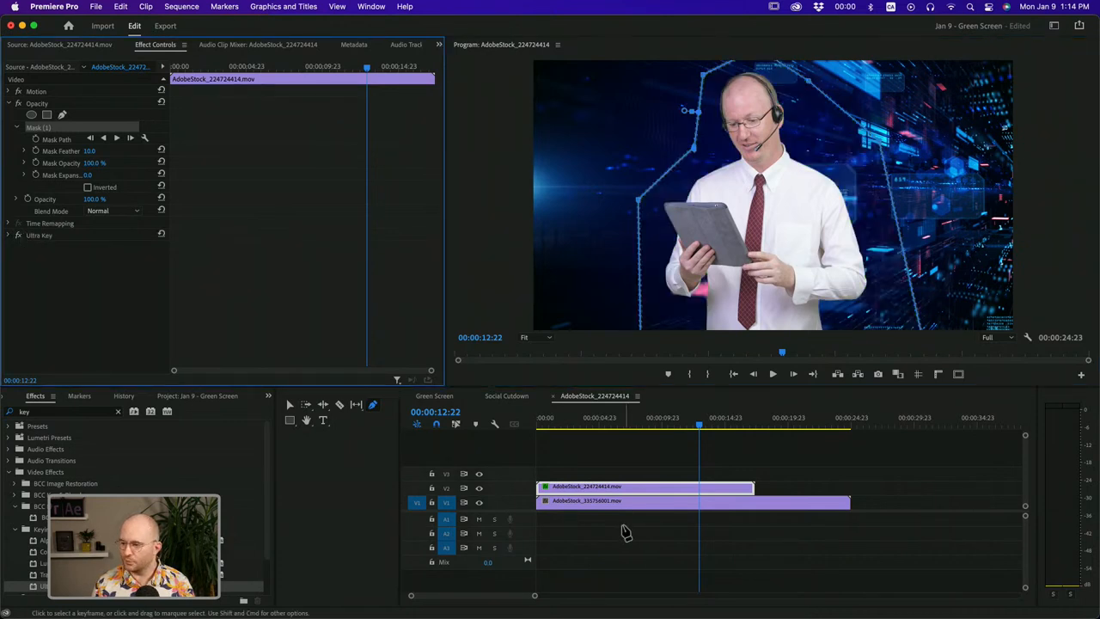
left_click(627, 546)
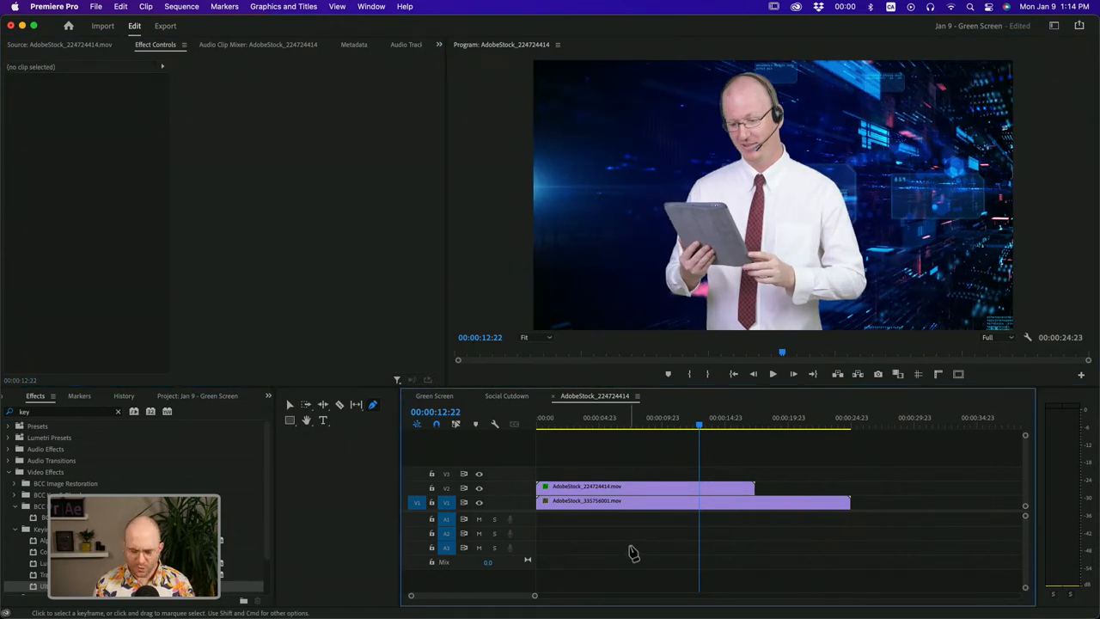
left_click(656, 430)
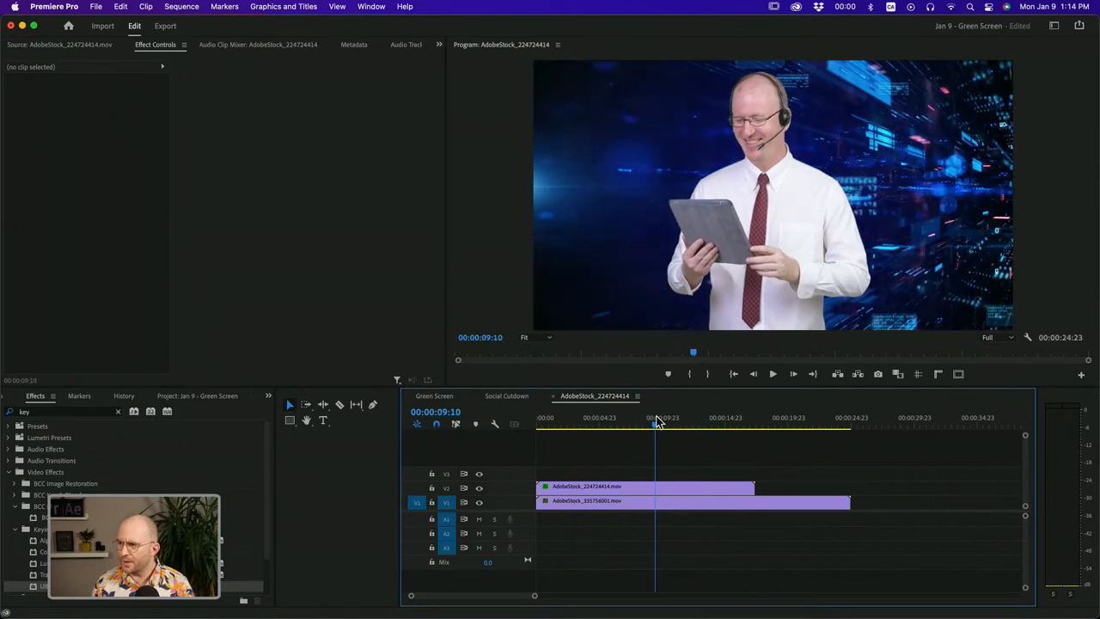
left_click(666, 421)
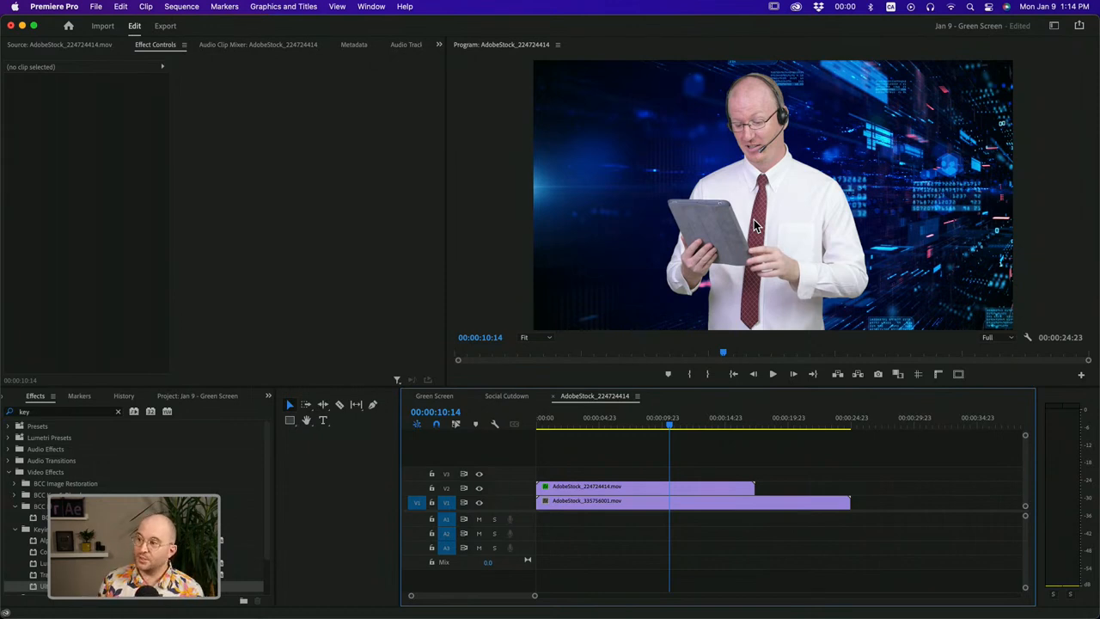
mouse_move(969, 153)
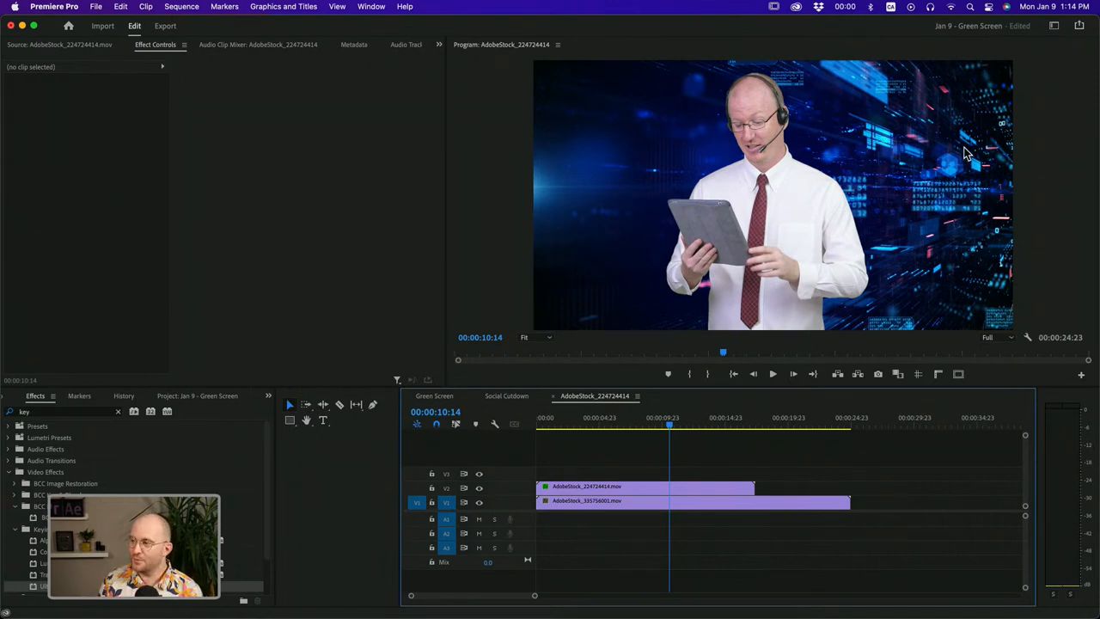
left_click(624, 423)
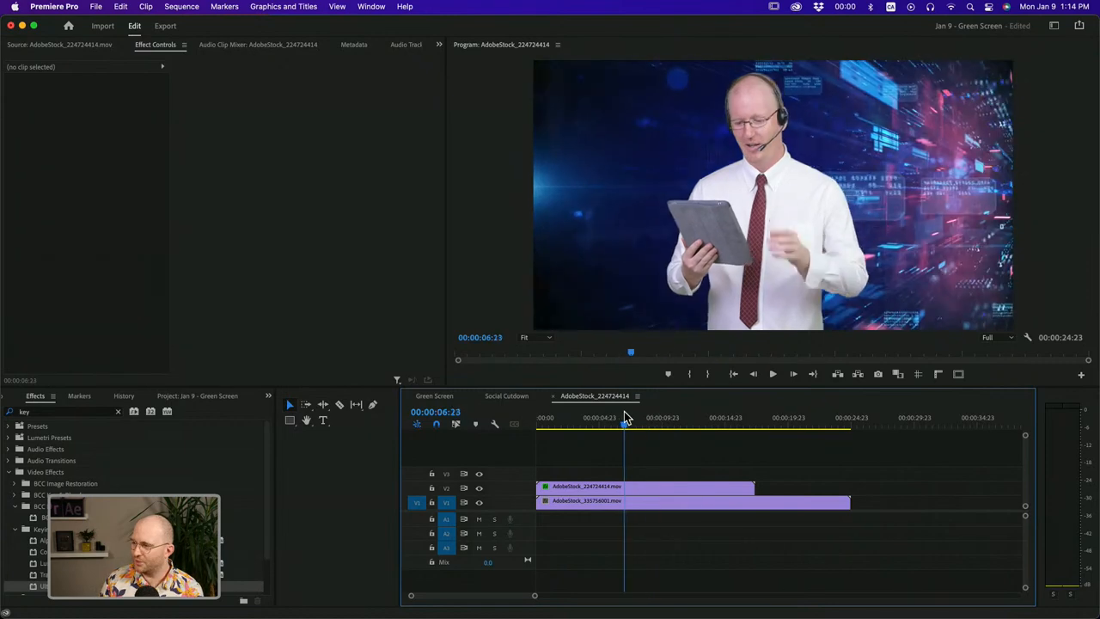
left_click(629, 424)
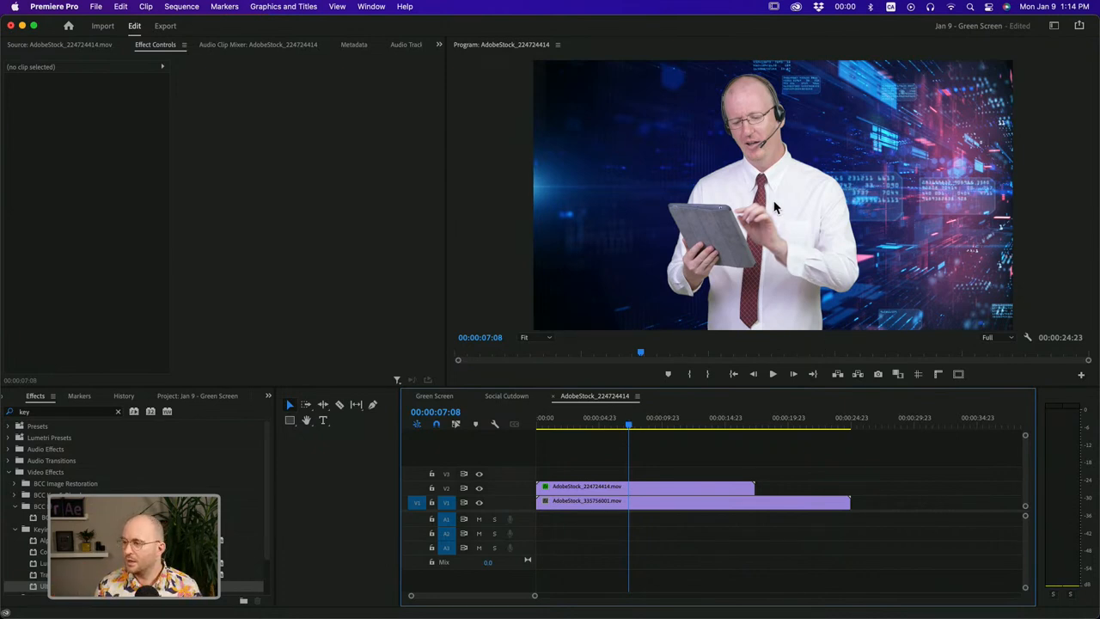
mouse_move(721, 86)
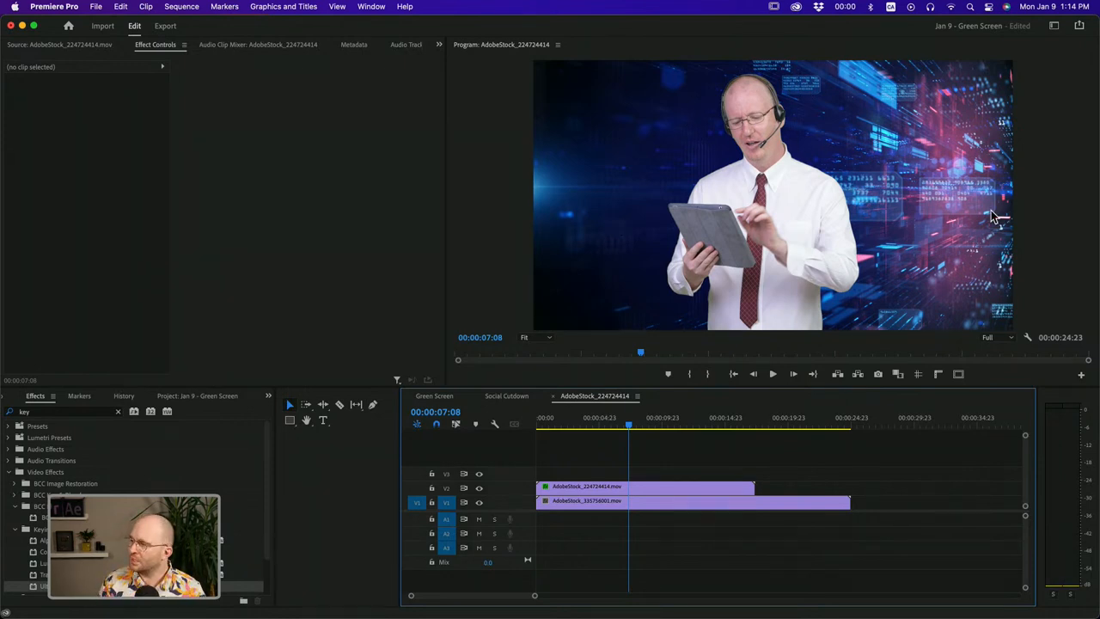
mouse_move(653, 110)
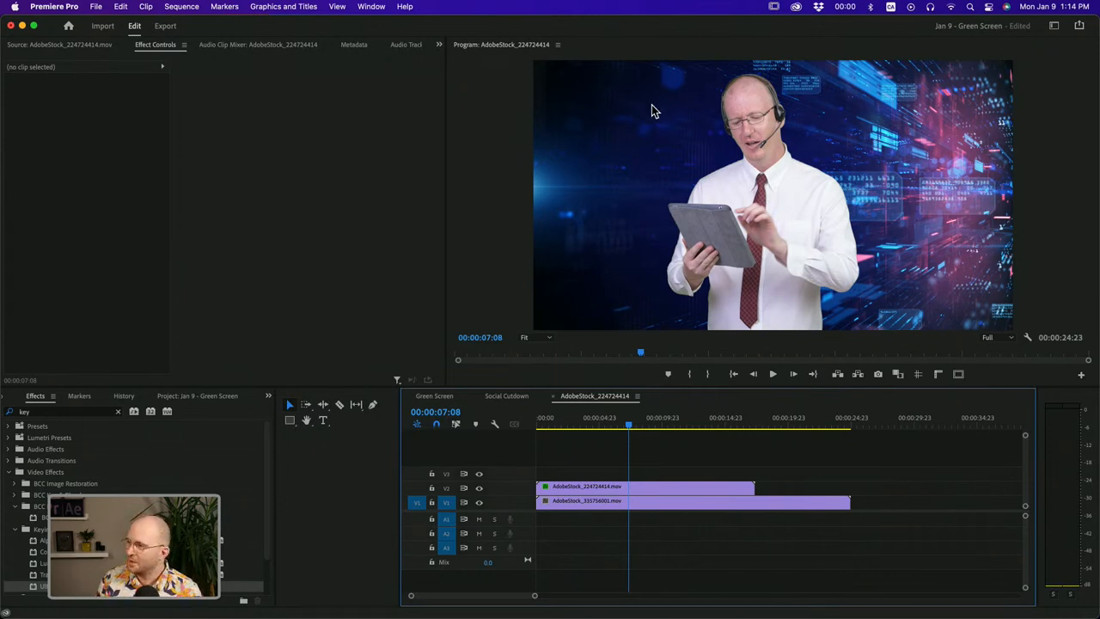
mouse_move(725, 123)
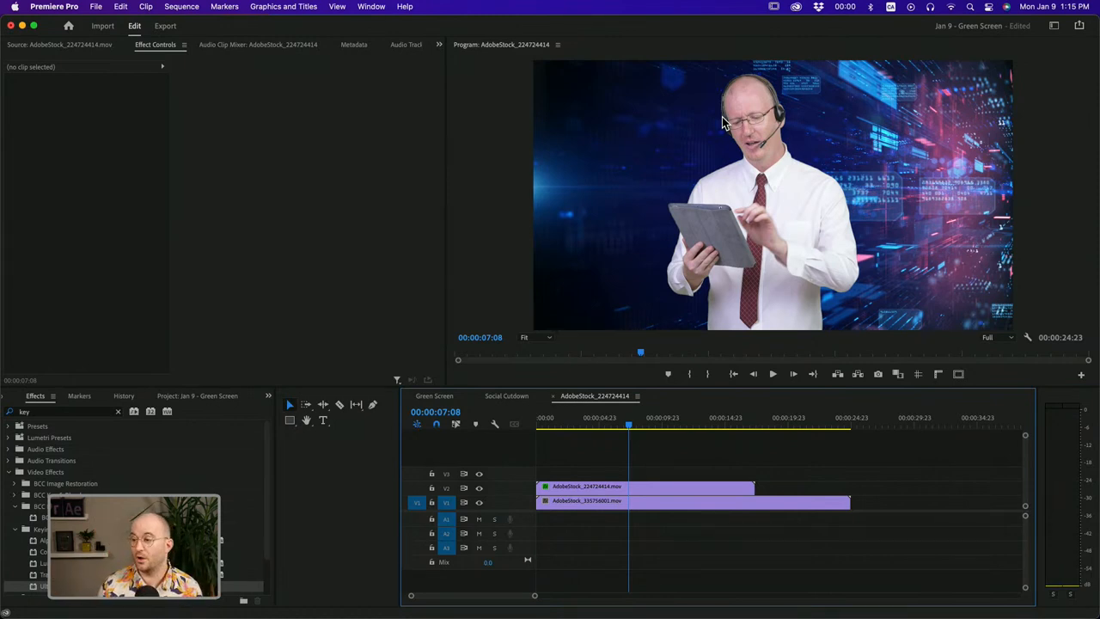
mouse_move(770, 127)
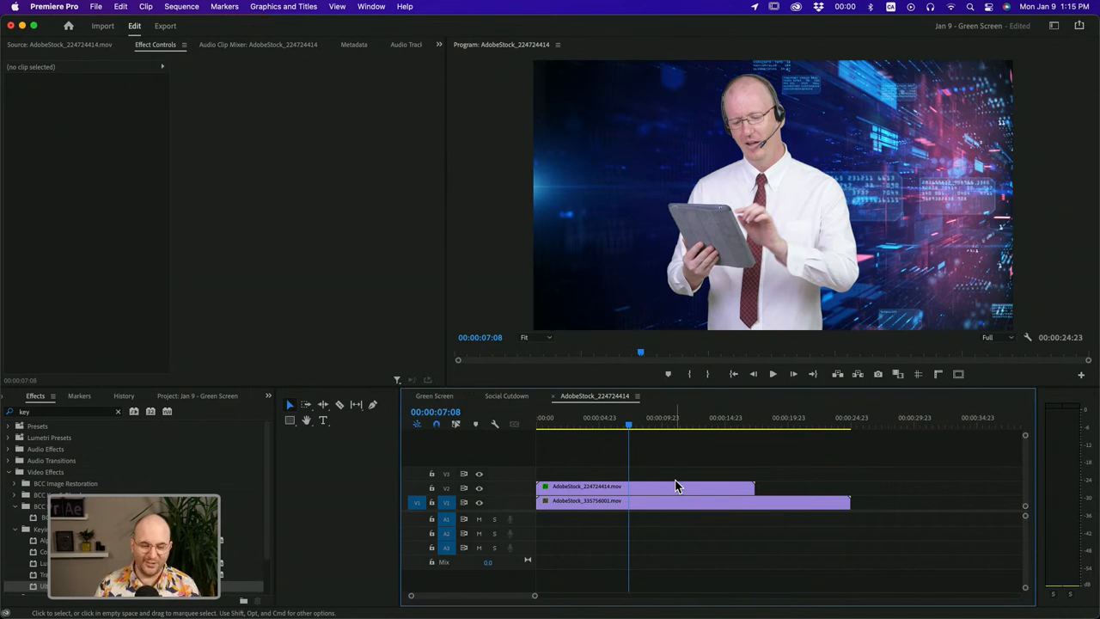
left_click(670, 485)
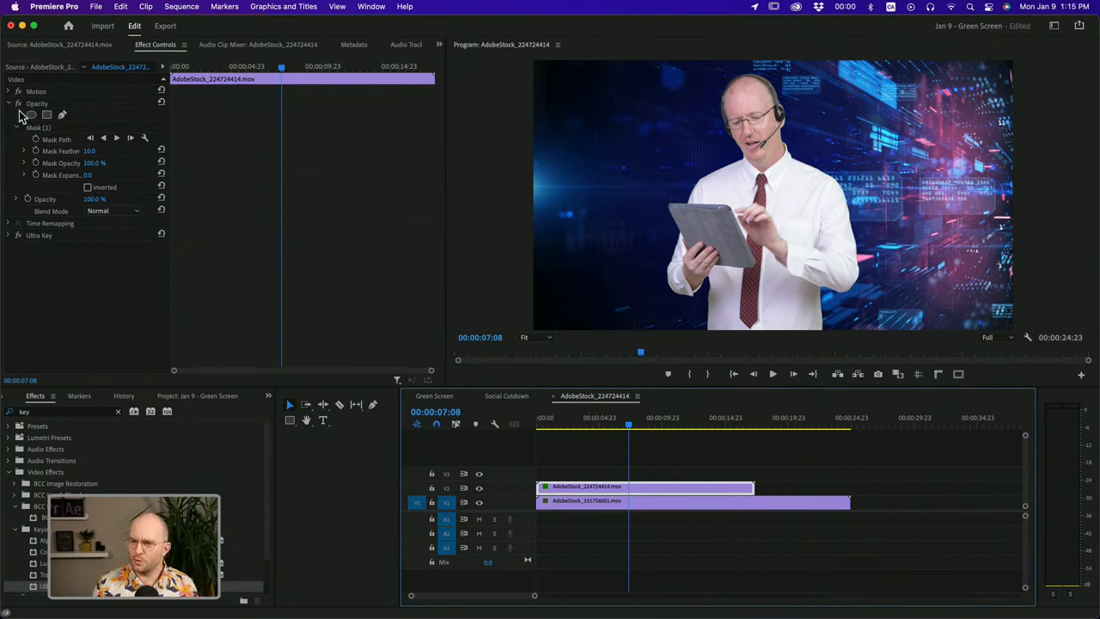
Collapse Opacity and apply Lumetri Color from Video Effects > Color Correction to V2.
left_click(7, 103)
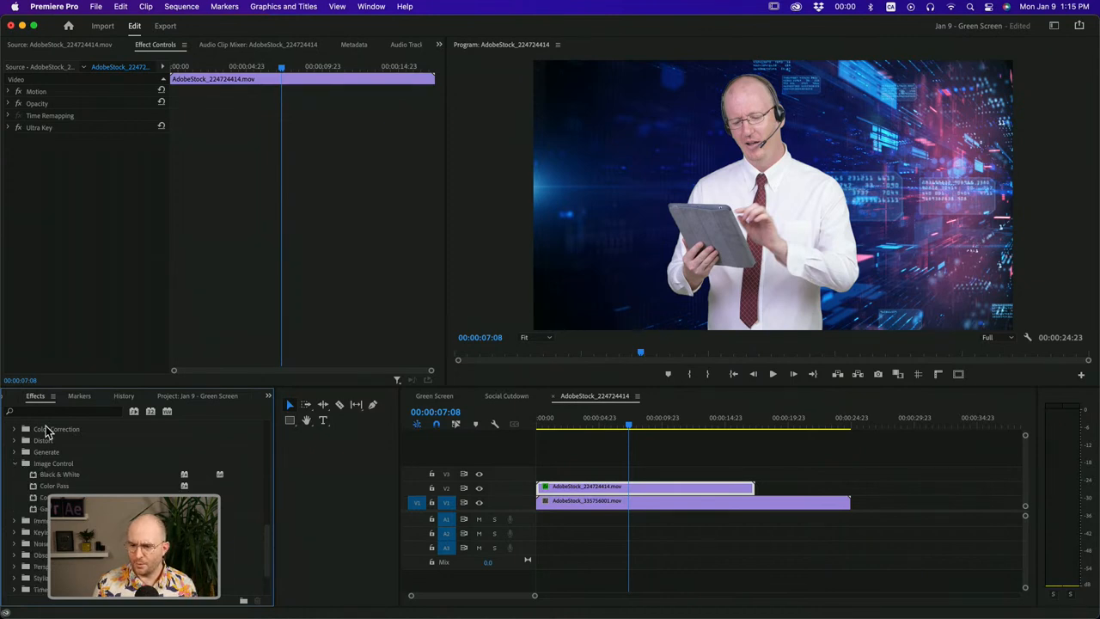
left_click(14, 429)
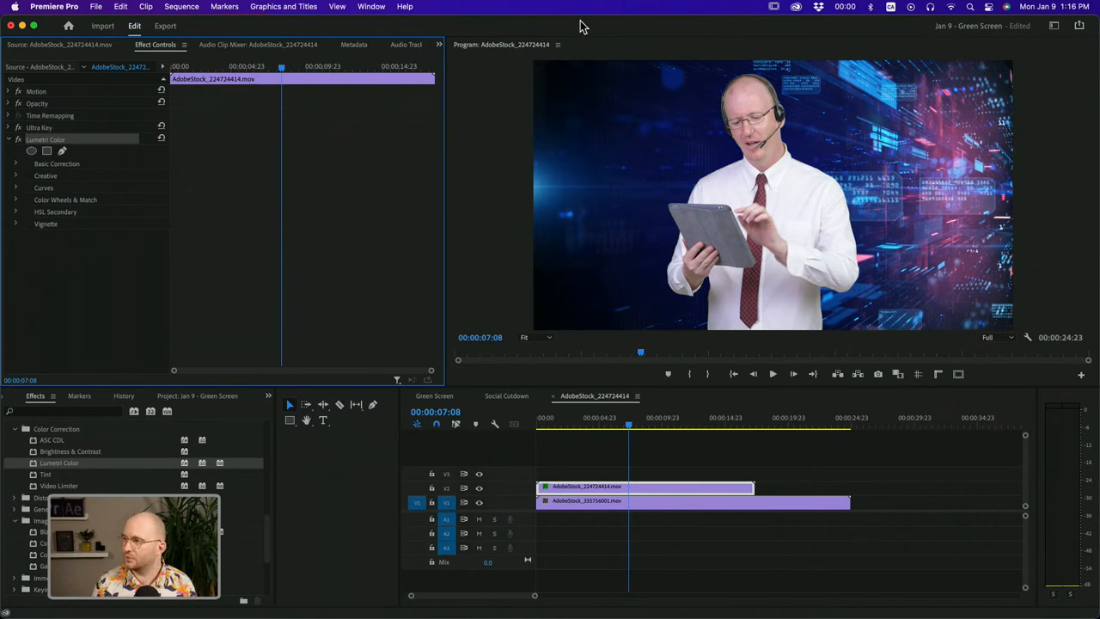
Switch to the Color workspace and expand Lumetri's Color Wheels & Match section.
left_click(1054, 27)
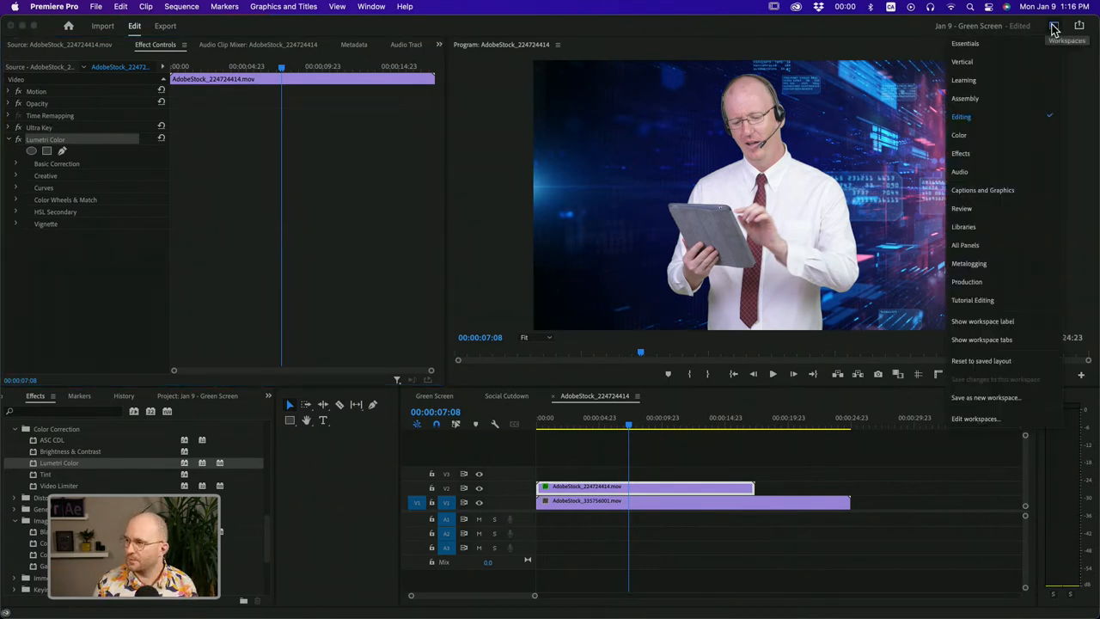
mouse_move(961, 135)
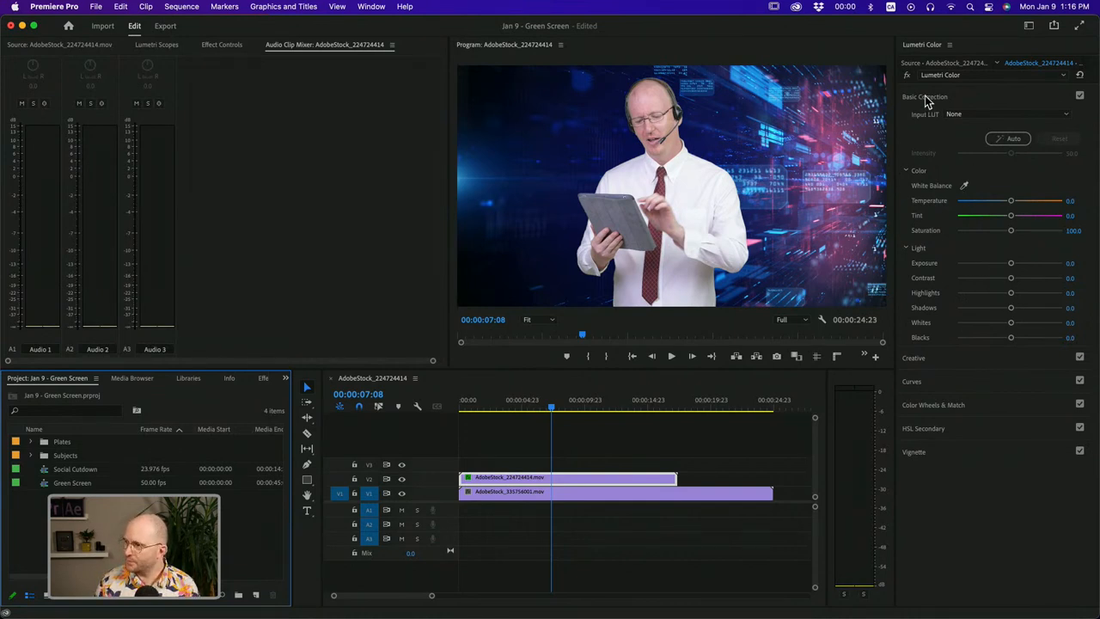
left_click(922, 96)
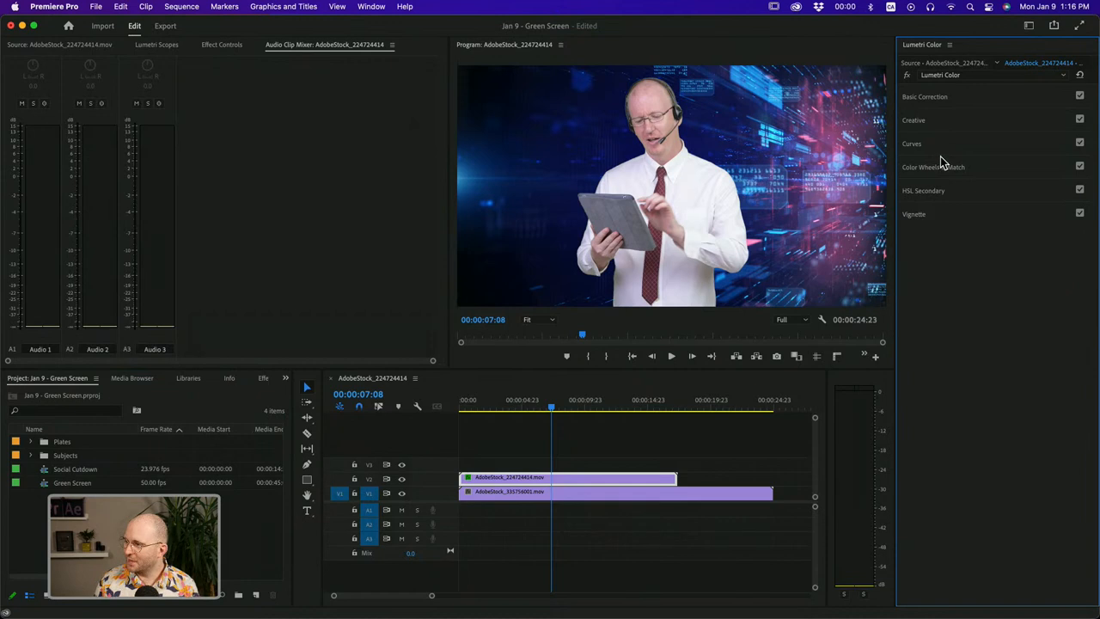
left_click(934, 167)
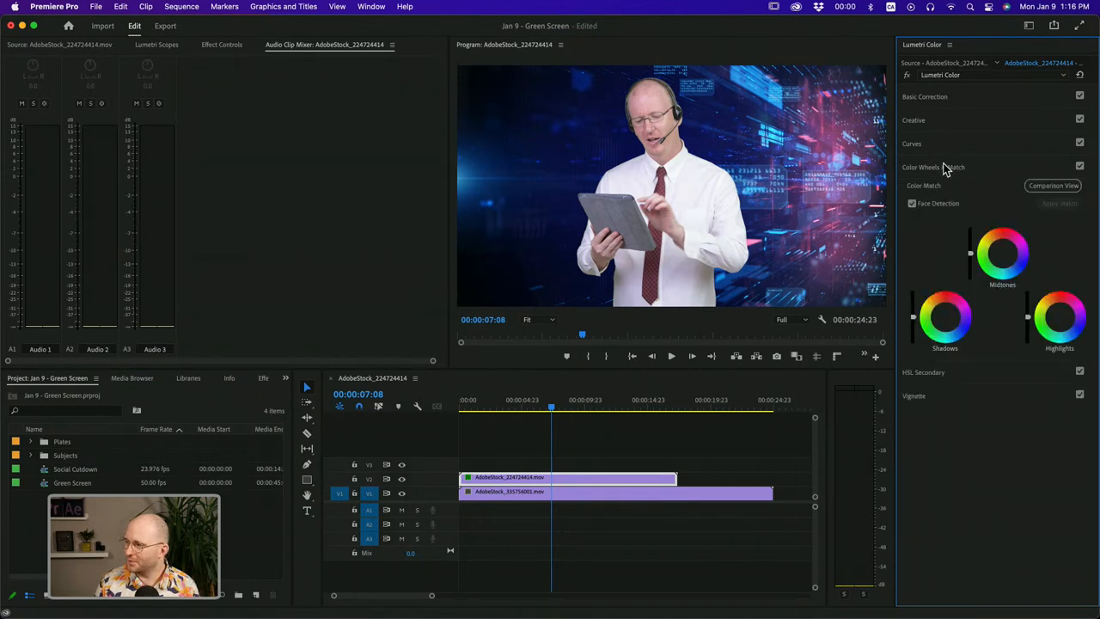
mouse_move(1044, 207)
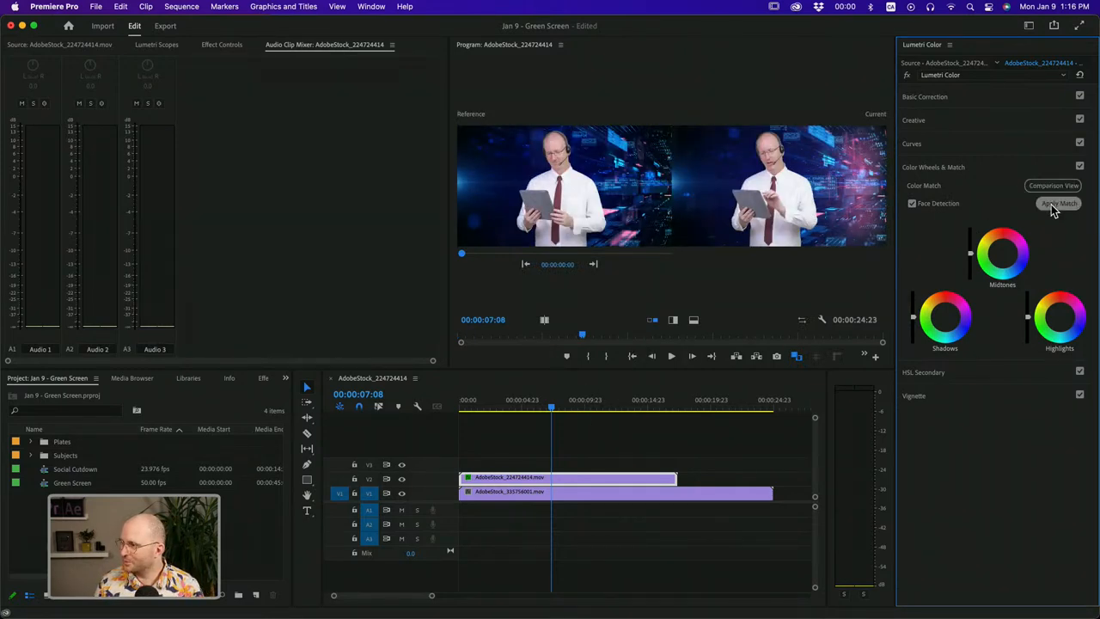
Apply Match, turn off Comparison View, and trim the V1 background to V2's end.
left_click(1057, 203)
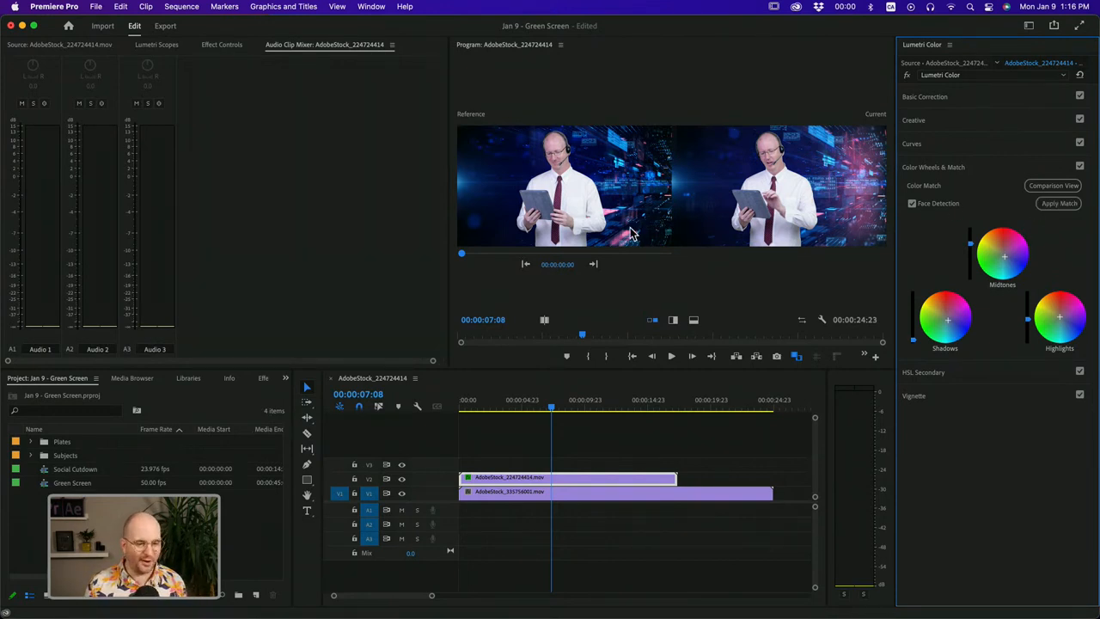
mouse_move(801, 188)
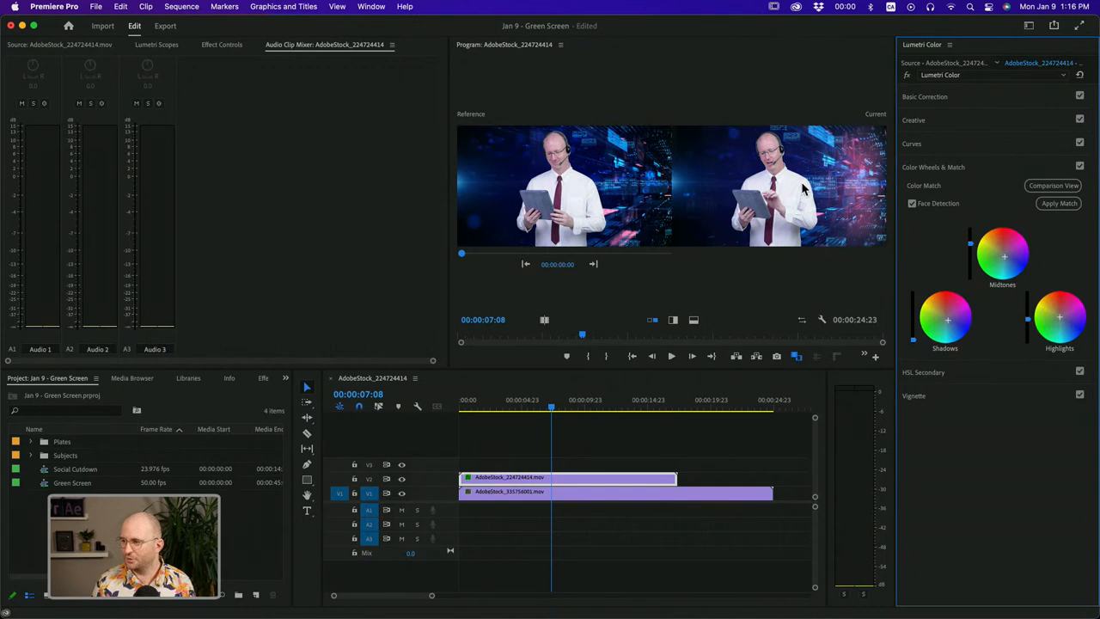
mouse_move(819, 178)
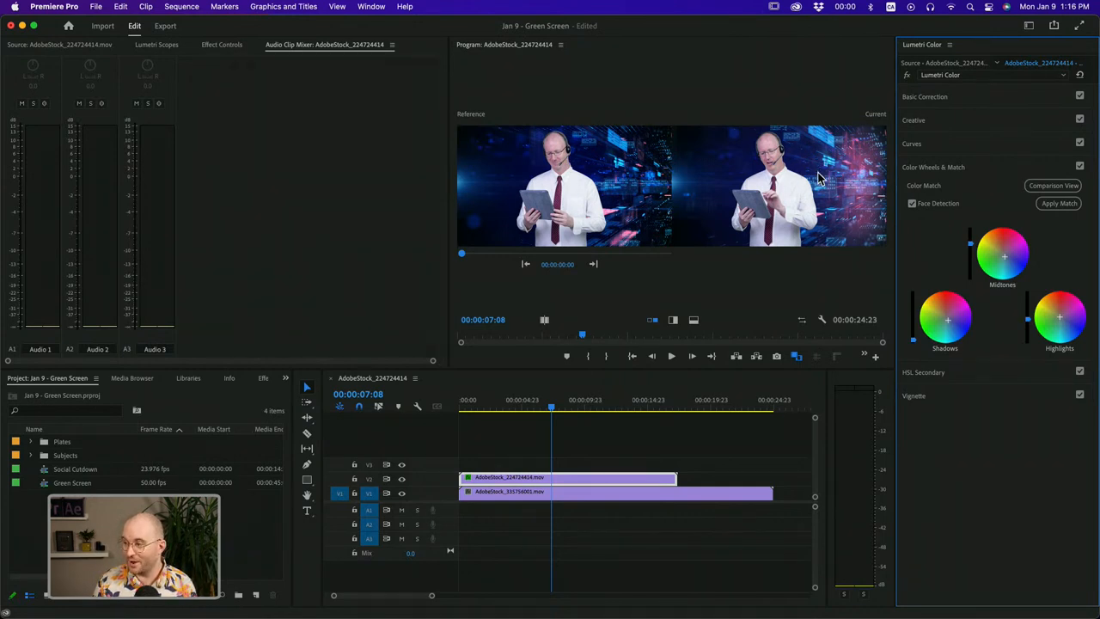
left_click(1027, 30)
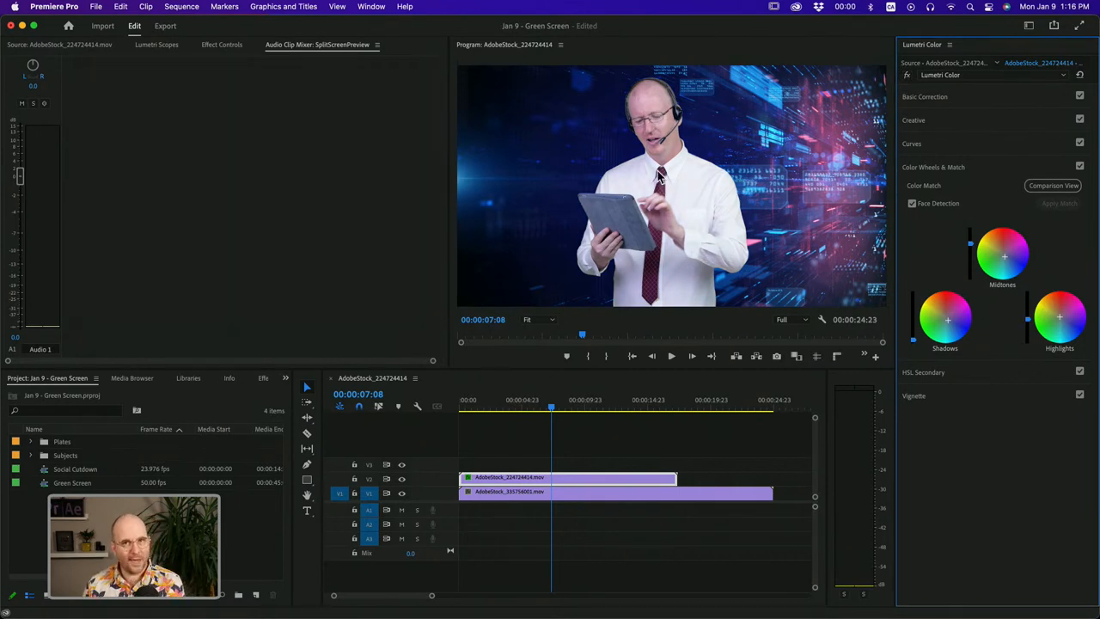
mouse_move(395, 72)
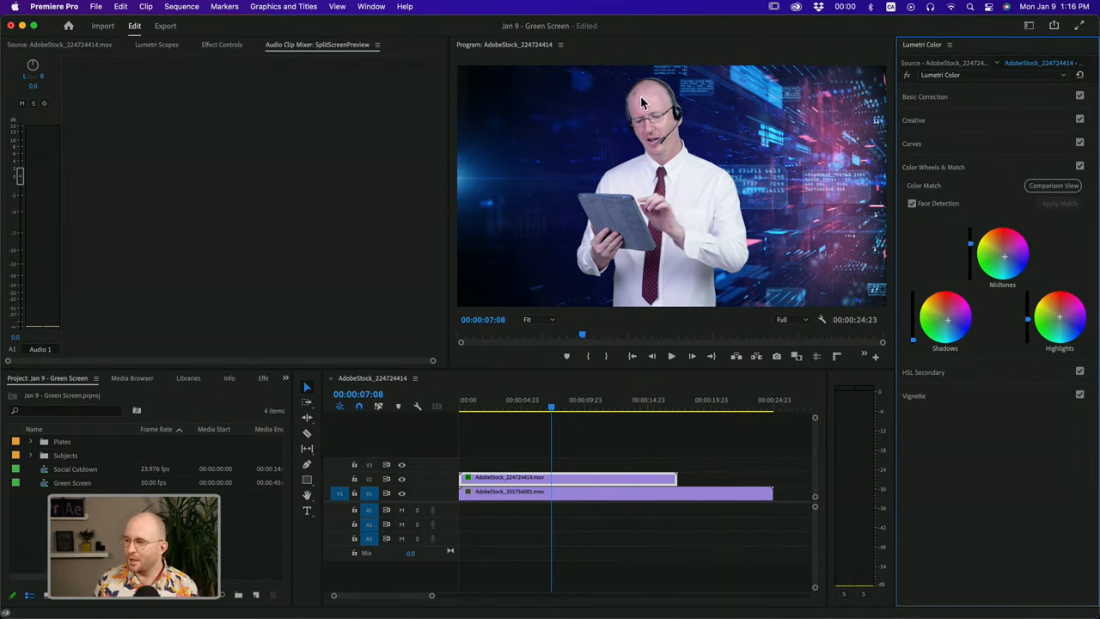
mouse_move(868, 90)
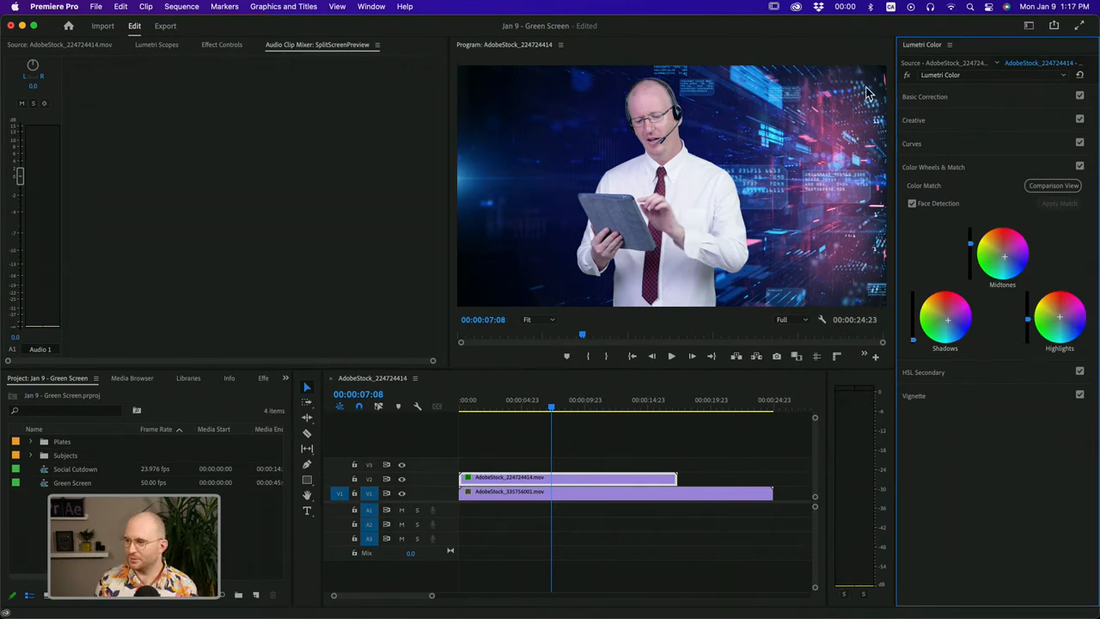
mouse_move(842, 180)
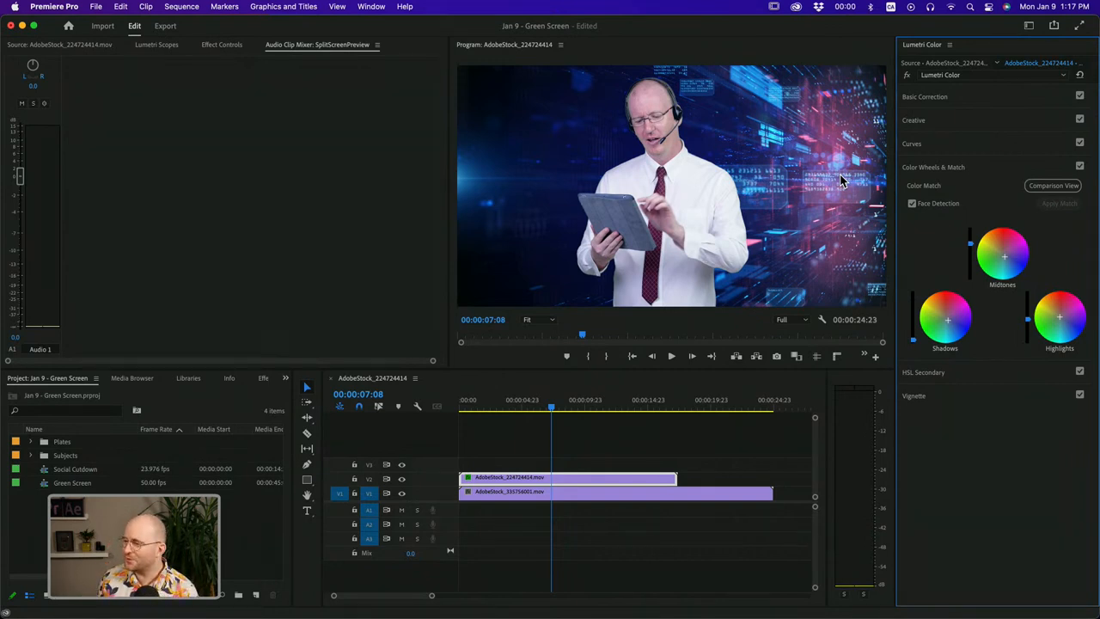
mouse_move(698, 112)
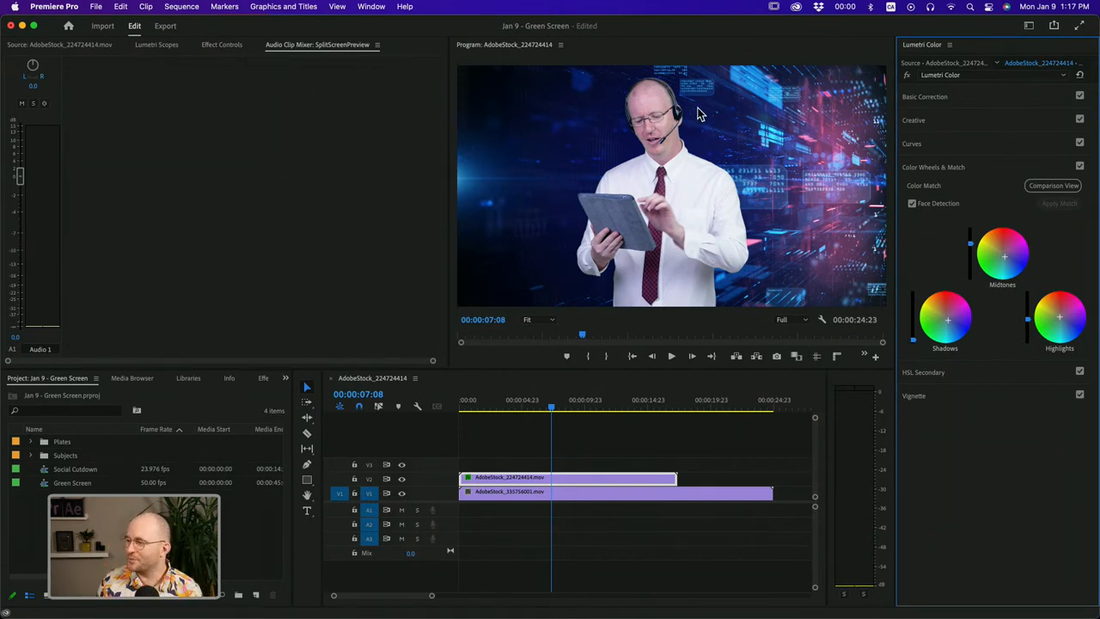
mouse_move(976, 187)
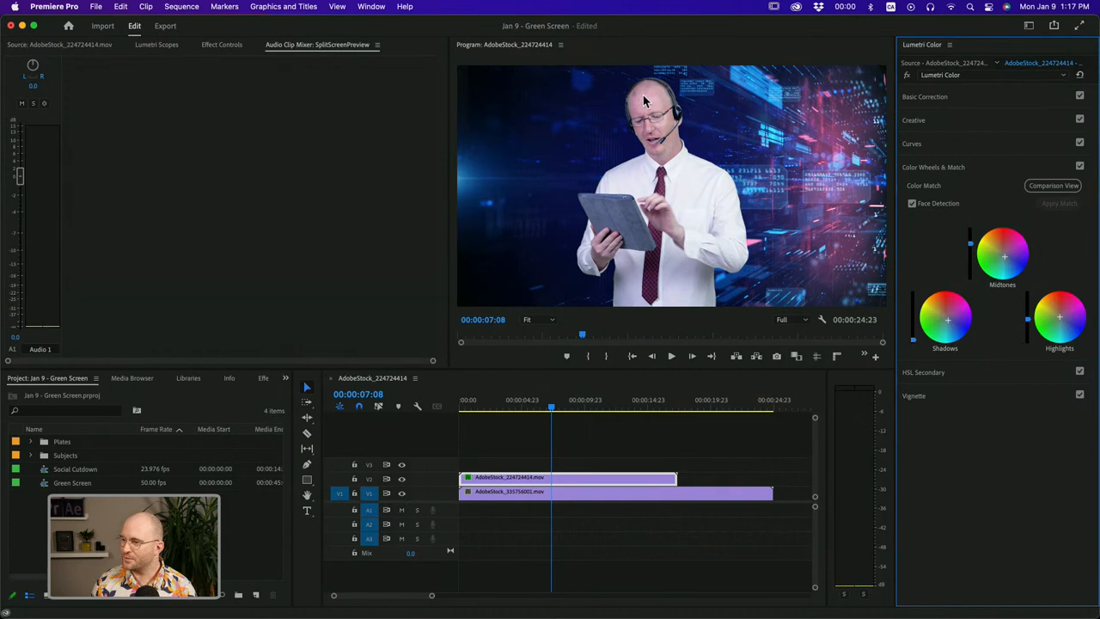
mouse_move(970, 345)
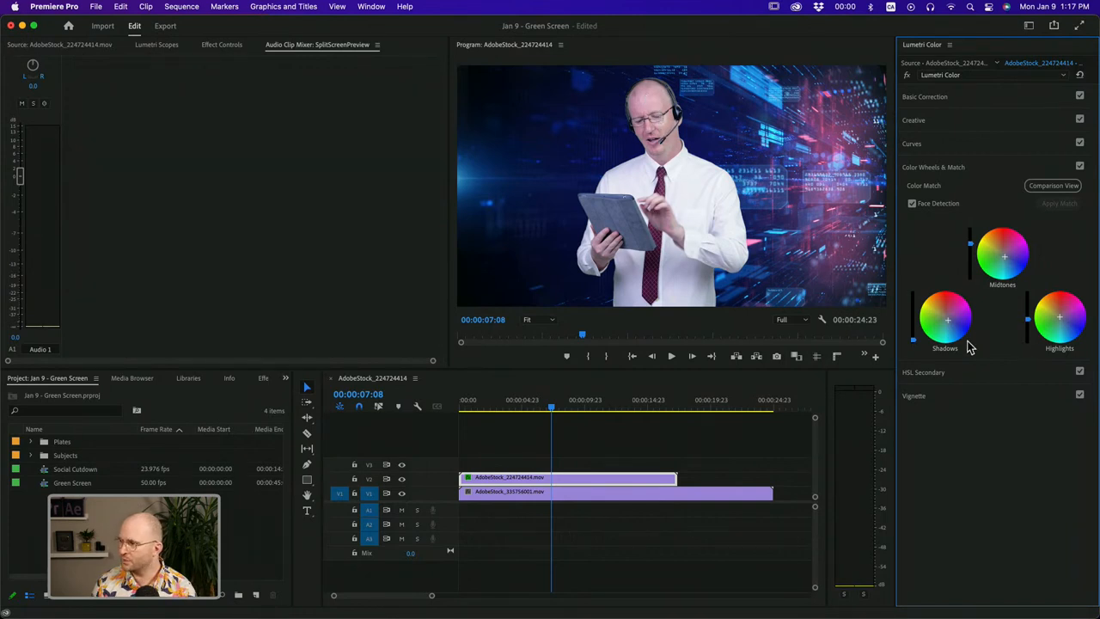
mouse_move(997, 260)
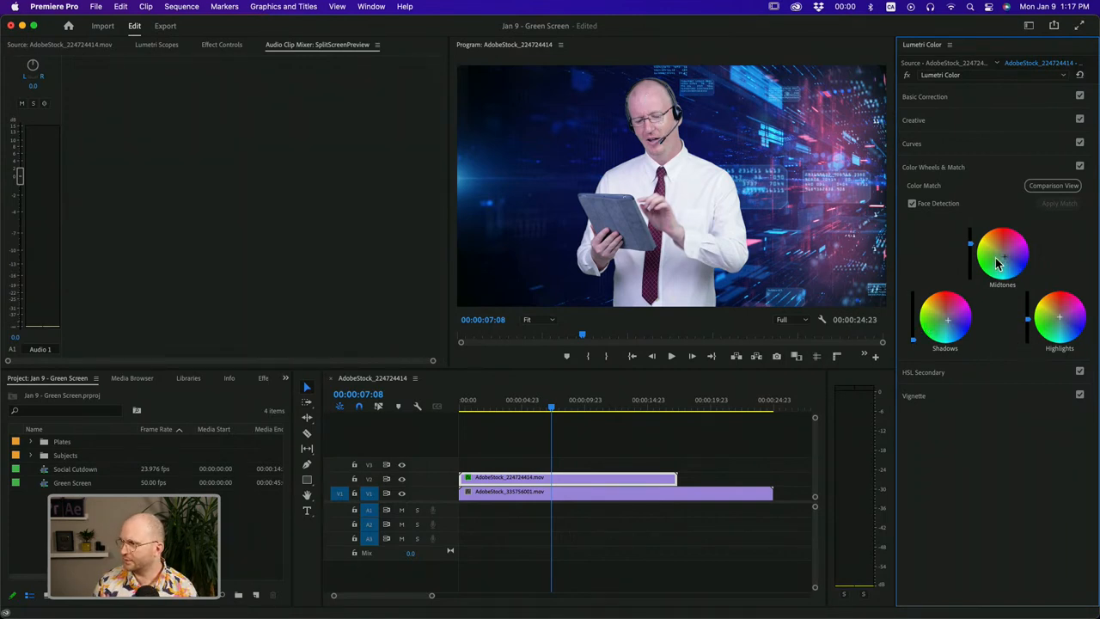
mouse_move(988, 215)
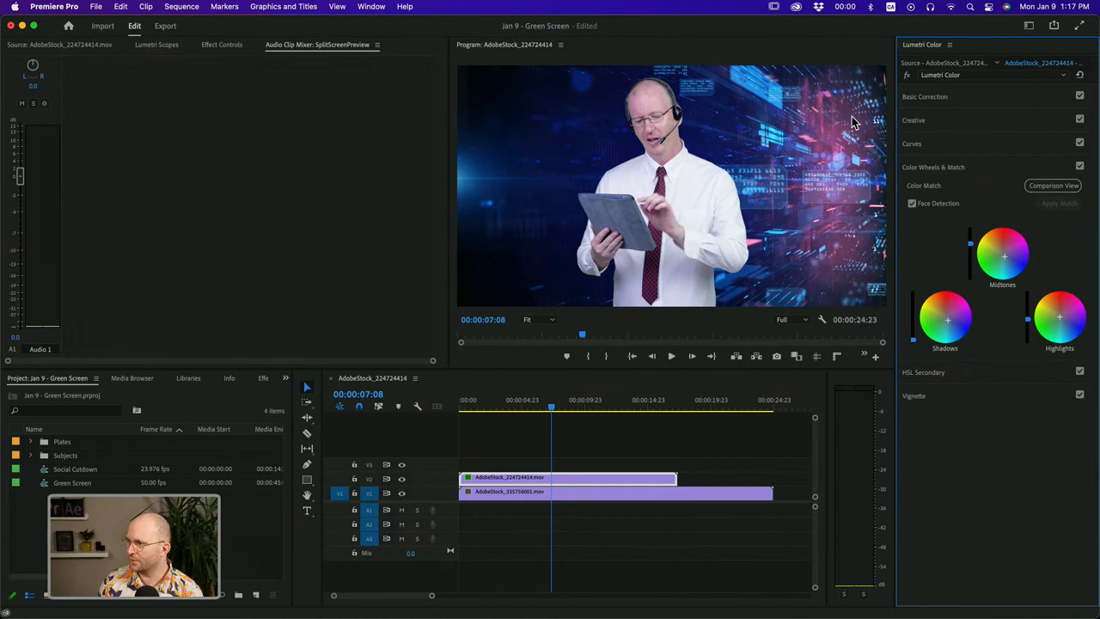
mouse_move(948, 323)
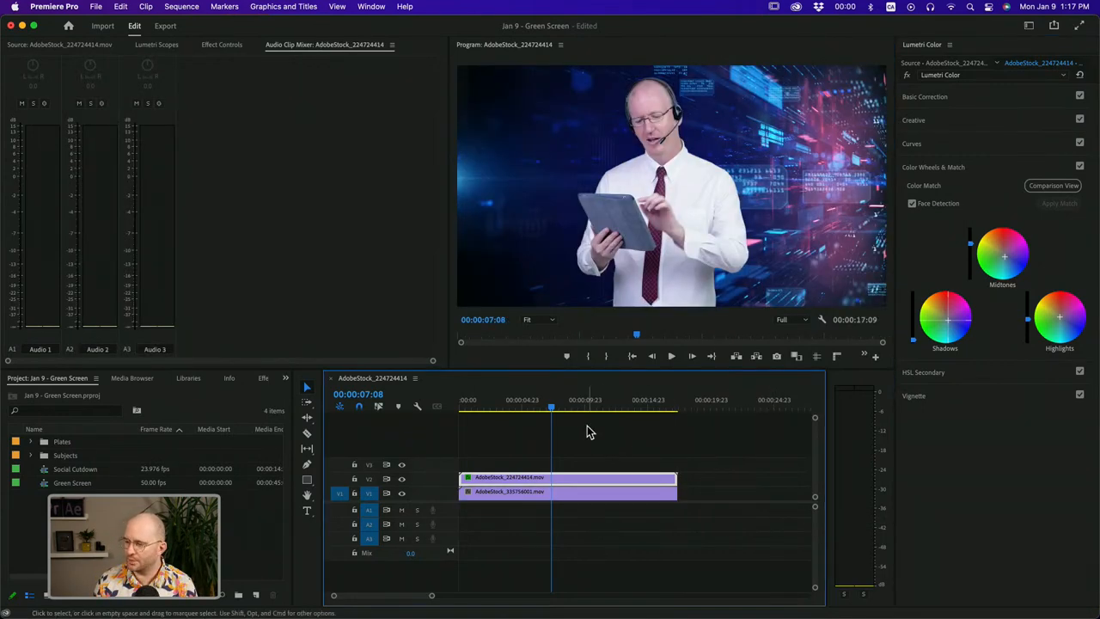
left_click(544, 409)
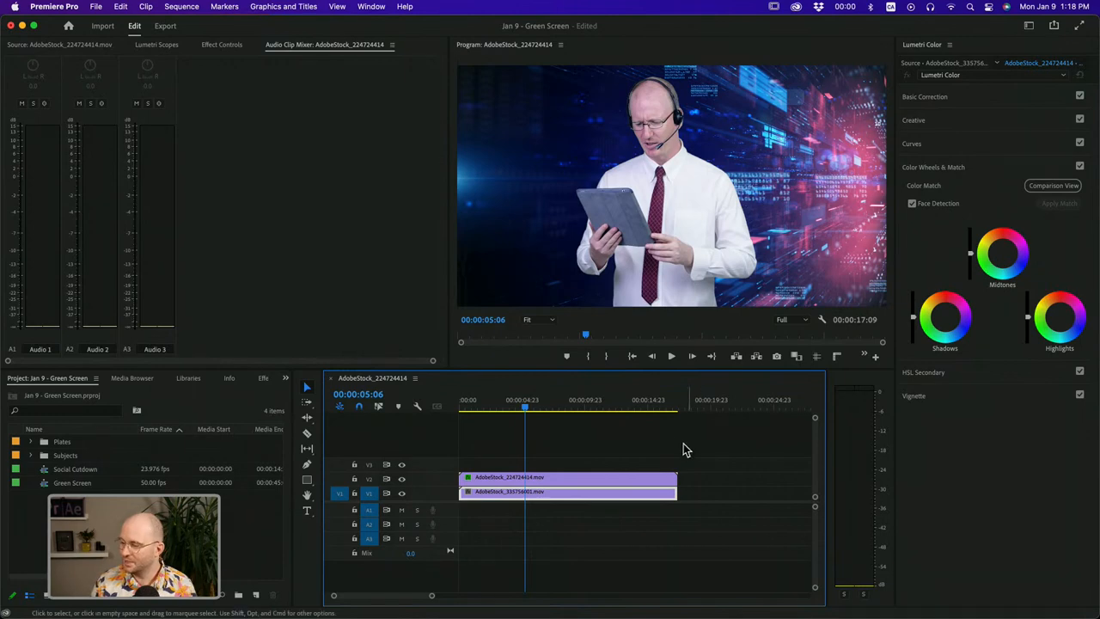
left_click(552, 408)
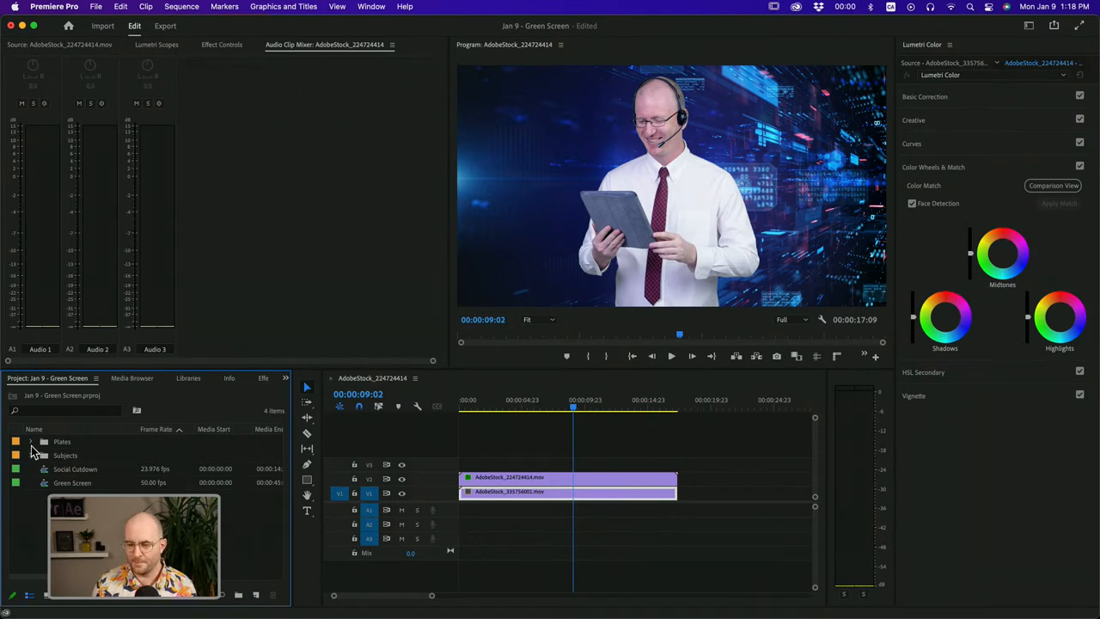
left_click(32, 457)
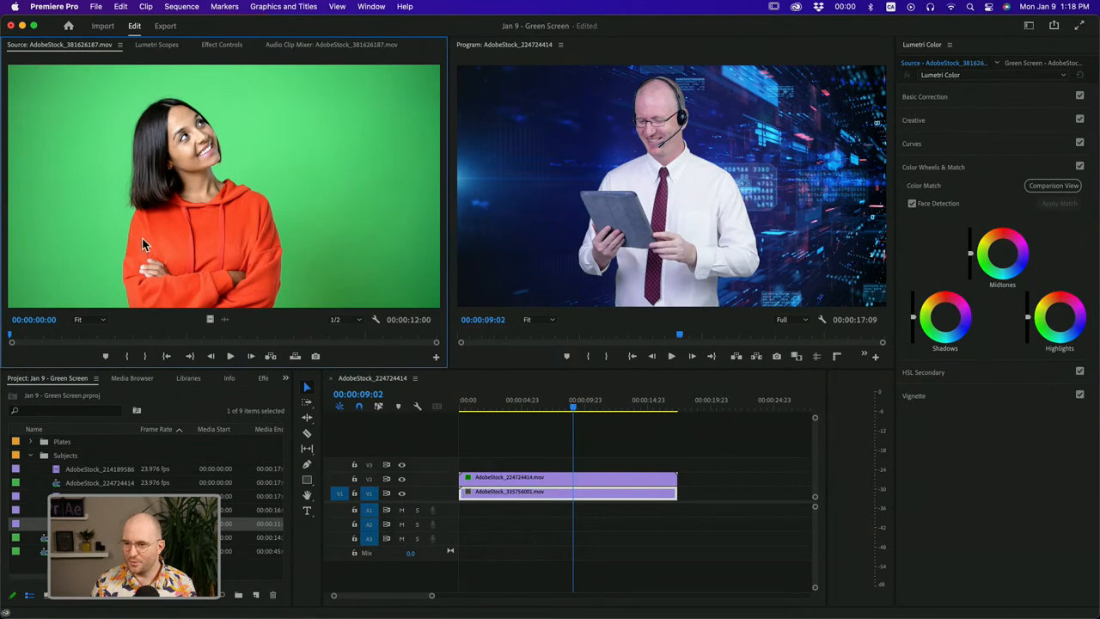
mouse_move(120, 225)
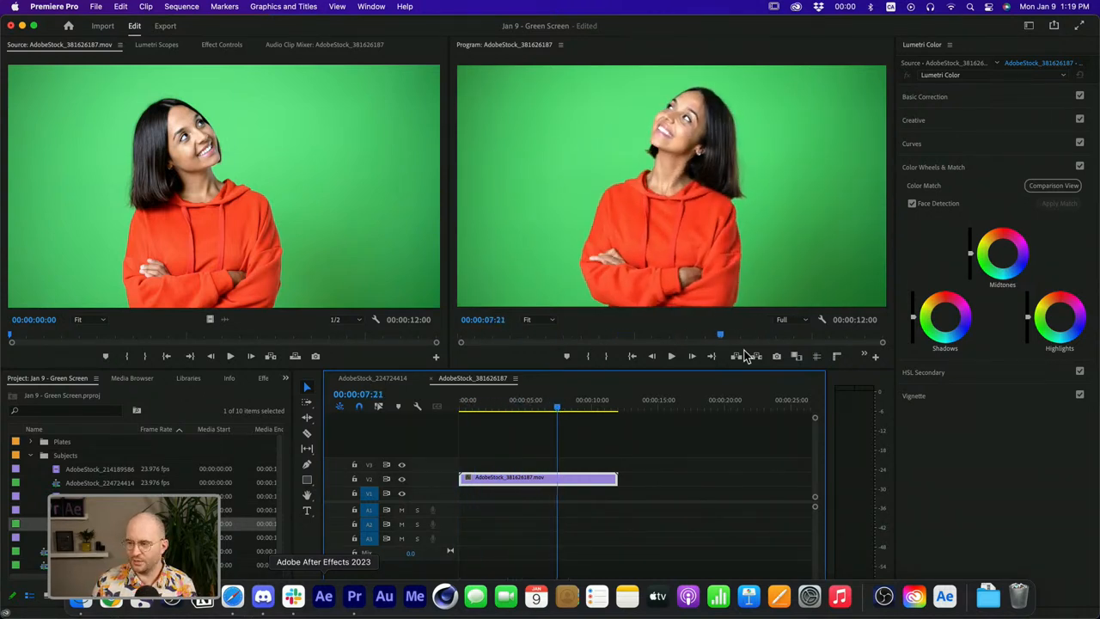
left_click(586, 405)
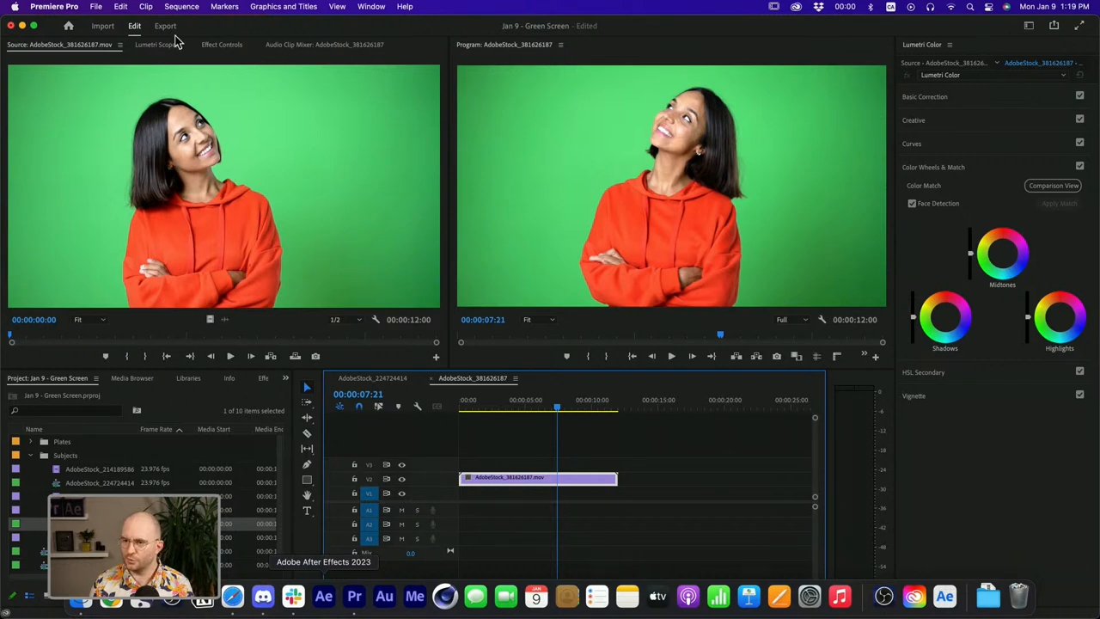
In Effect Controls, expand Opacity and draw a free-draw bezier Mask (1) around the woman.
left_click(222, 45)
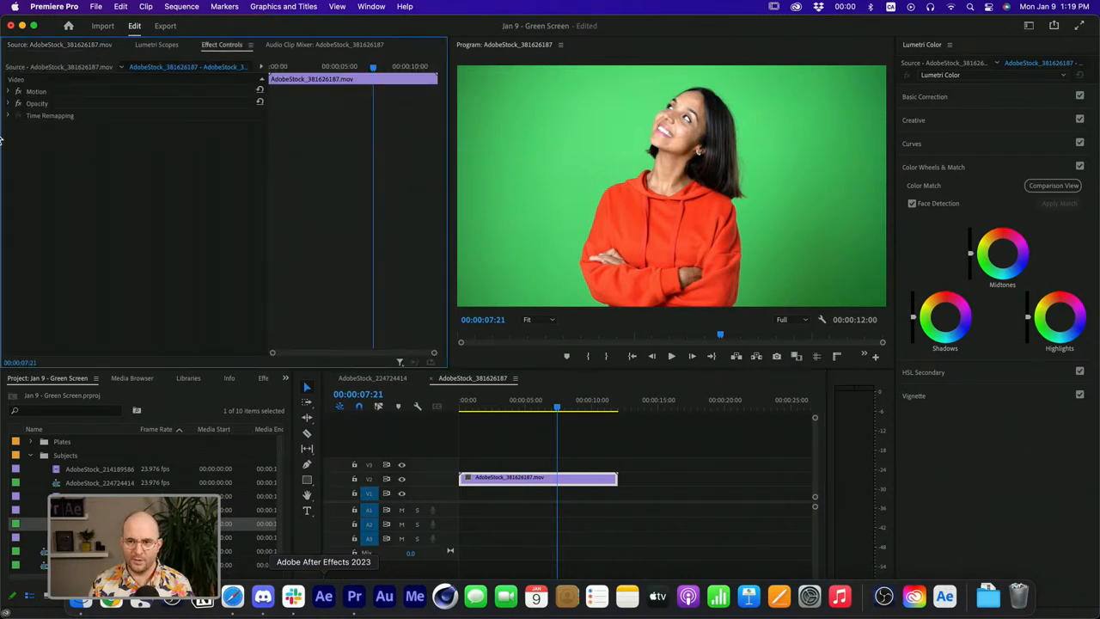
left_click(19, 103)
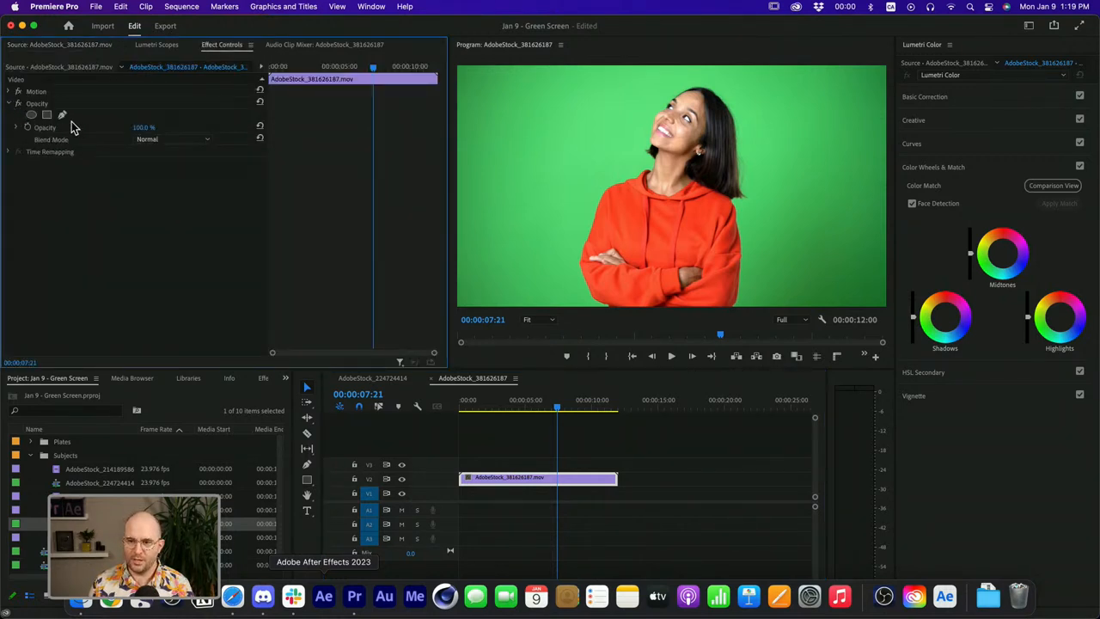
left_click(47, 114)
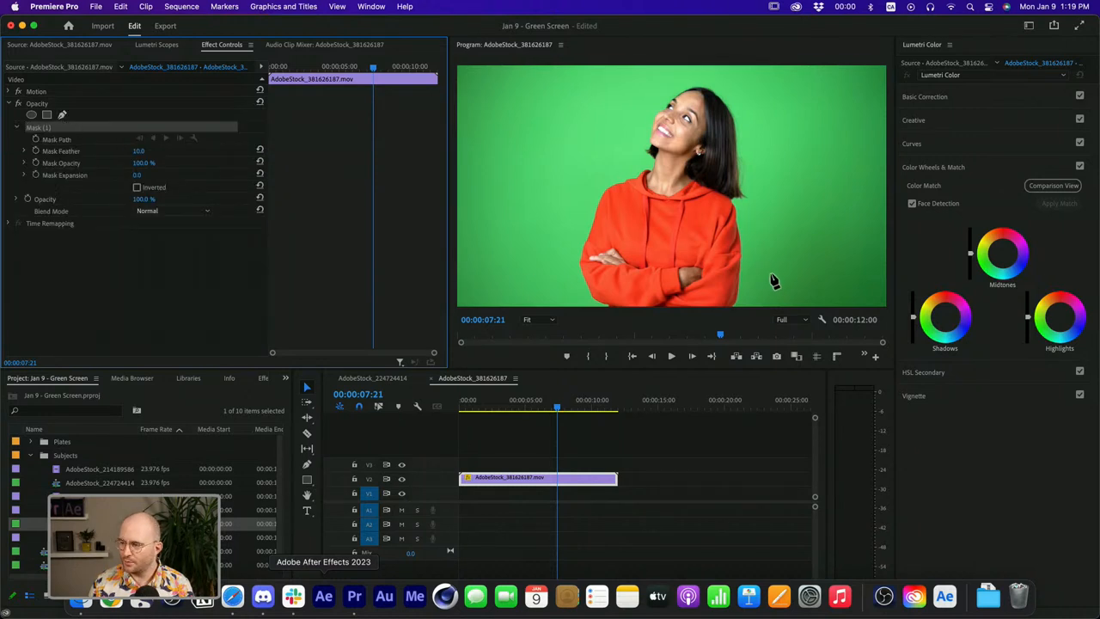
mouse_move(766, 288)
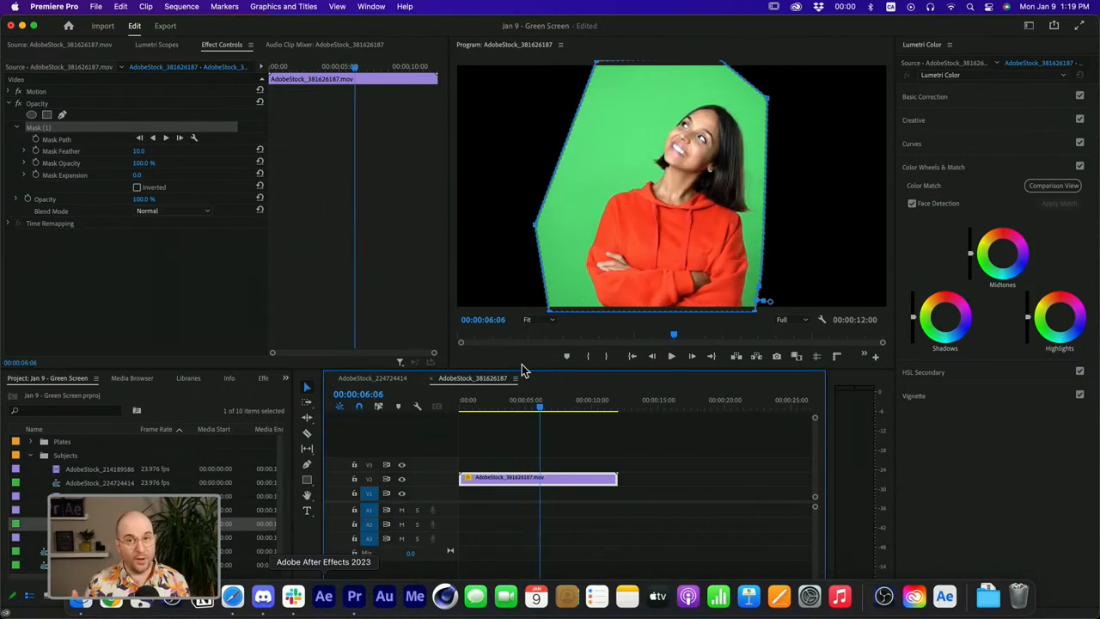
mouse_move(453, 213)
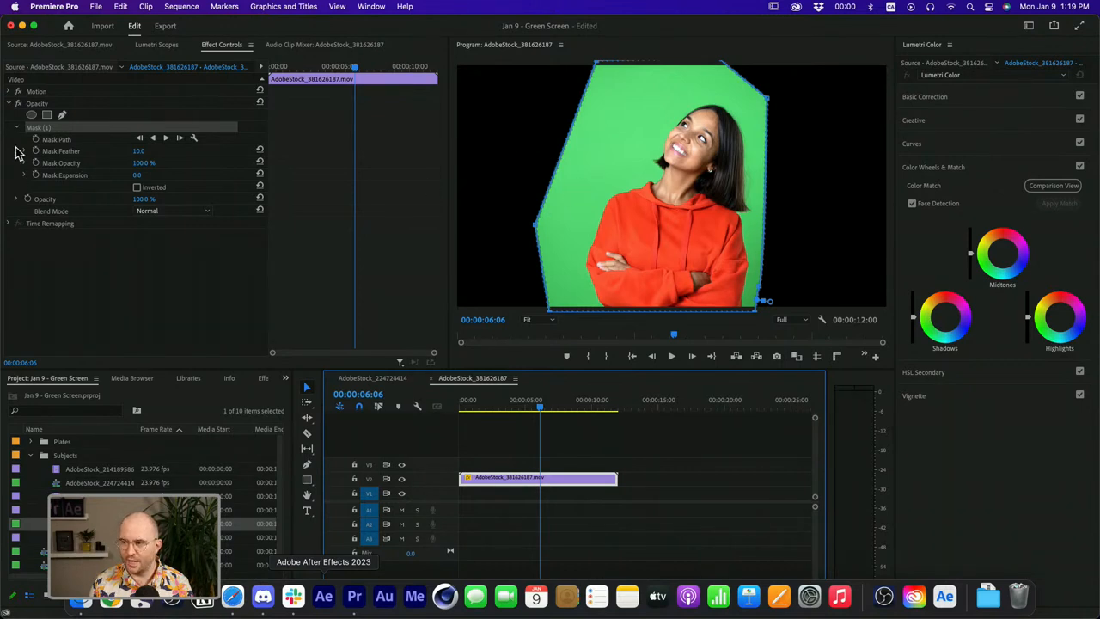
Enable the Mask Path stopwatch and drag mask vertices outward at 4:05 to keyframe.
left_click(488, 405)
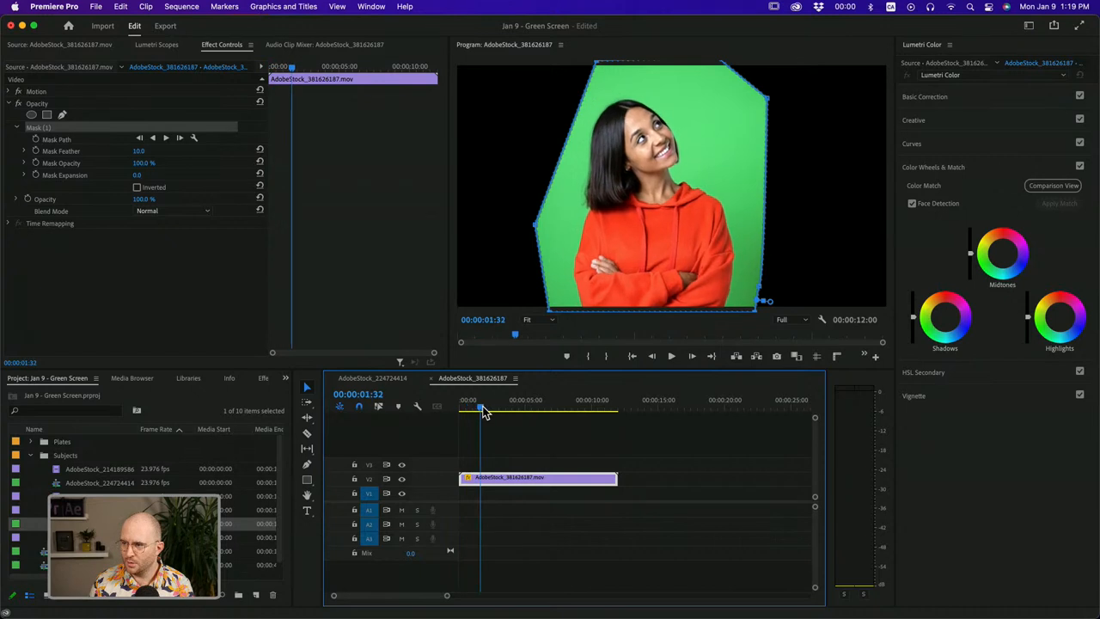
left_click_drag(481, 410, 490, 410)
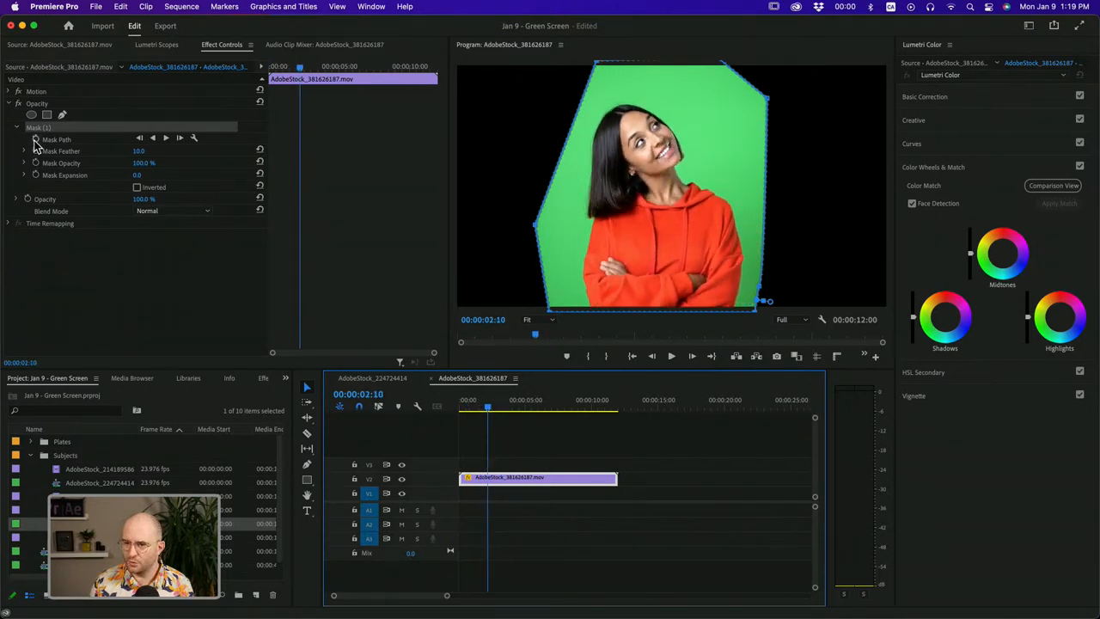
left_click(502, 409)
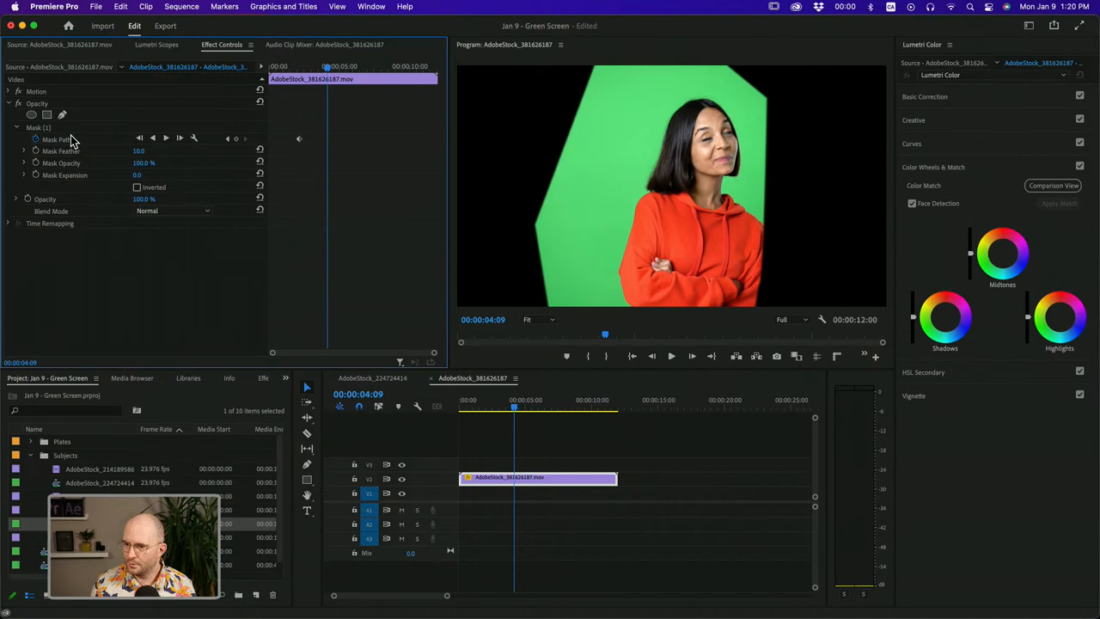
left_click(56, 140)
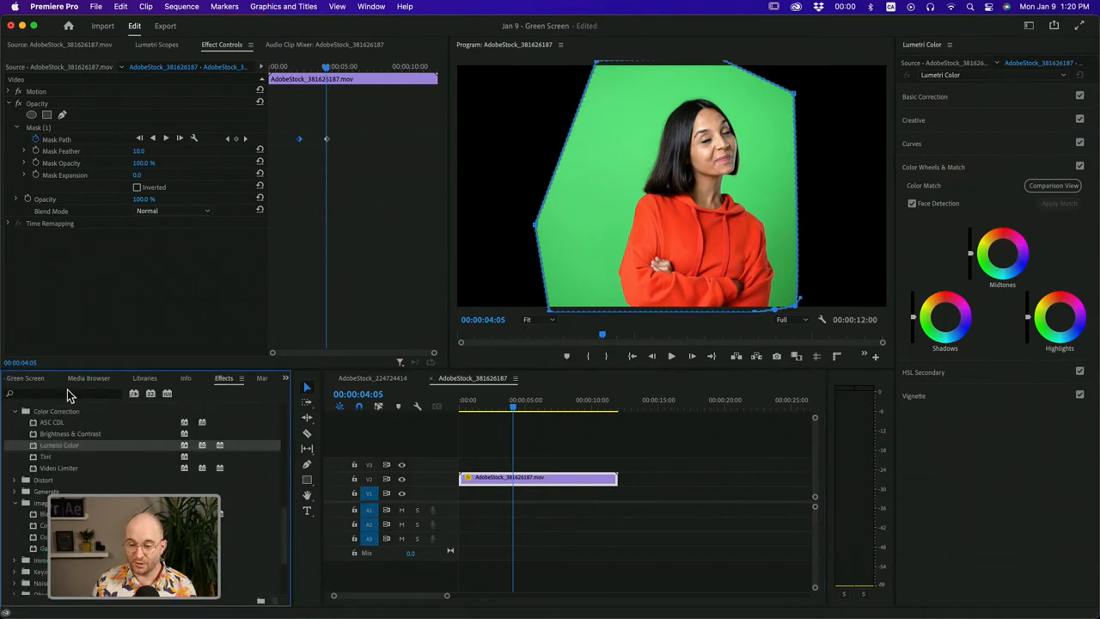
Apply Ultra Key via an 'ultra' search, collapse Opacity, and sample the green.
type("ultra")
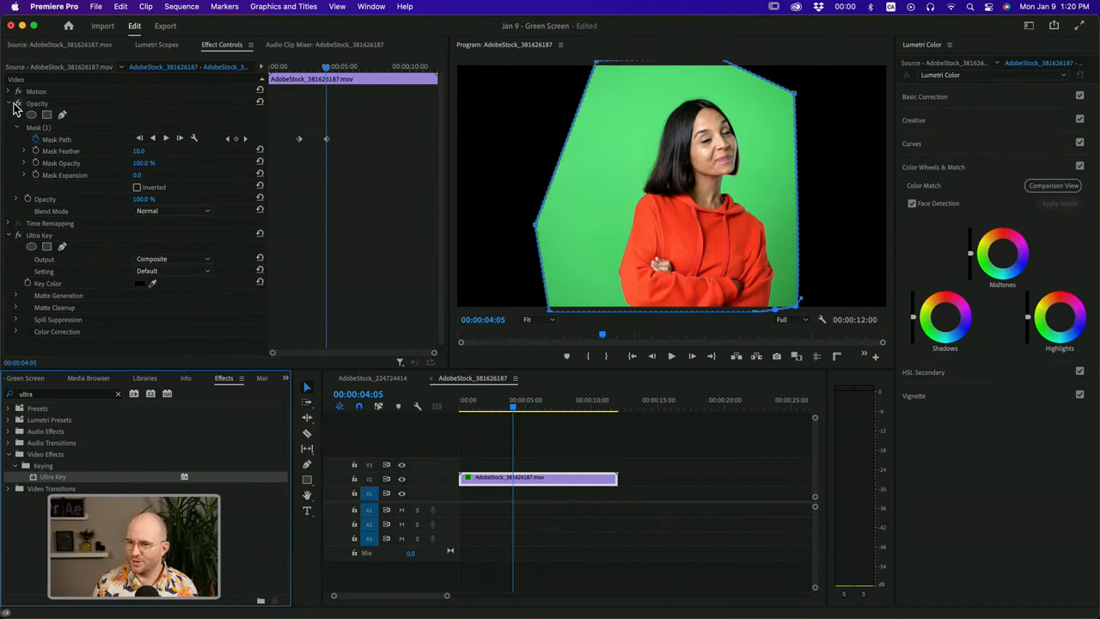
left_click(9, 104)
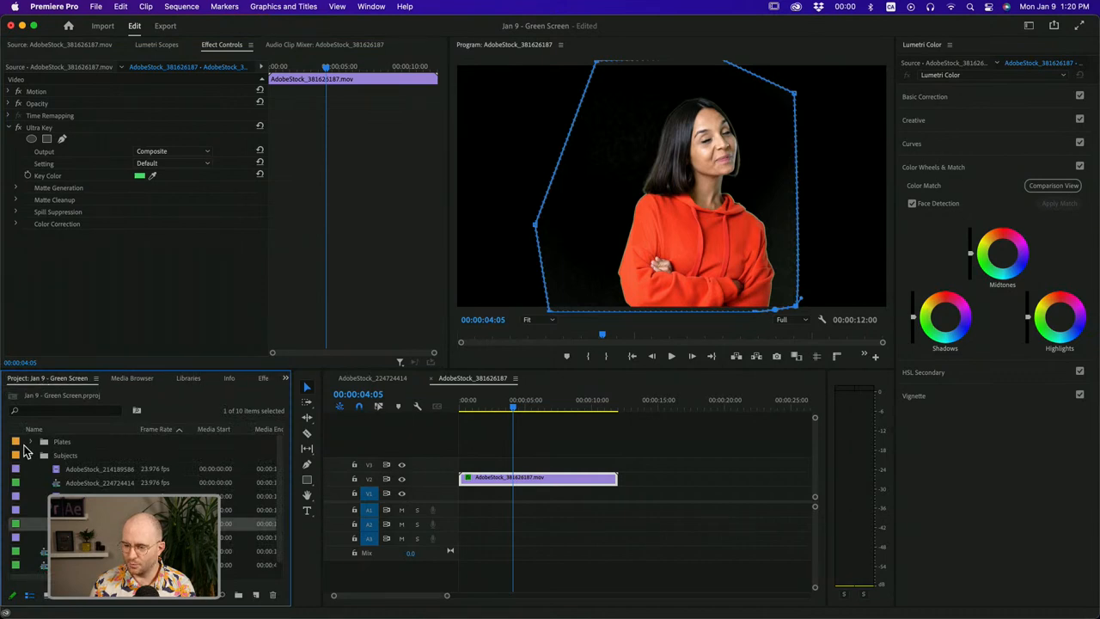
Load the colourful light-burst clip from the Plates bin as the background beneath the woman.
left_click(30, 441)
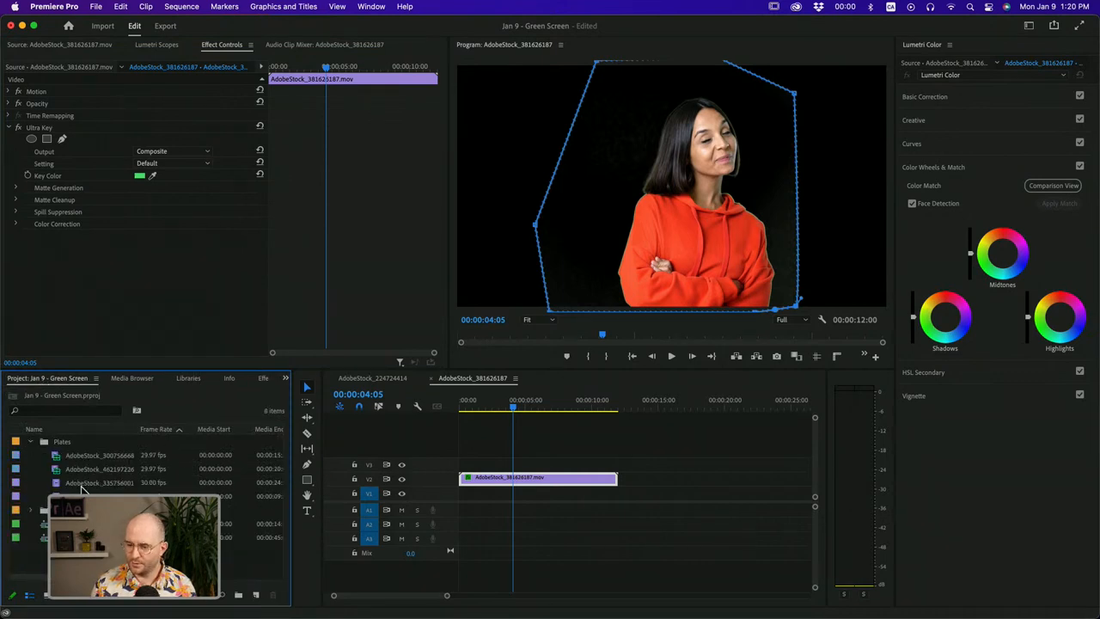
double_click(99, 482)
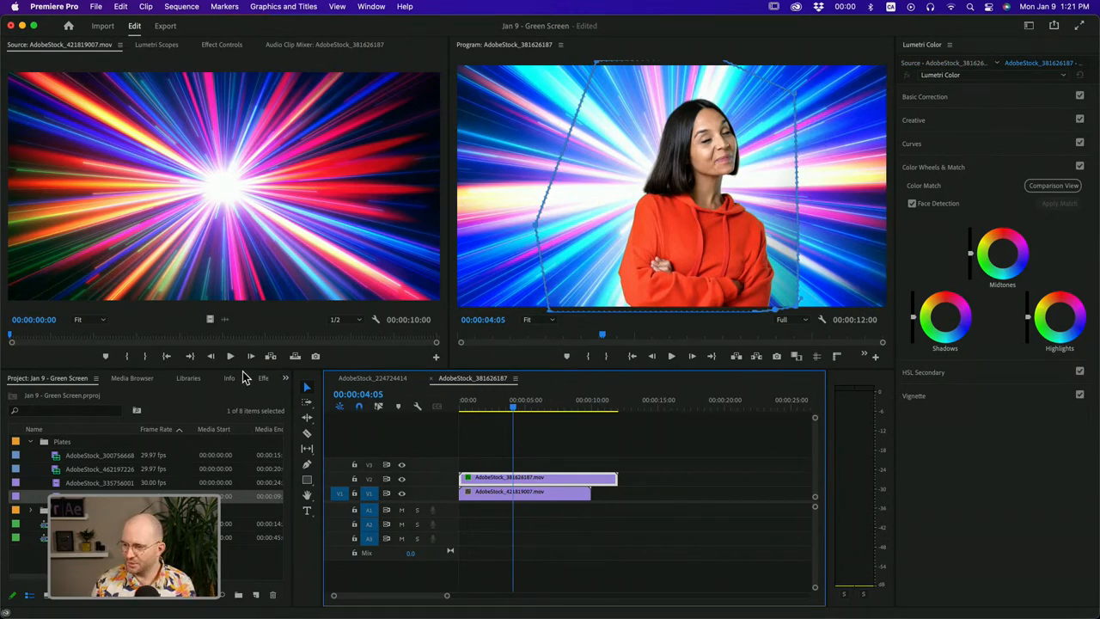
mouse_move(141, 266)
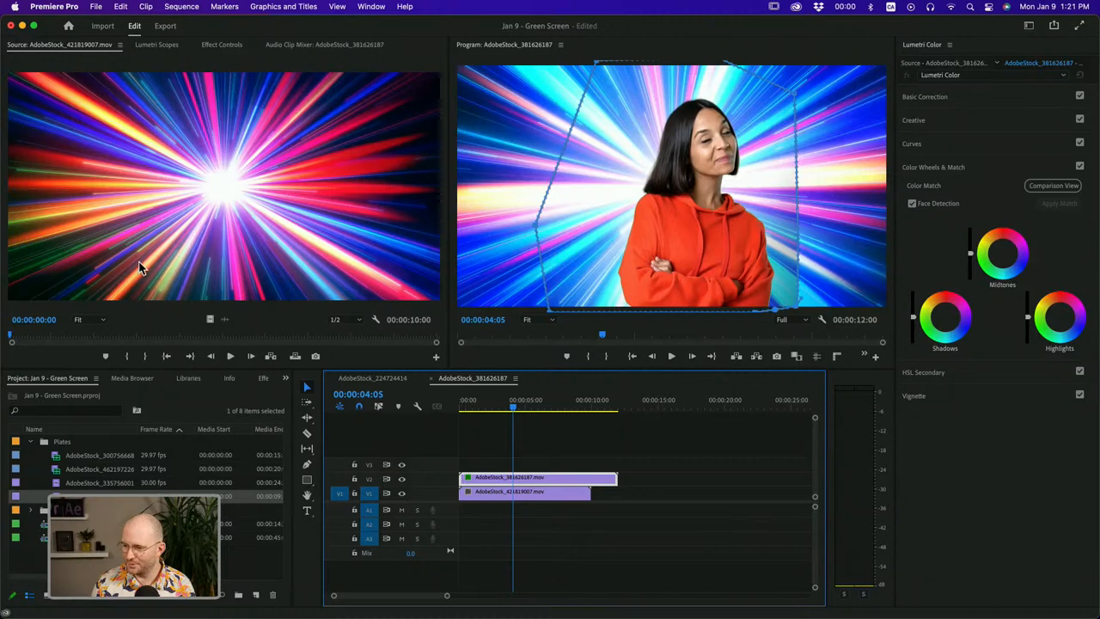
Switch the woman's Ultra Key setting to the Aggressive preset.
left_click(220, 44)
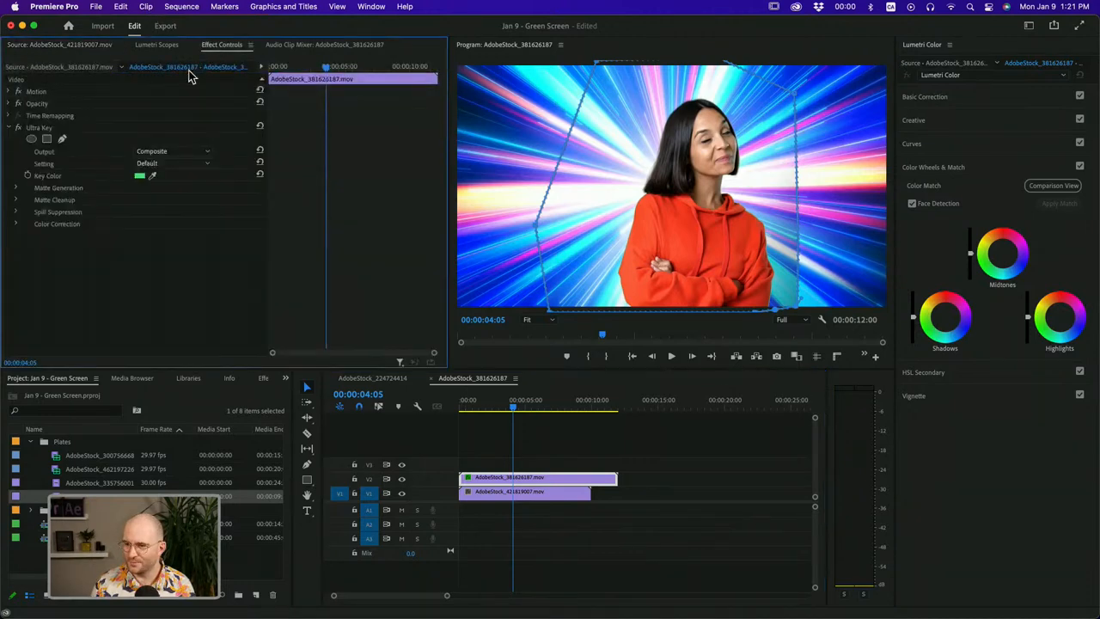
left_click(171, 163)
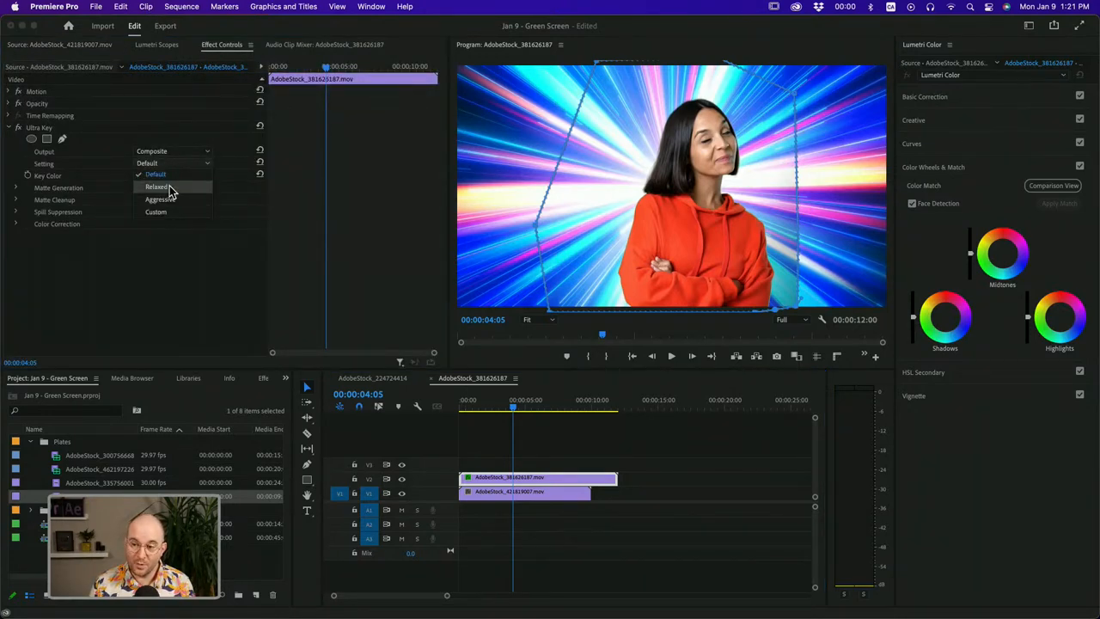
left_click(157, 199)
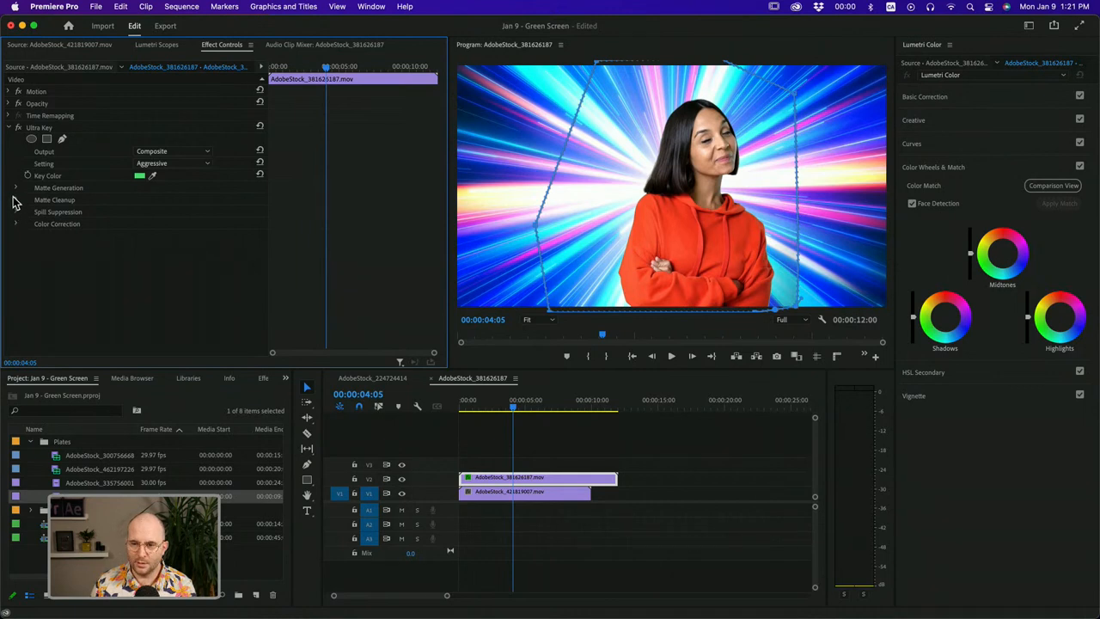
Adjust the Matte Generation and Matte Cleanup values, lowering Shadow to 28.
left_click(17, 188)
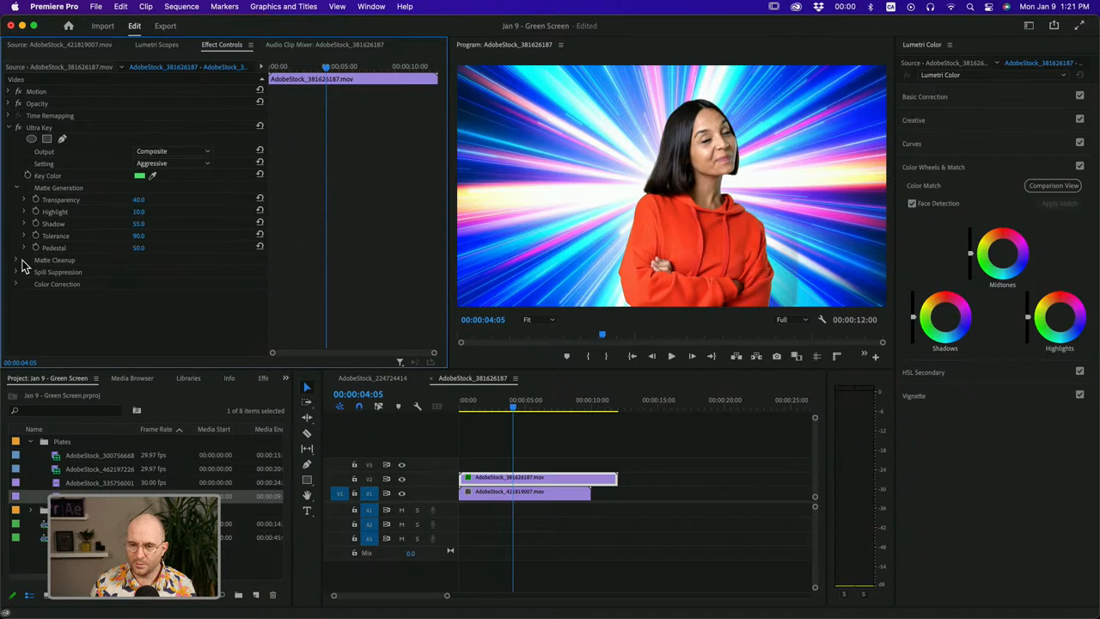
left_click(17, 260)
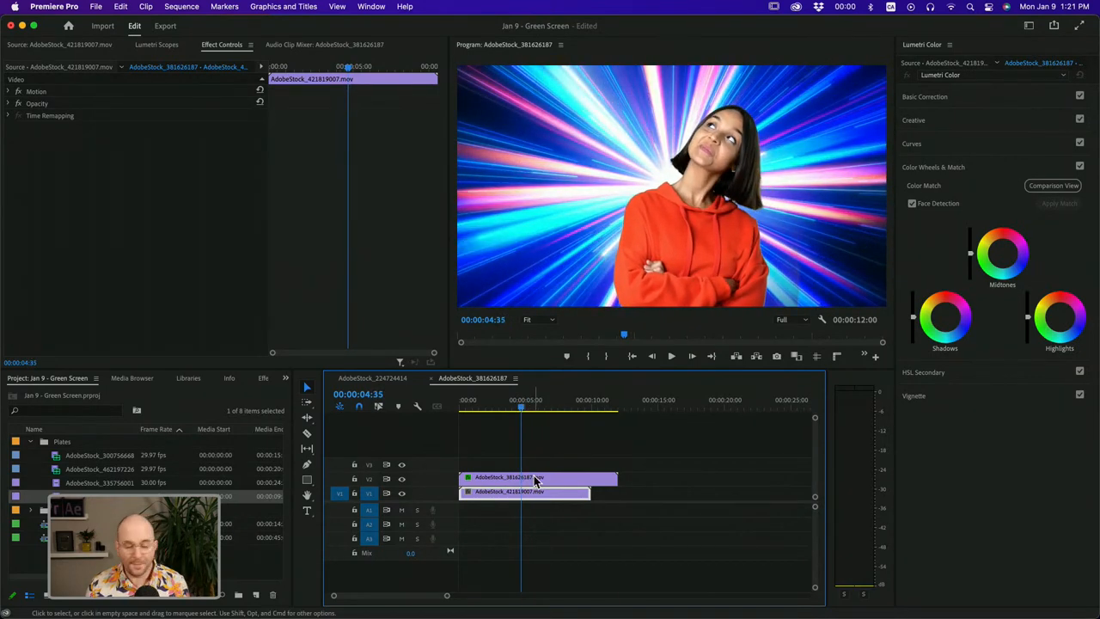
mouse_move(533, 479)
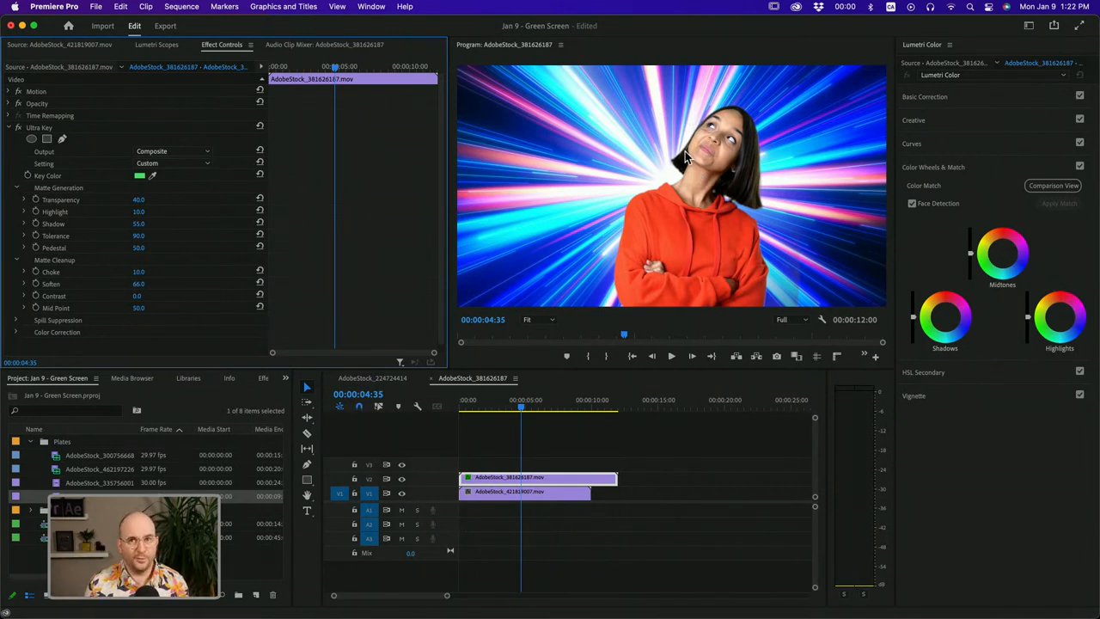
mouse_move(730, 249)
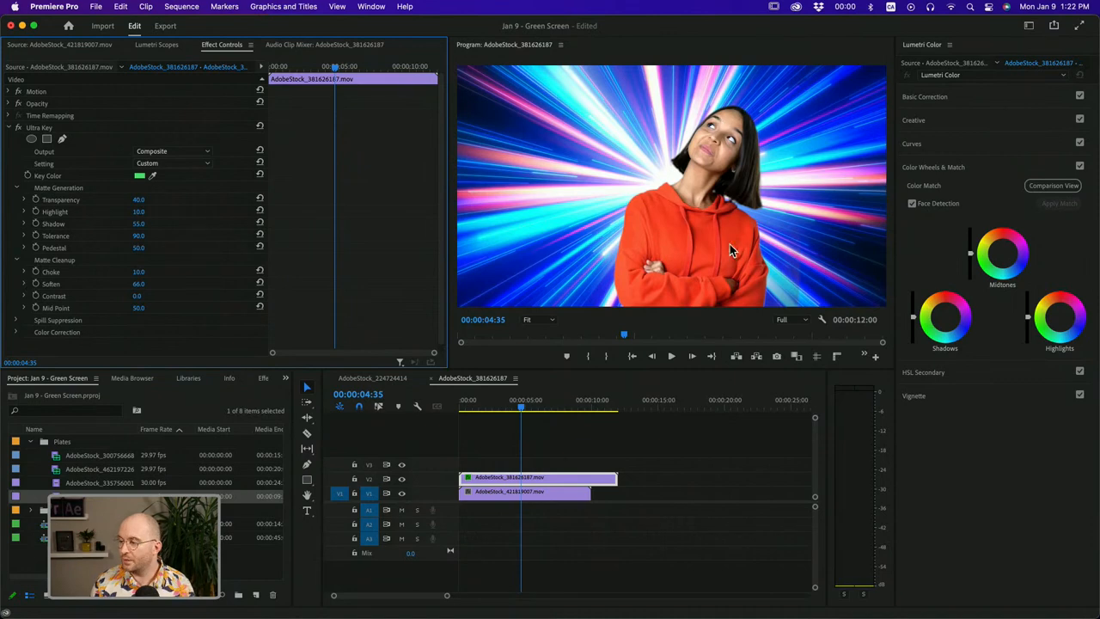
left_click(502, 403)
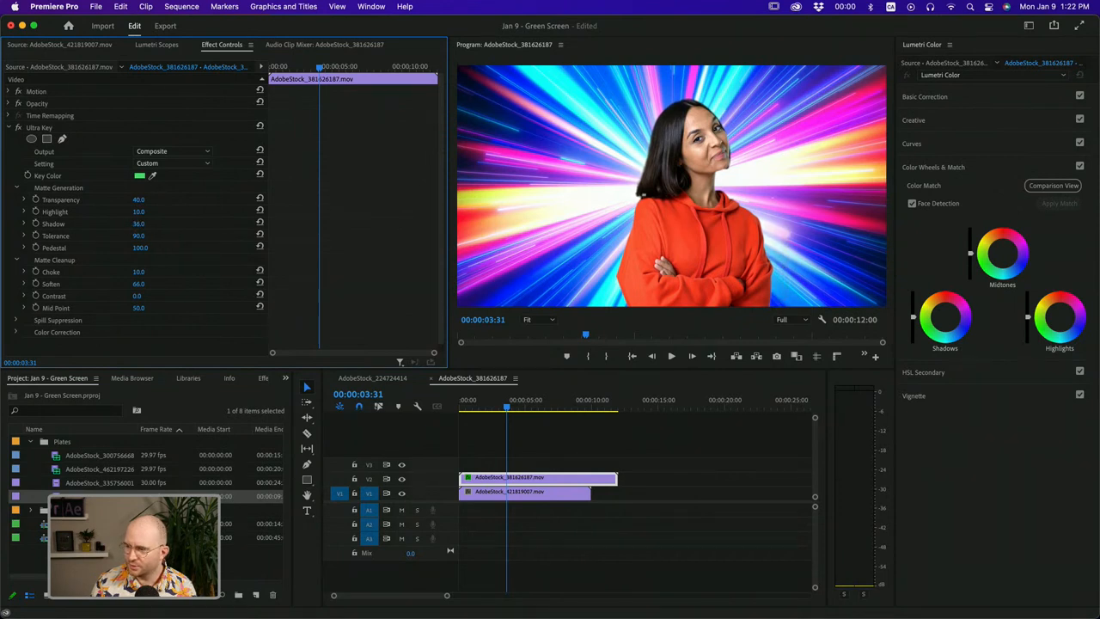
left_click_drag(139, 224, 144, 230)
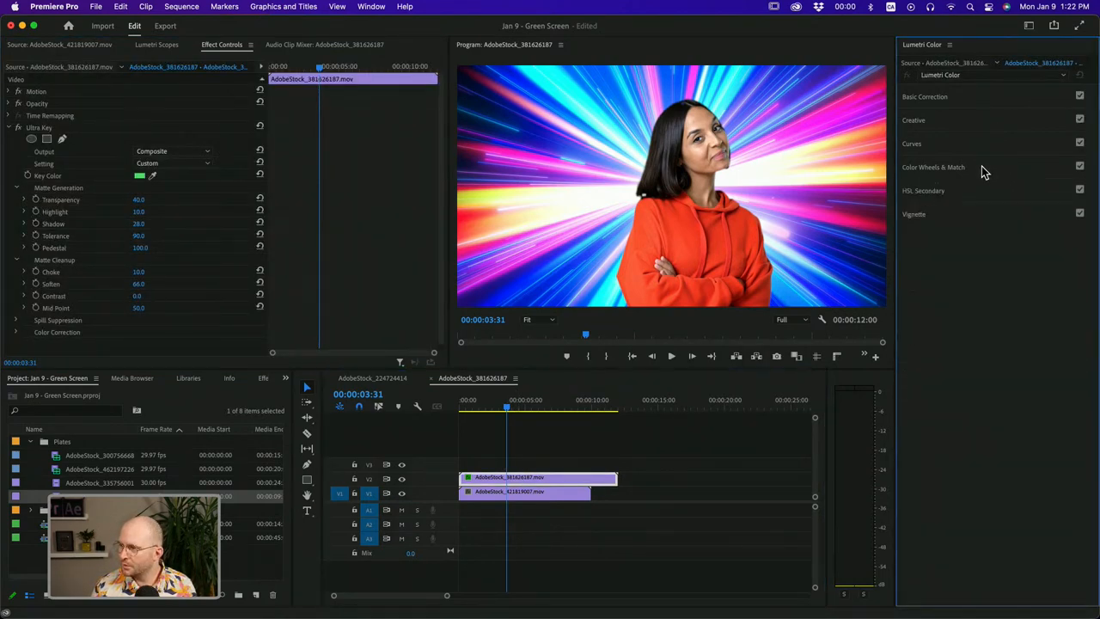
Apply a Lumetri Color Match to the woman using Comparison View, then close the comparison.
left_click(933, 167)
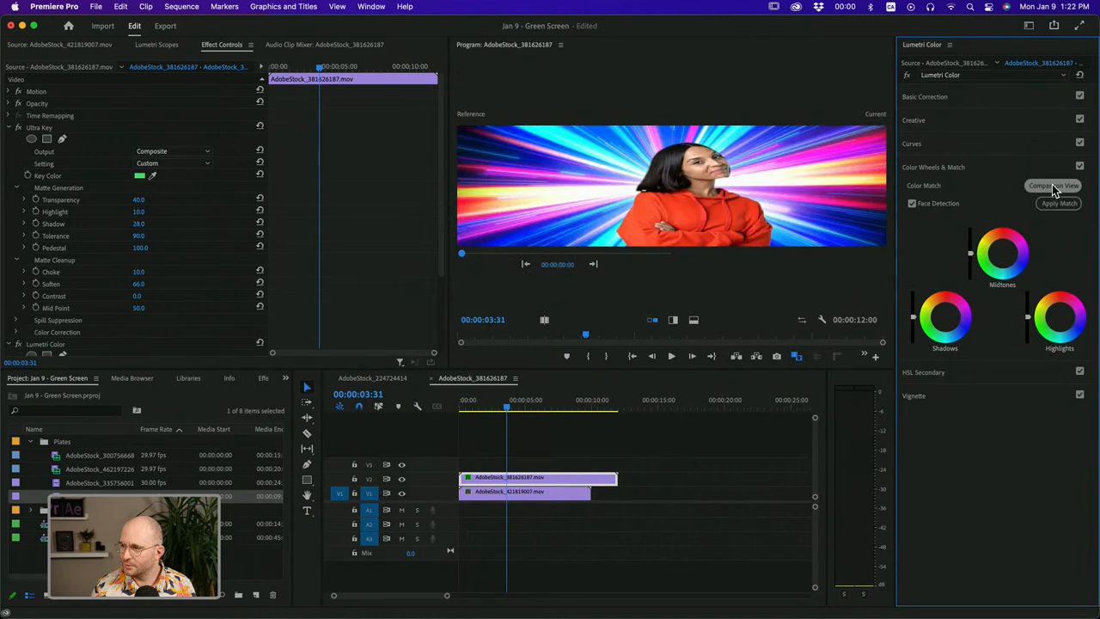
left_click(1053, 186)
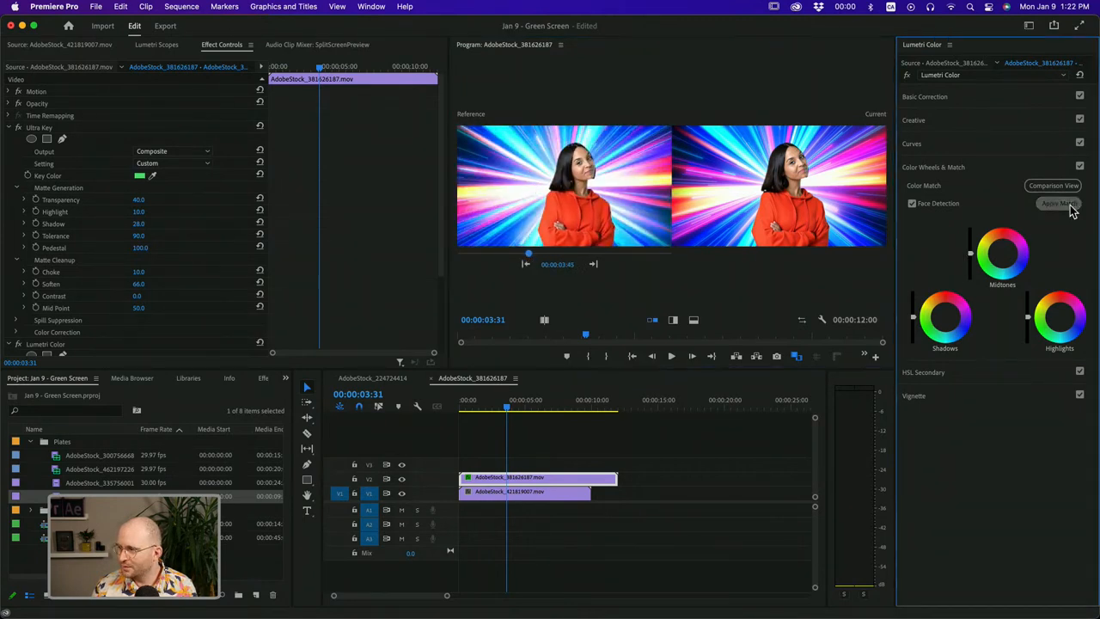
left_click(1057, 203)
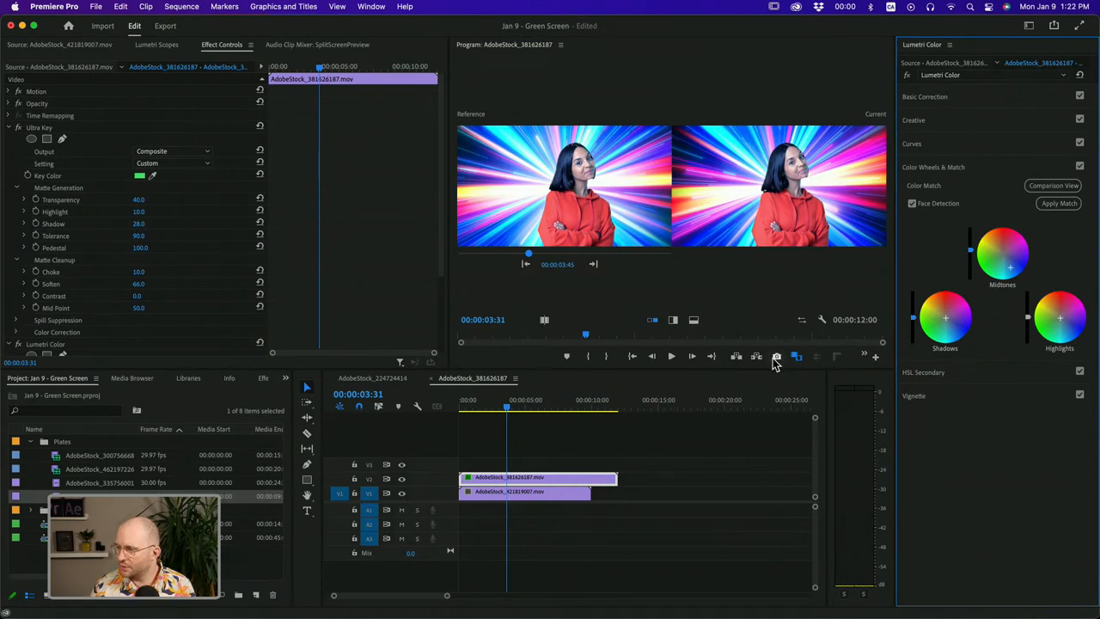
left_click(776, 356)
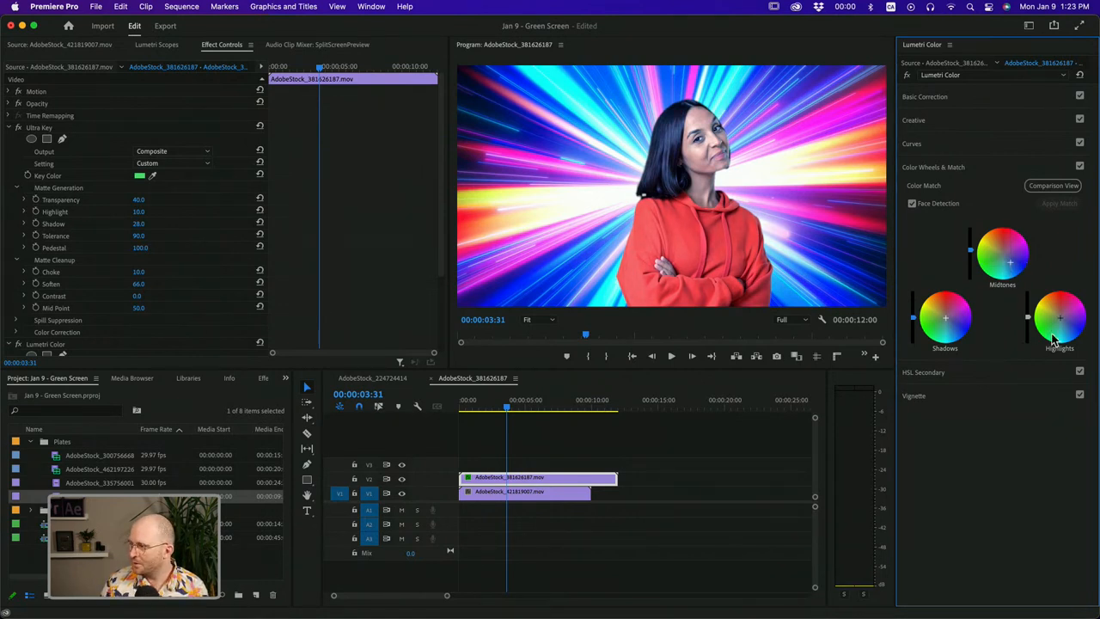
mouse_move(1061, 321)
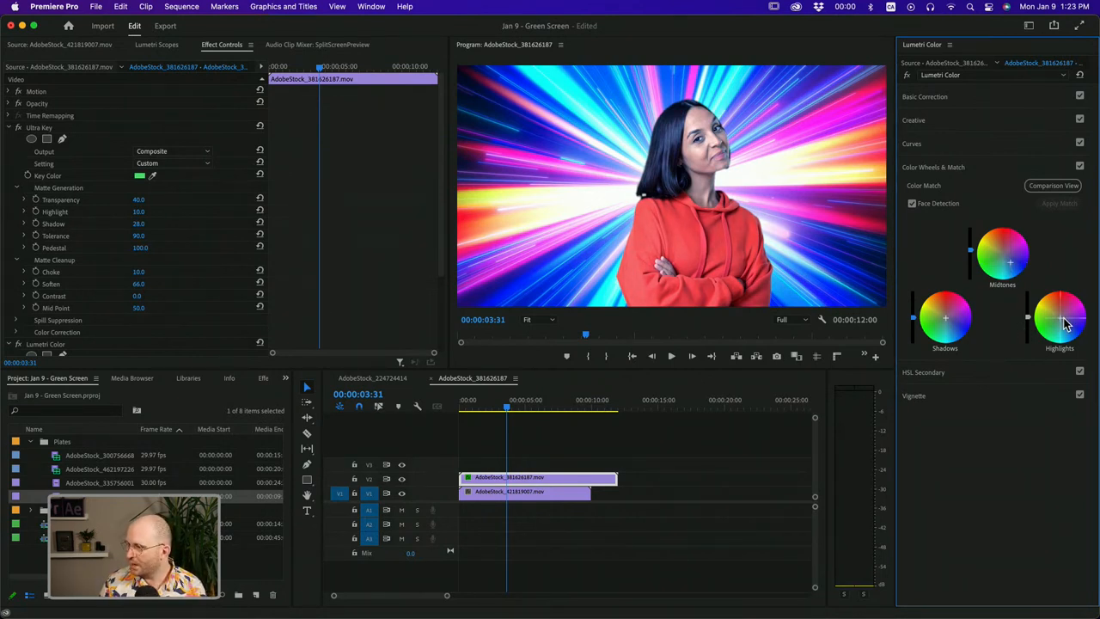